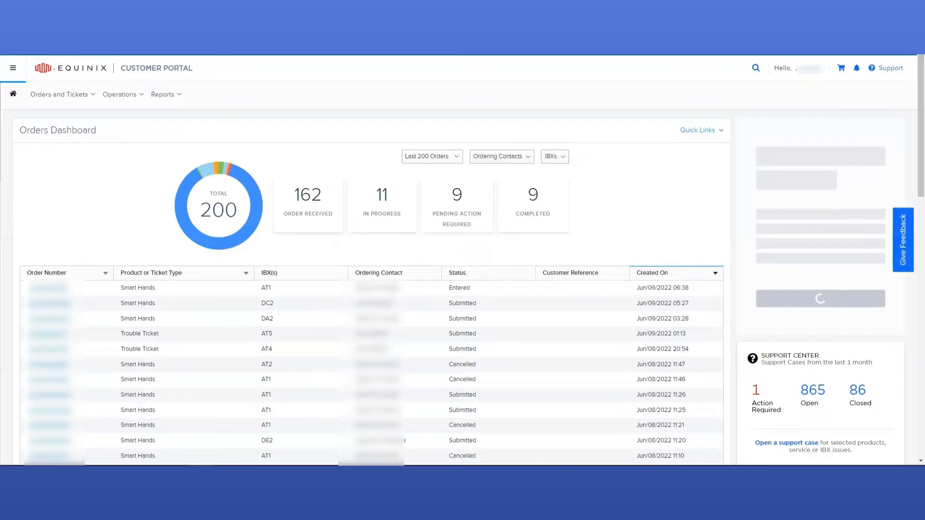
pyautogui.moveTo(10, 117)
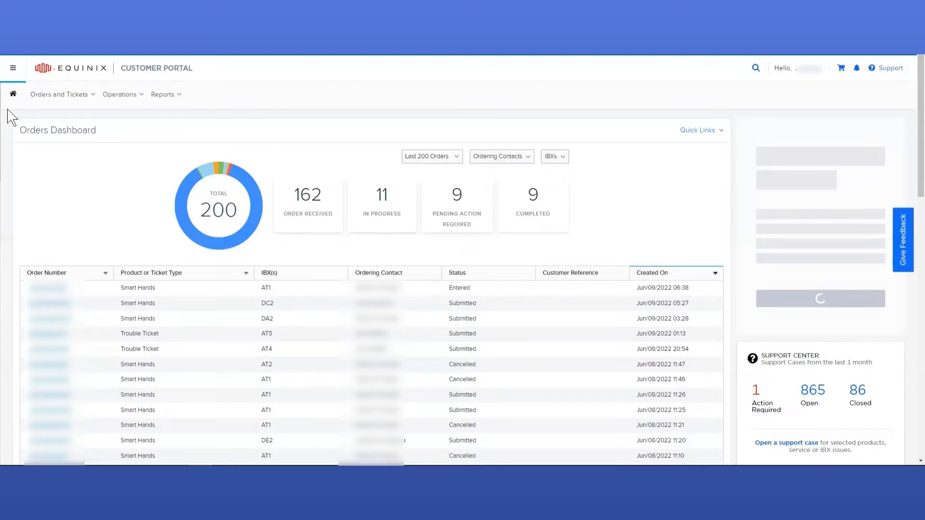
pyautogui.moveTo(13, 96)
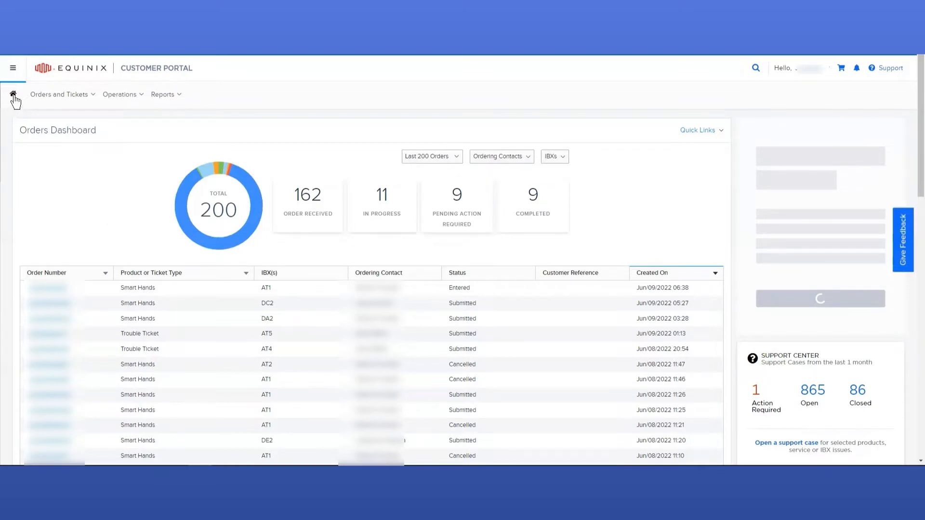
# Open the Smart Hands catalog from the Orders and Tickets menu
pyautogui.click(60, 94)
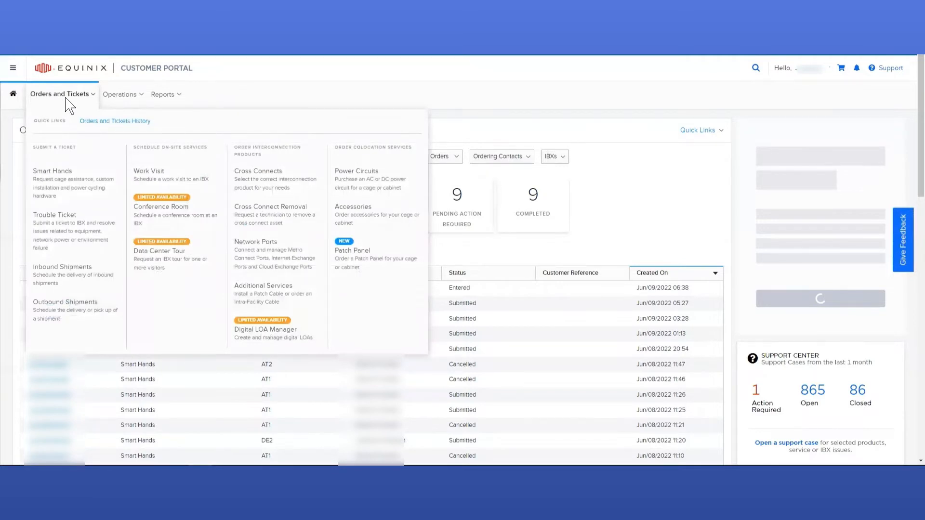
pyautogui.moveTo(76, 290)
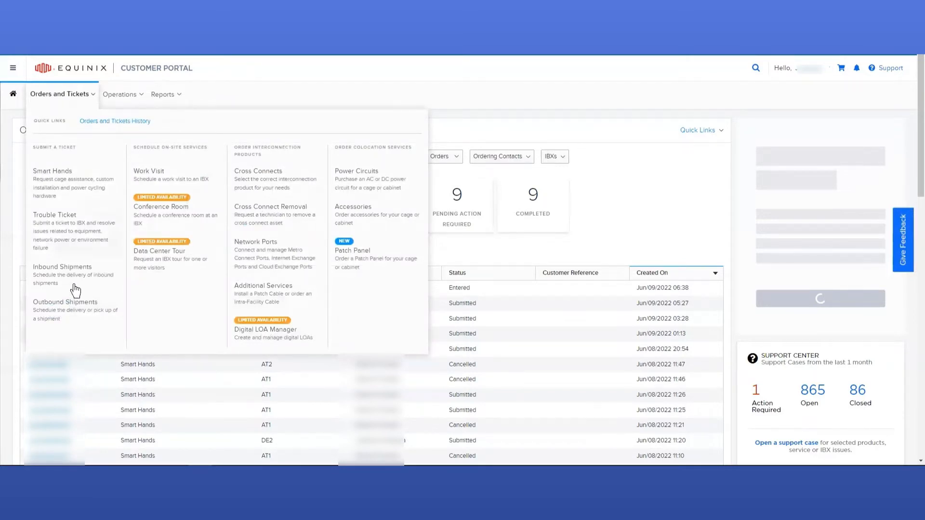
pyautogui.moveTo(74, 315)
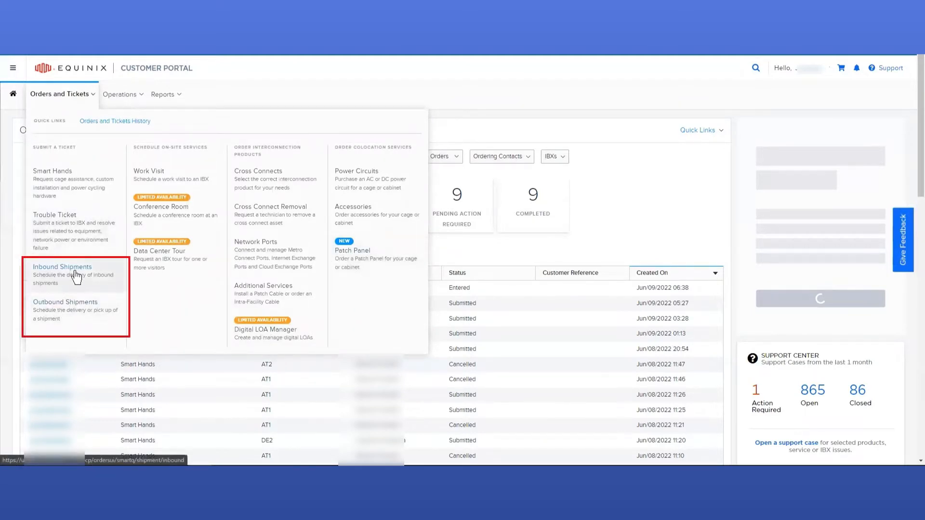
pyautogui.moveTo(78, 313)
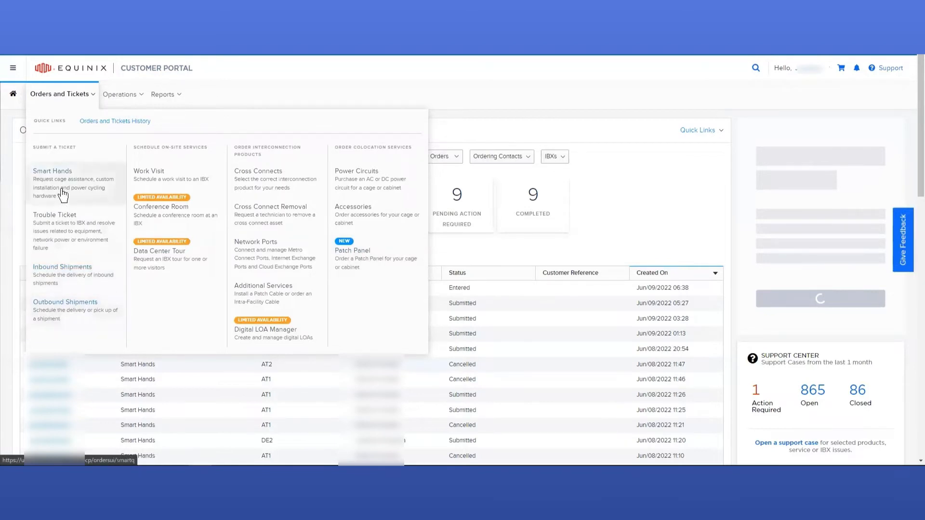
pyautogui.click(52, 171)
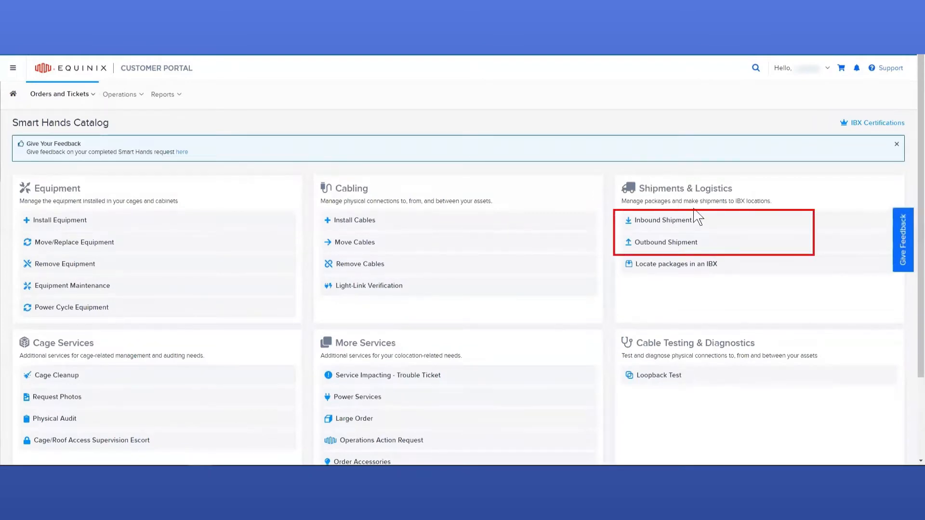
pyautogui.moveTo(678, 205)
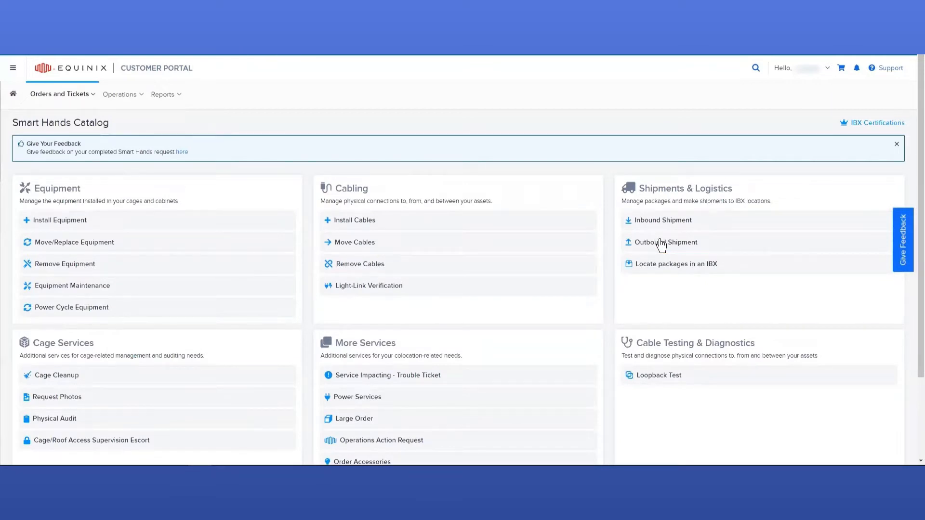
pyautogui.click(60, 94)
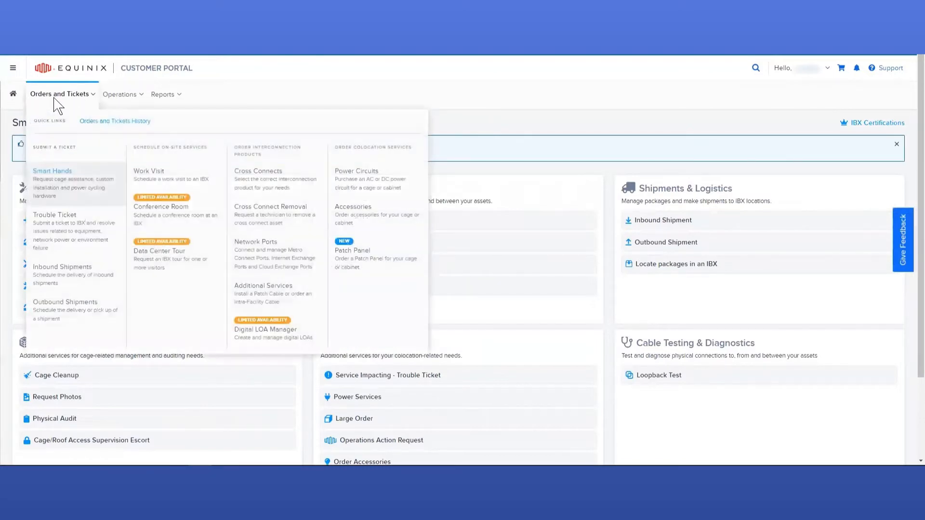
pyautogui.moveTo(59, 126)
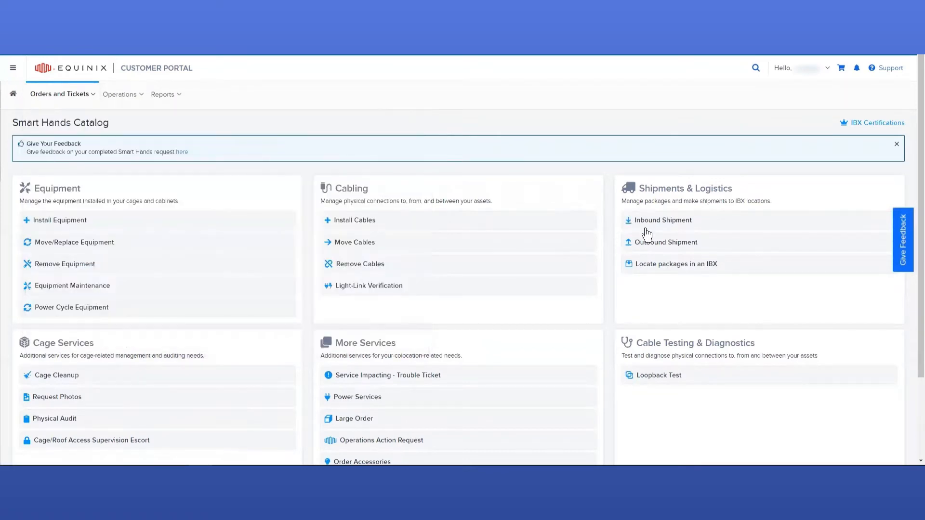
pyautogui.moveTo(642, 231)
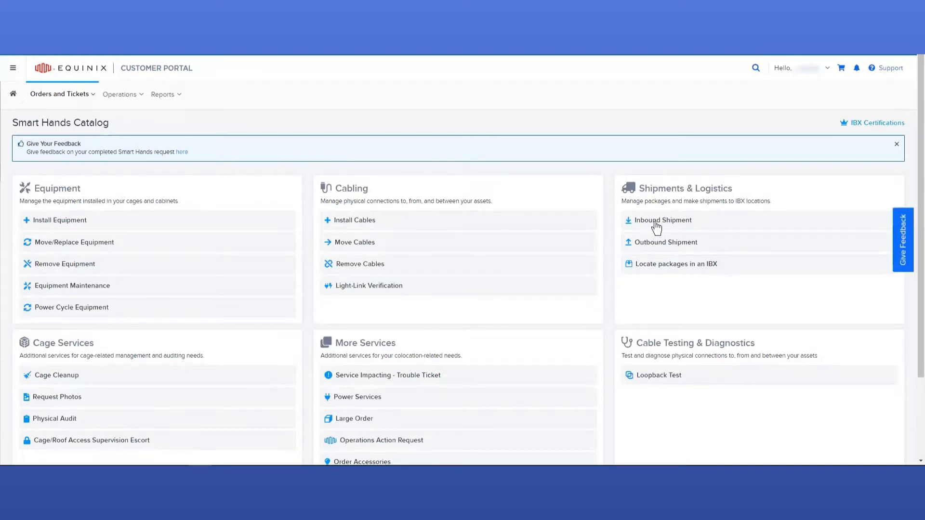
pyautogui.click(658, 220)
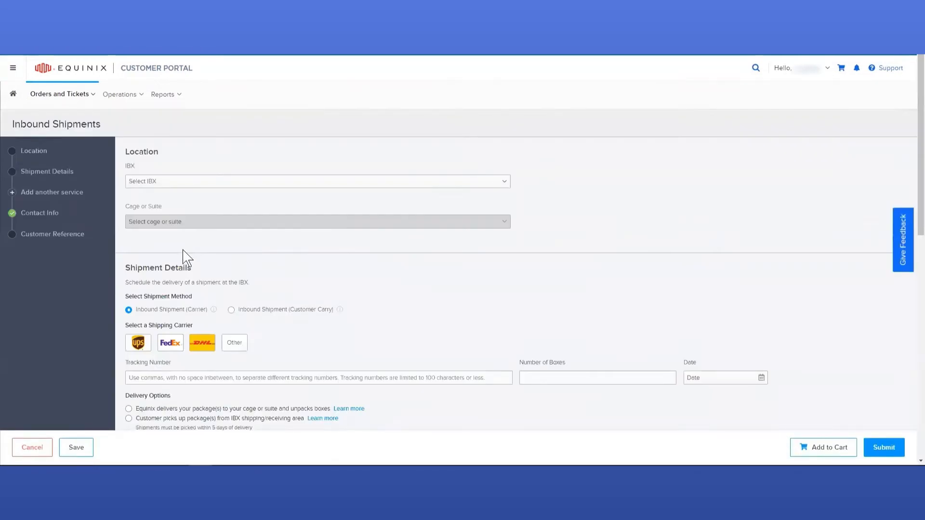
pyautogui.moveTo(198, 246)
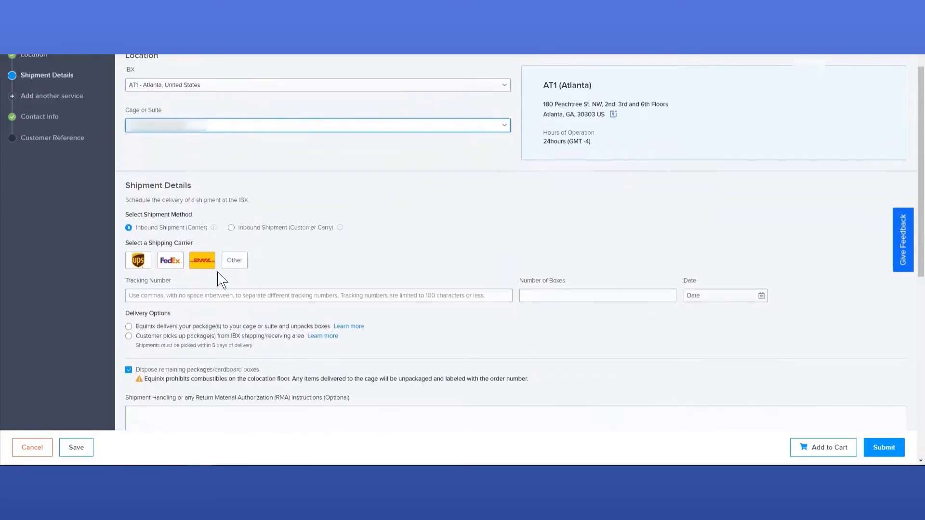
pyautogui.scroll(3)
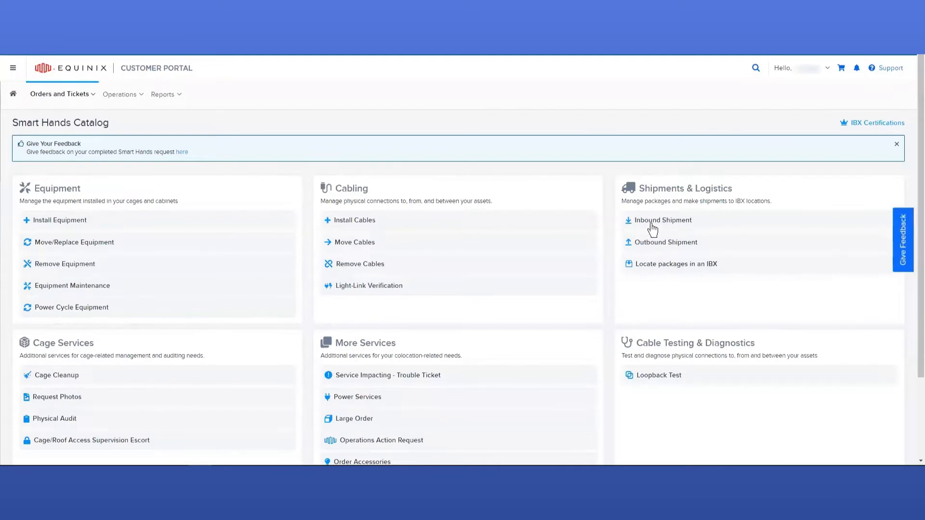
# Start an inbound shipment for AT1 Atlanta and choose its delivery cage or suite
pyautogui.click(662, 220)
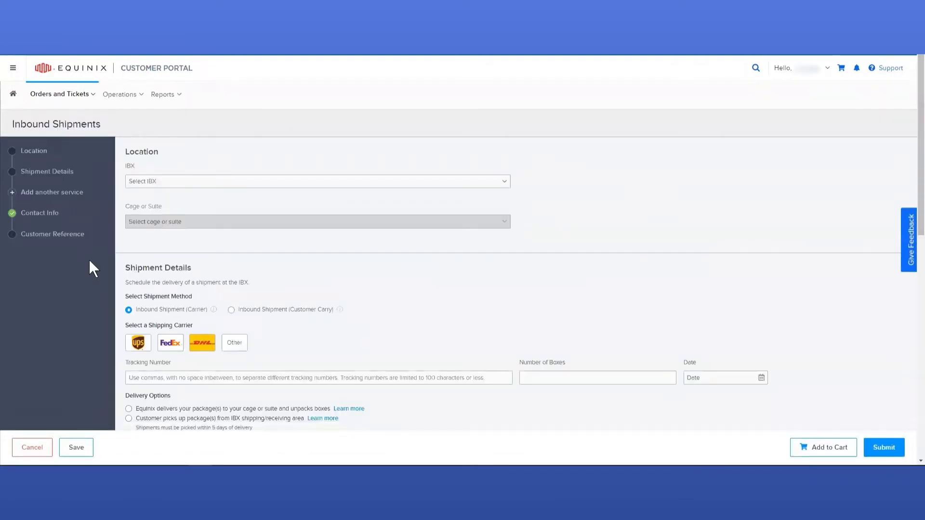
pyautogui.moveTo(135, 205)
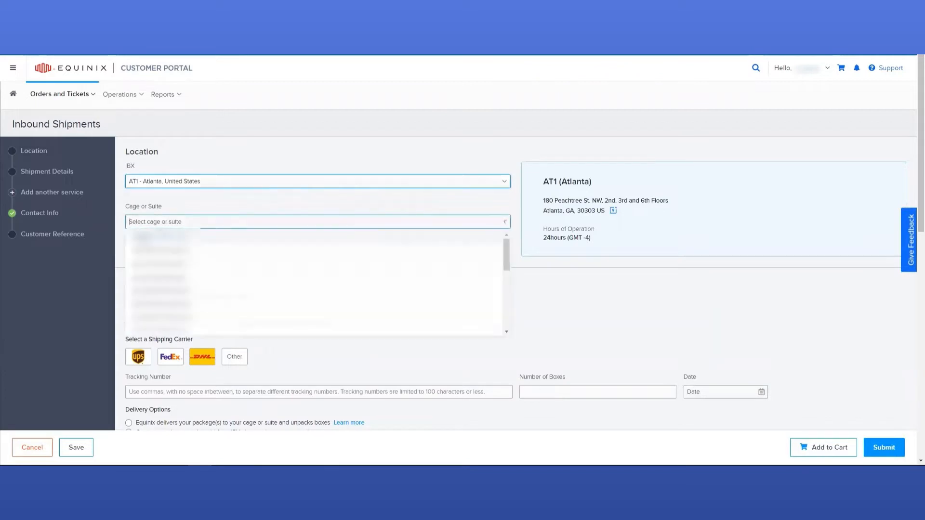
pyautogui.click(172, 235)
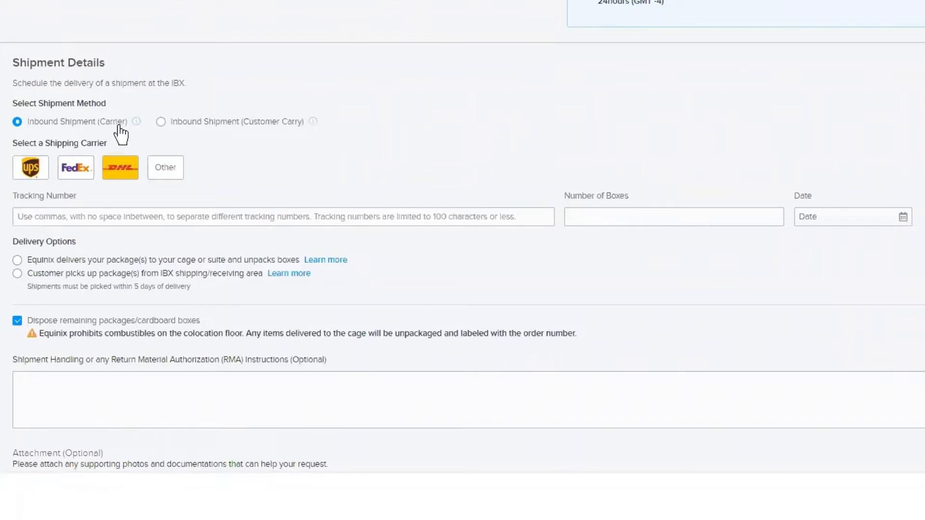
pyautogui.moveTo(183, 135)
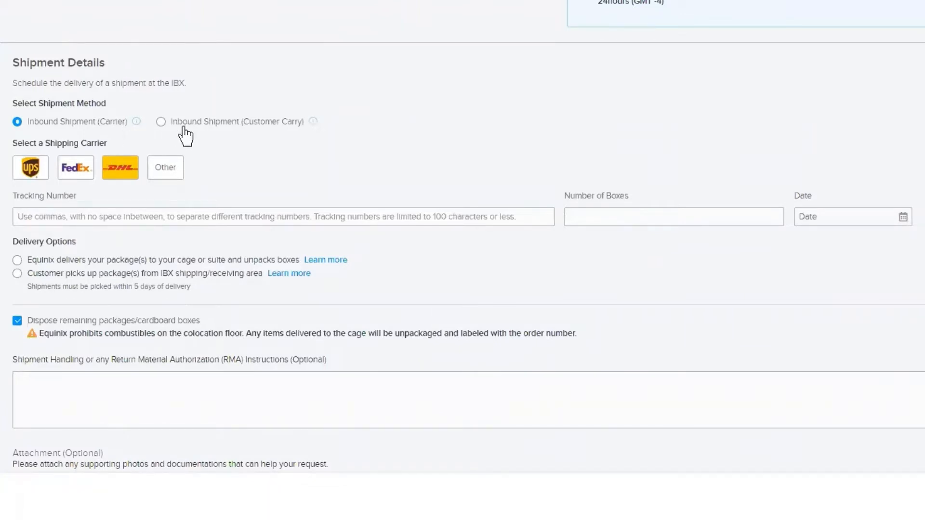
pyautogui.moveTo(285, 130)
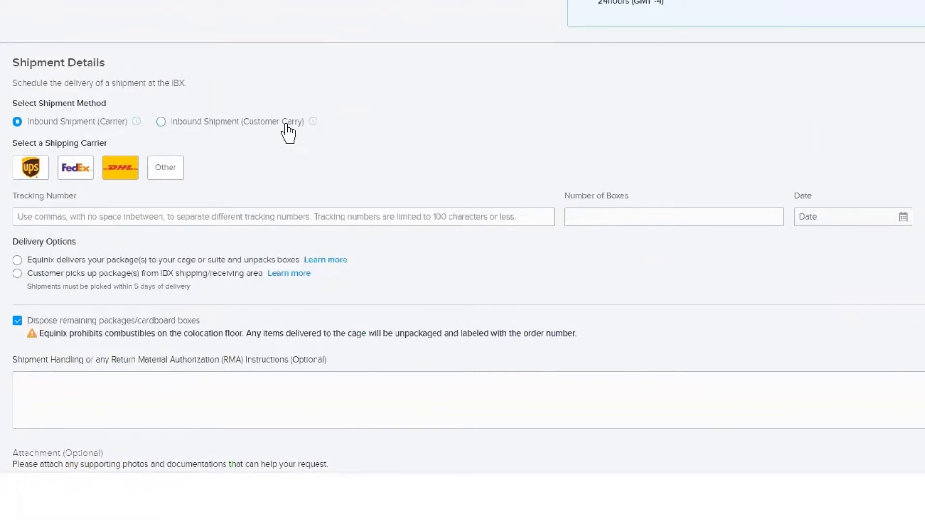
# Set the inbound shipment method to Inbound Shipment (Customer Carry)
pyautogui.click(31, 167)
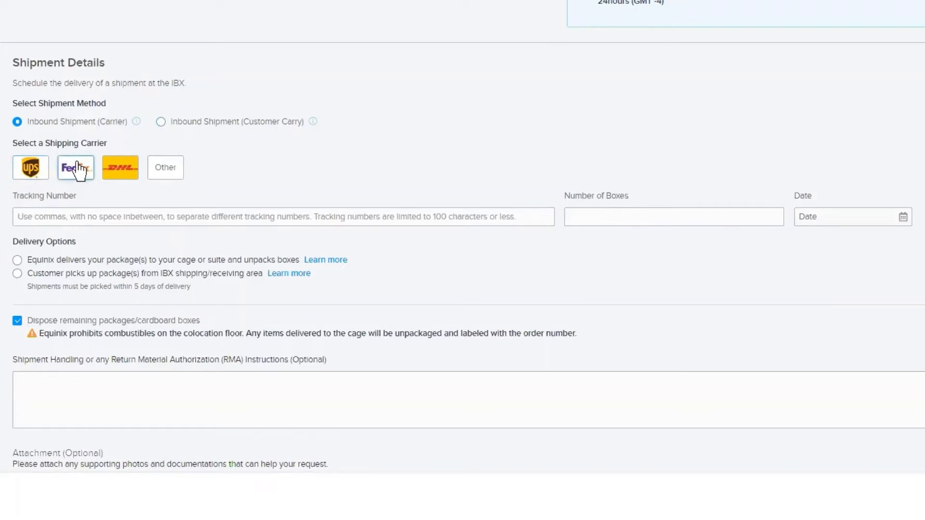
pyautogui.moveTo(188, 144)
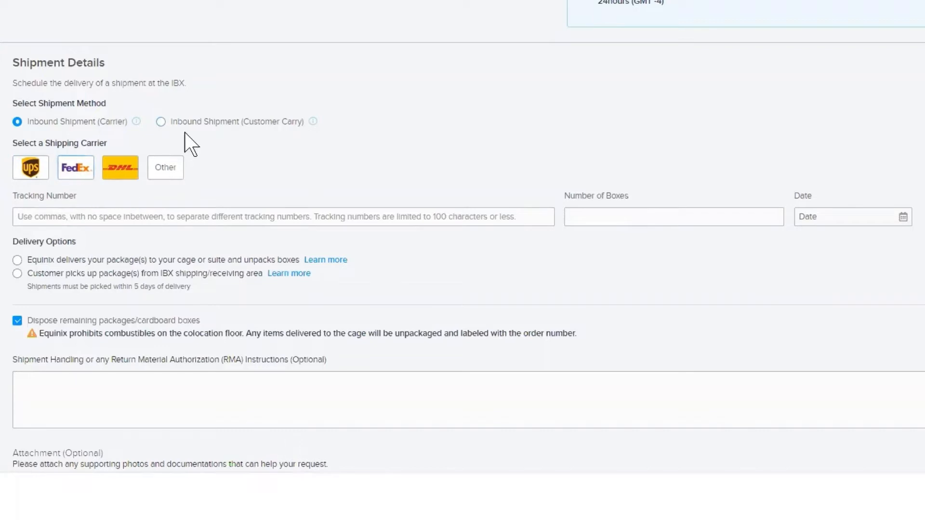
pyautogui.click(161, 122)
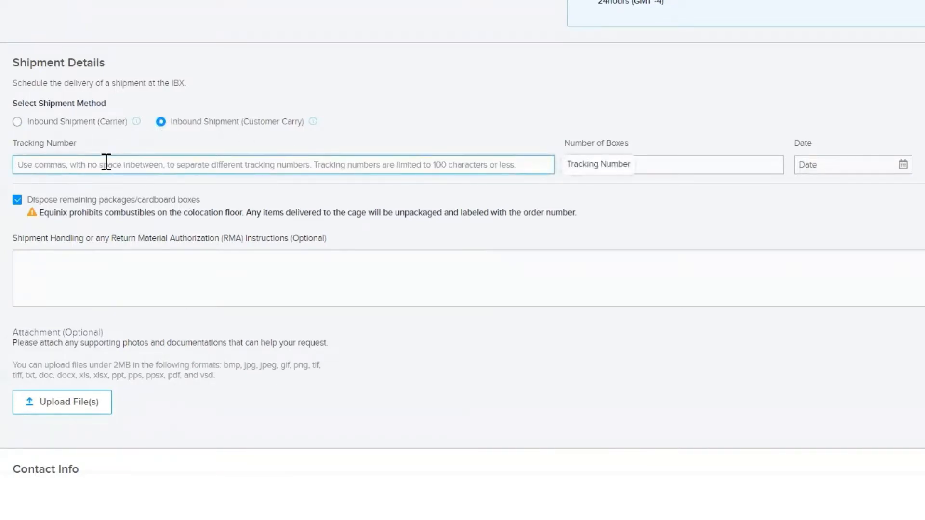
# Enter tracking number 1234abc and pick June 10, 2022 as the arrival date
pyautogui.write('1234e')
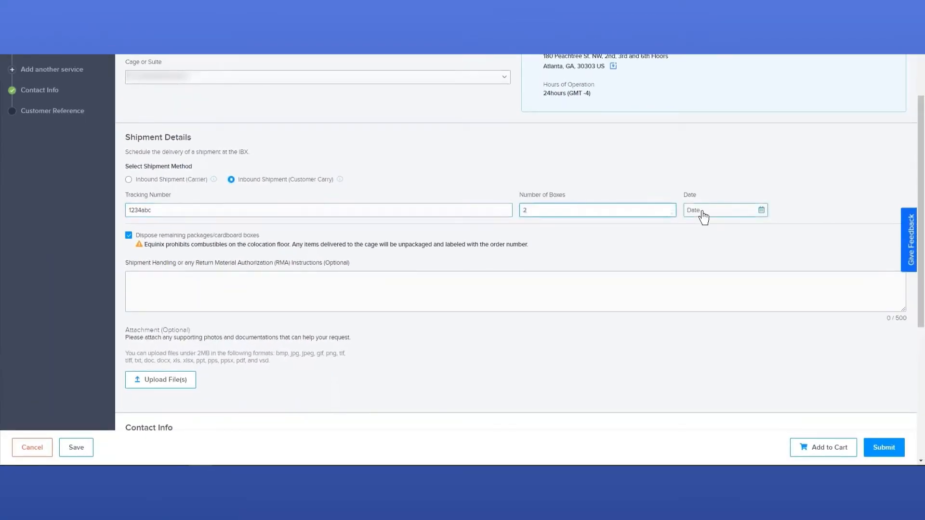
pyautogui.click(722, 210)
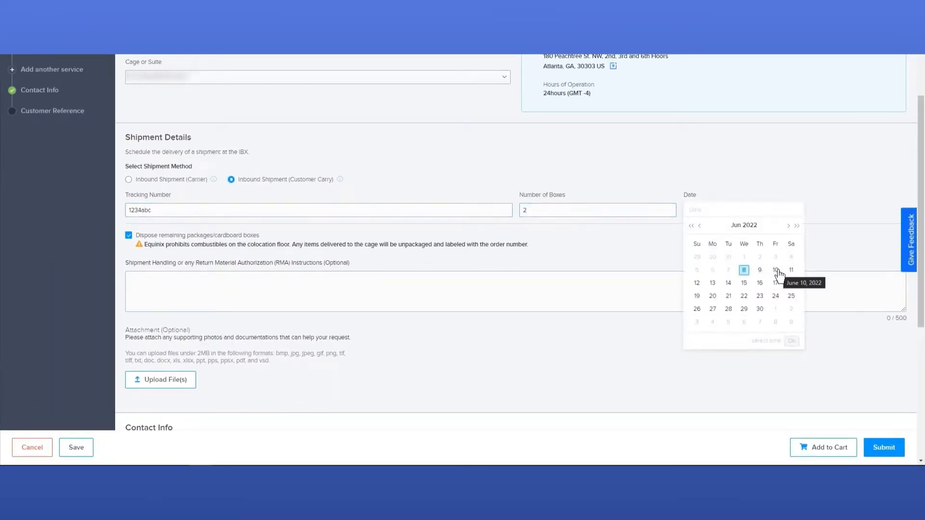
pyautogui.click(775, 270)
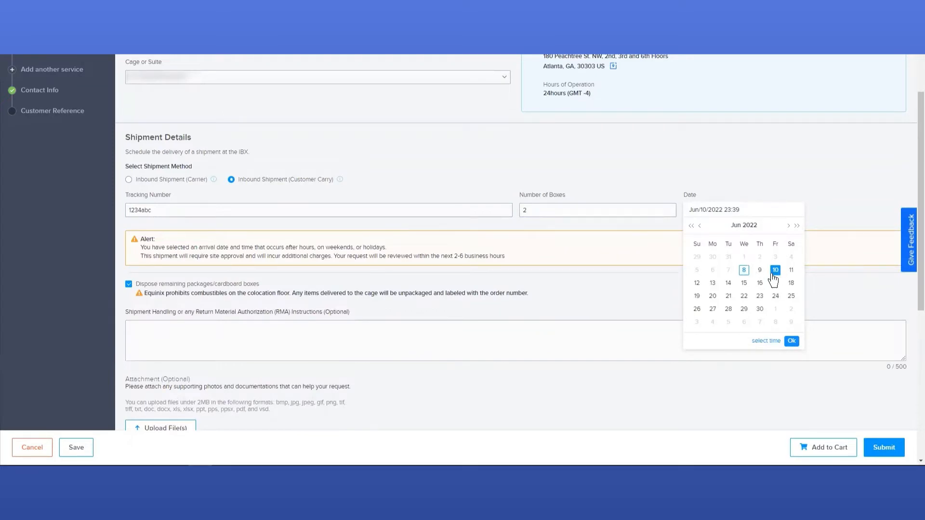
pyautogui.moveTo(680, 281)
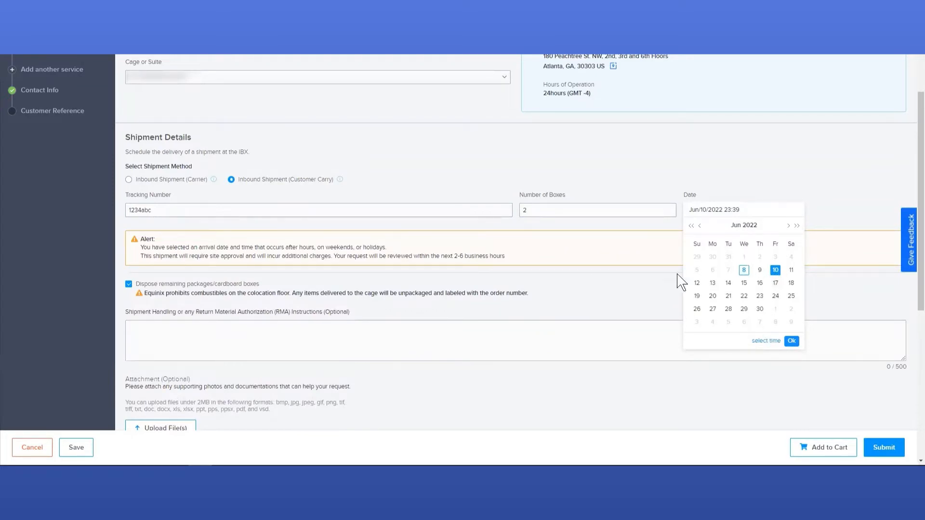
pyautogui.moveTo(775, 269)
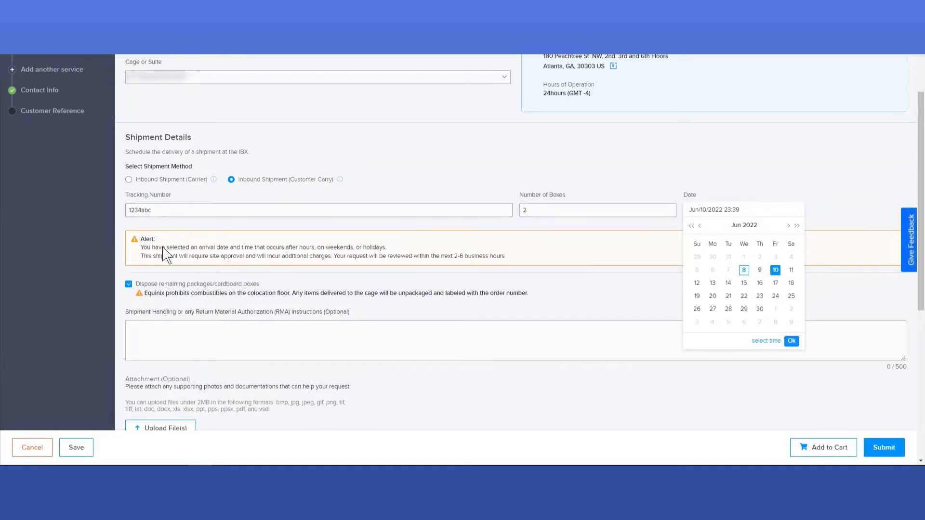
pyautogui.moveTo(265, 267)
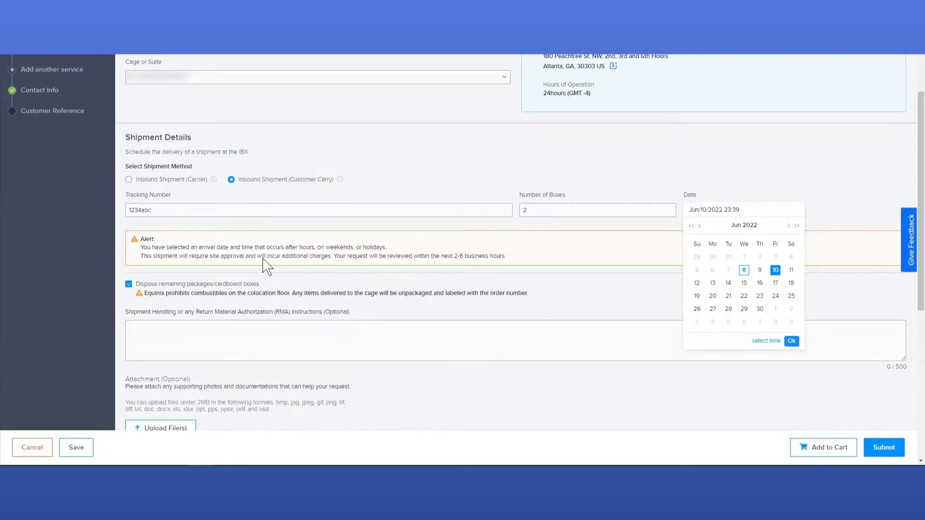
pyautogui.moveTo(272, 269)
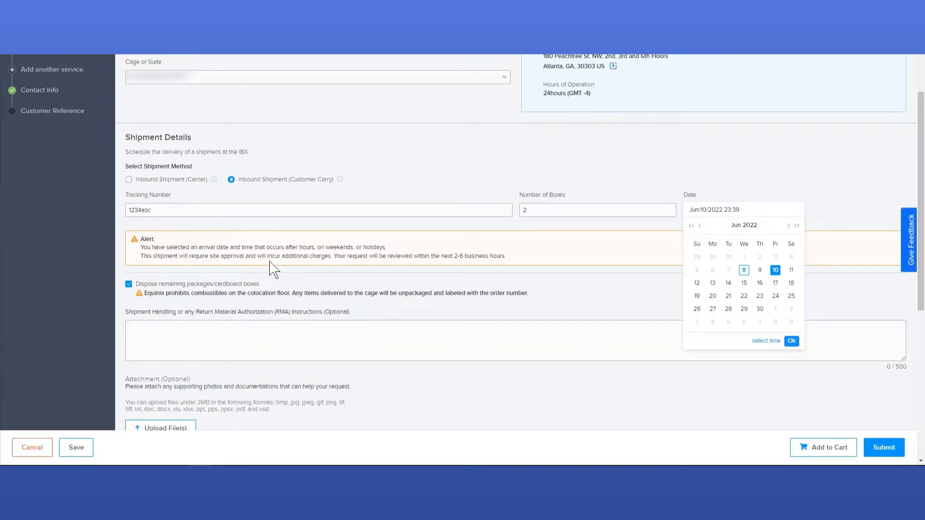
pyautogui.moveTo(641, 281)
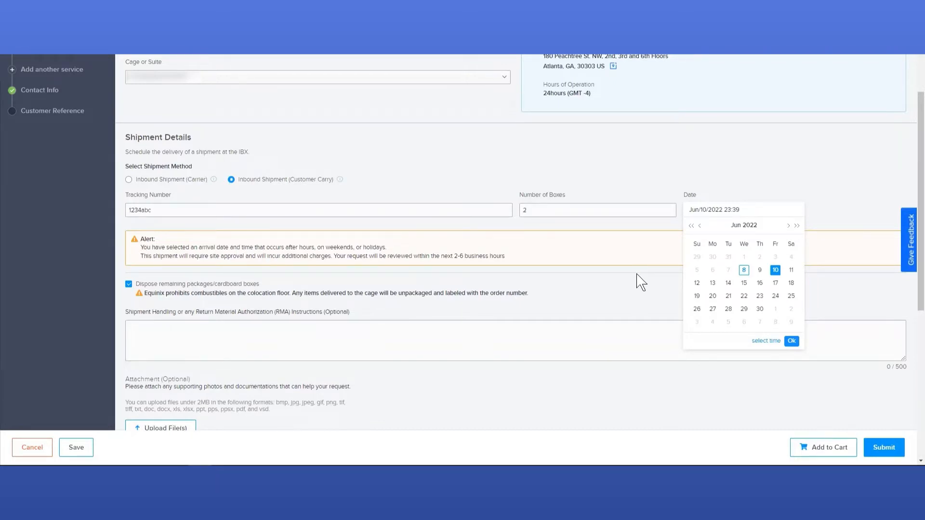
pyautogui.moveTo(773, 282)
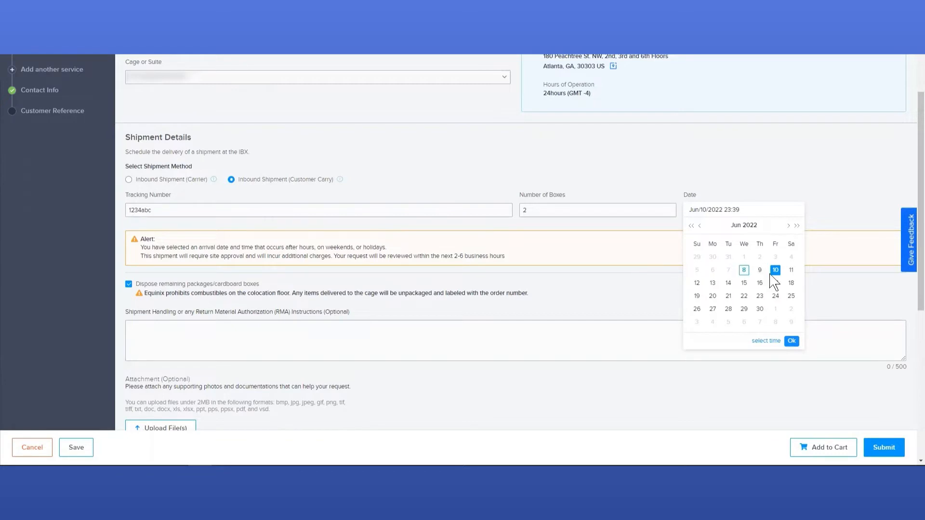
# Set the arrival time to 10:39 and switch the shipment method back to carrier delivery
pyautogui.click(766, 341)
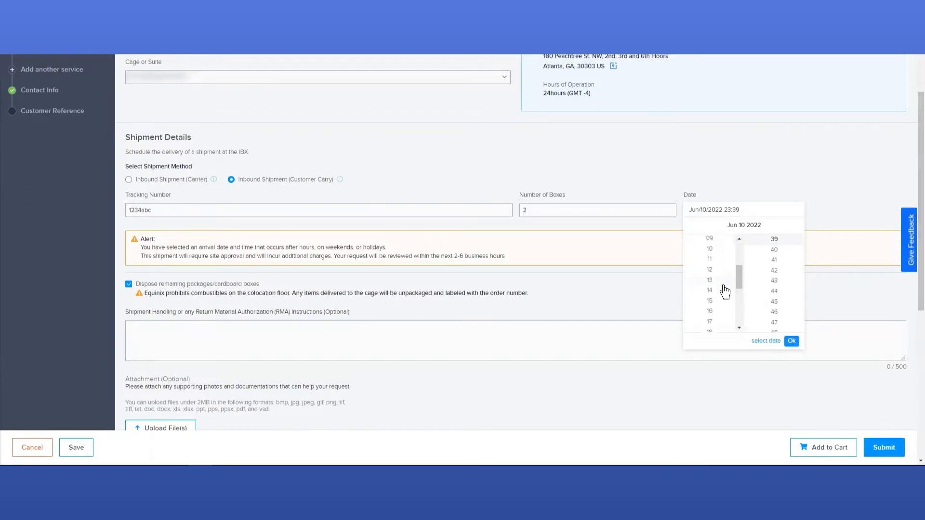
pyautogui.moveTo(713, 260)
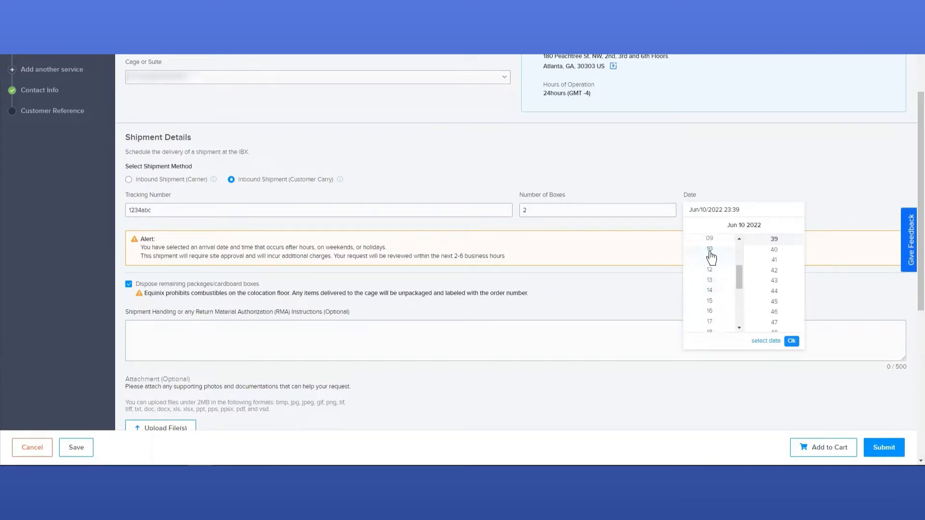
pyautogui.click(710, 249)
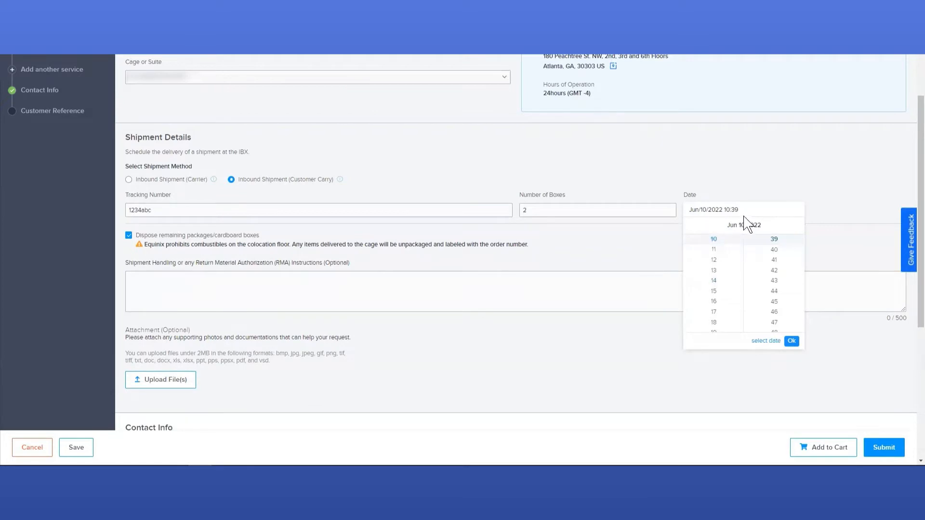
pyautogui.moveTo(588, 255)
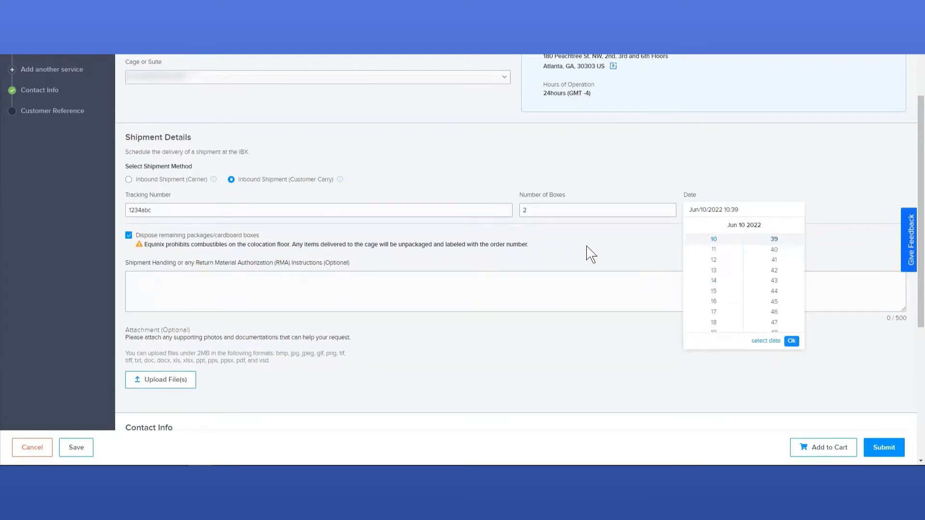
pyautogui.moveTo(603, 246)
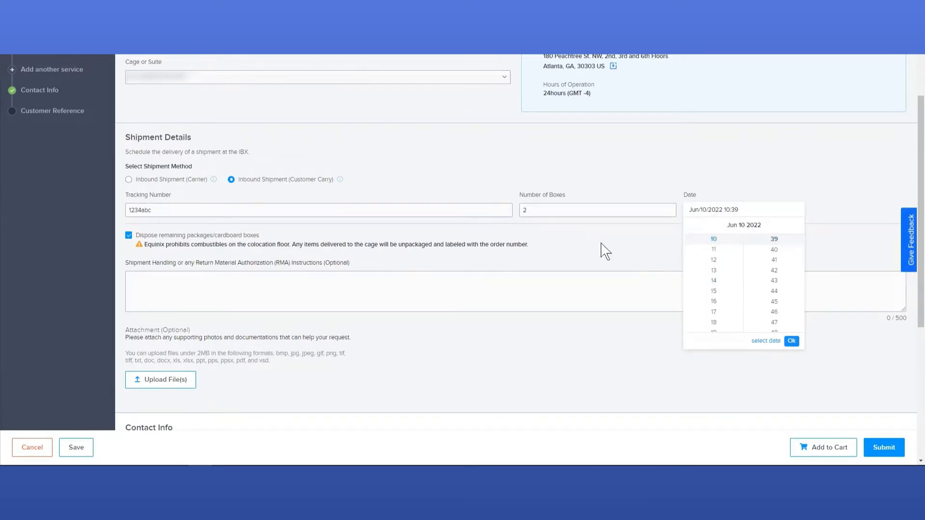
pyautogui.click(791, 340)
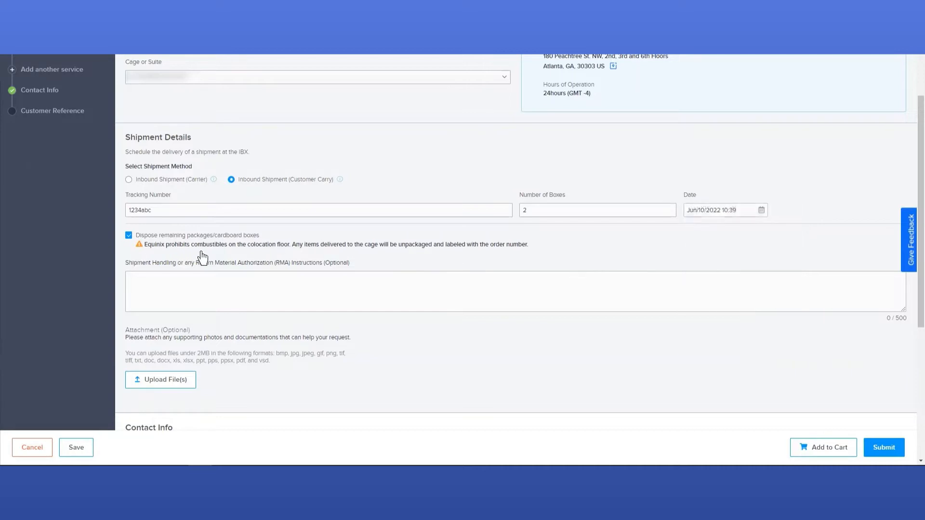
pyautogui.moveTo(201, 196)
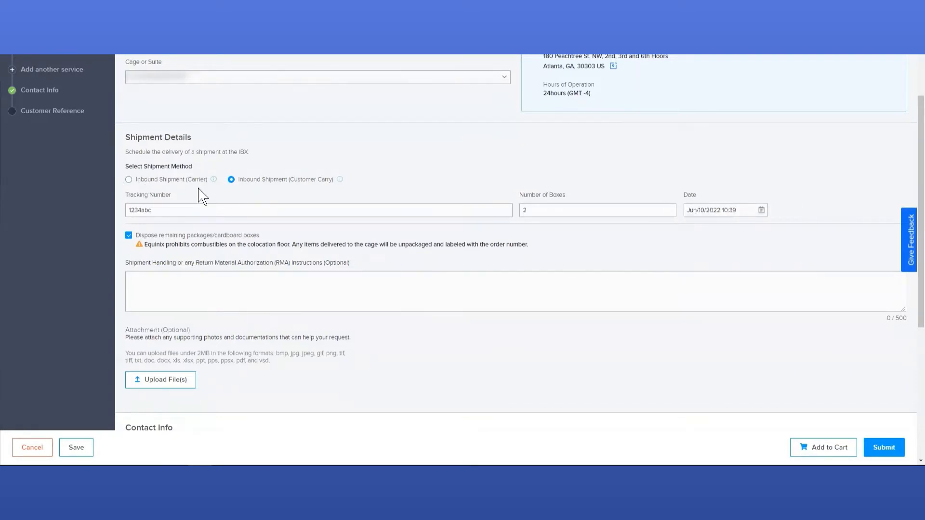
pyautogui.click(129, 179)
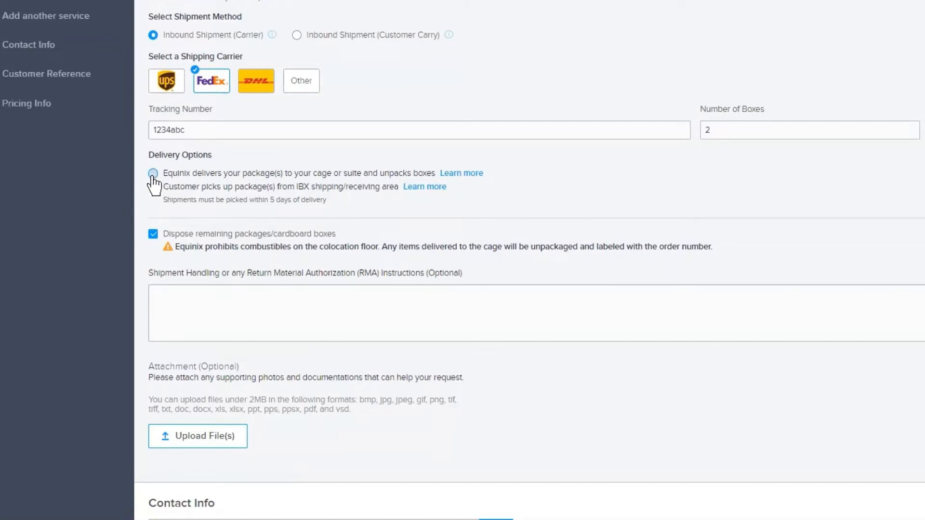
# Choose Equinix delivery to the cage, viewing and closing the additional service options help
pyautogui.click(153, 173)
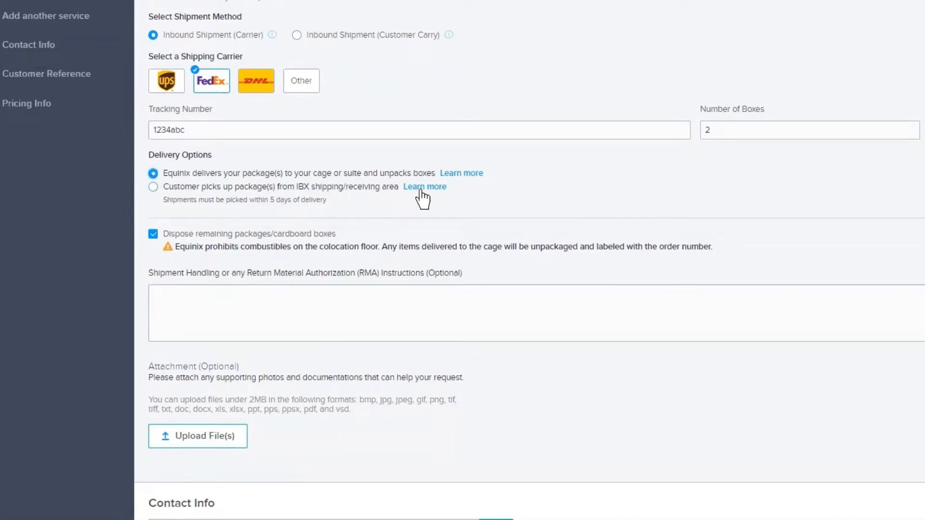
pyautogui.moveTo(469, 208)
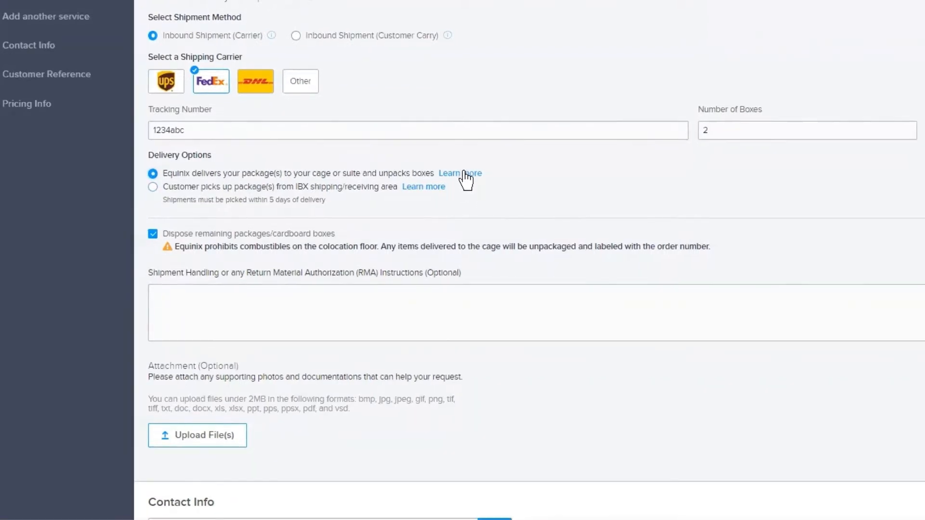
pyautogui.click(459, 173)
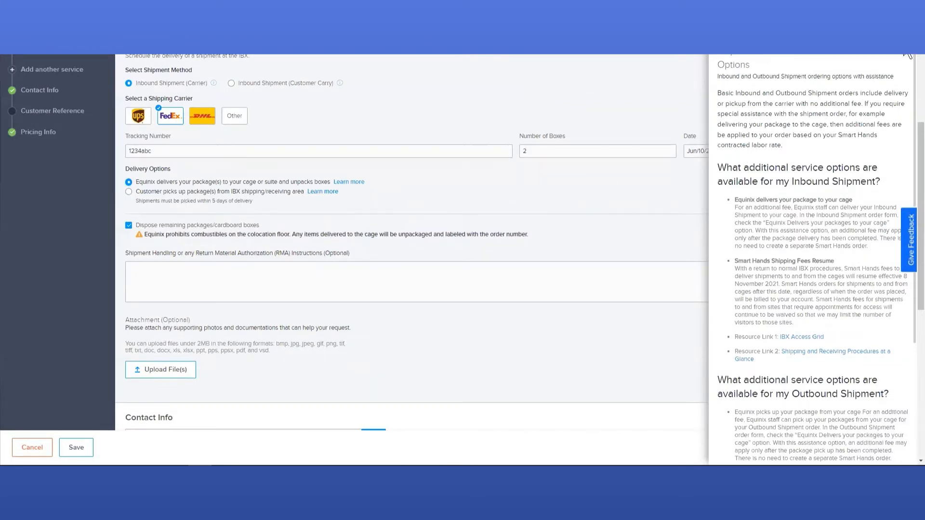
pyautogui.click(908, 56)
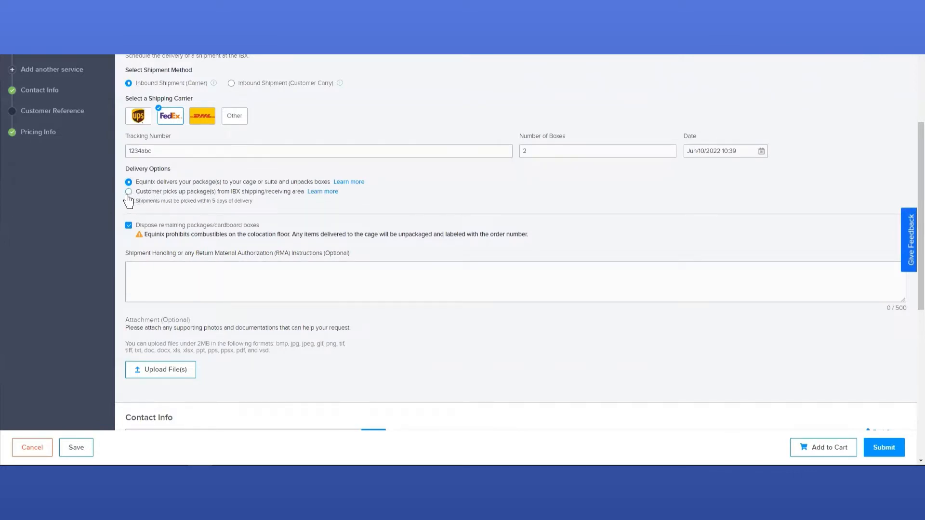
# Choose 'Customer picks up package(s) from IBX shipping/receiving area' as the delivery option
pyautogui.click(128, 191)
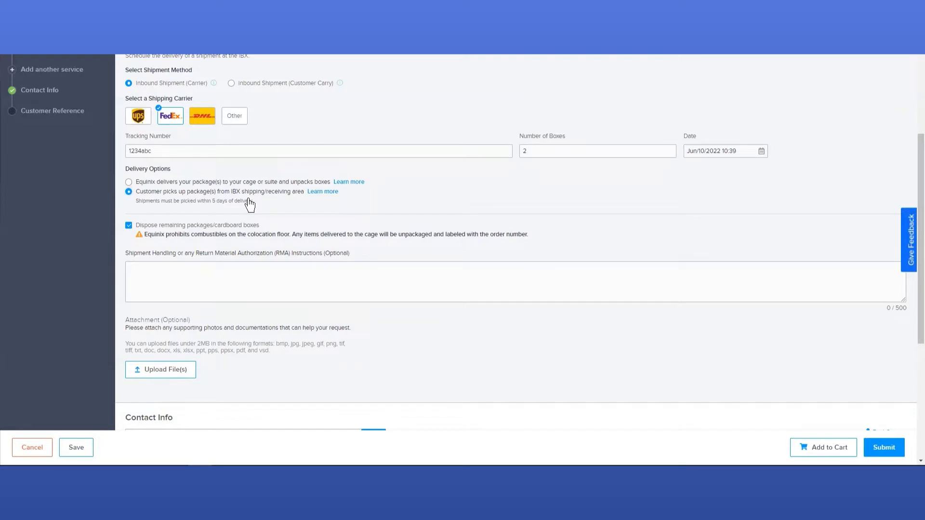
pyautogui.moveTo(273, 200)
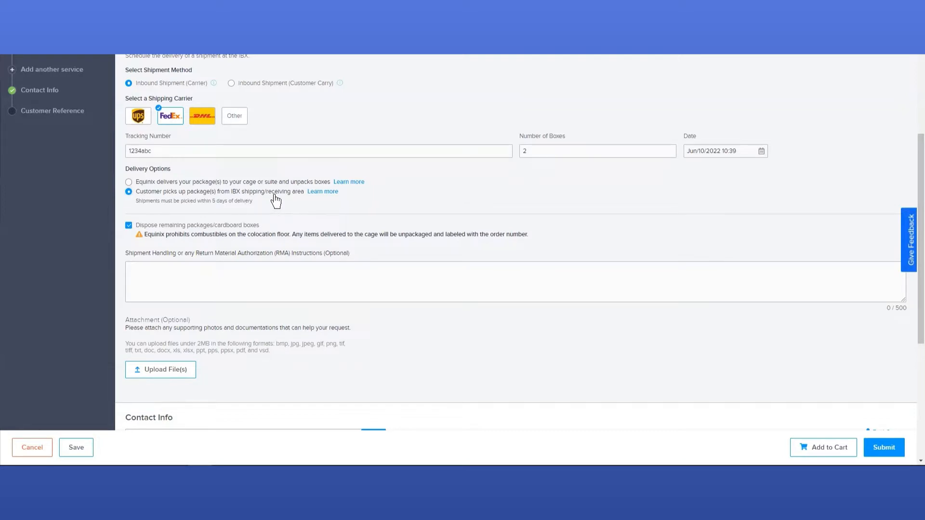
pyautogui.moveTo(248, 210)
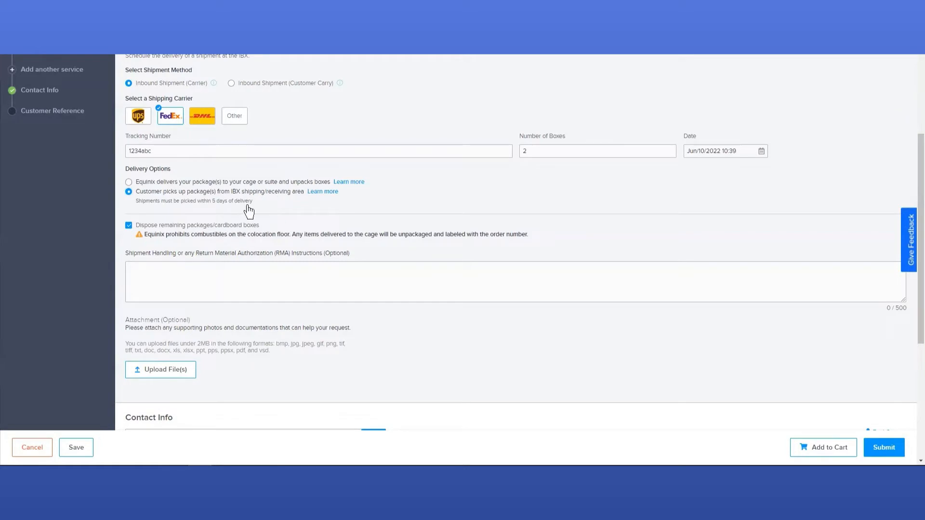
pyautogui.moveTo(150, 210)
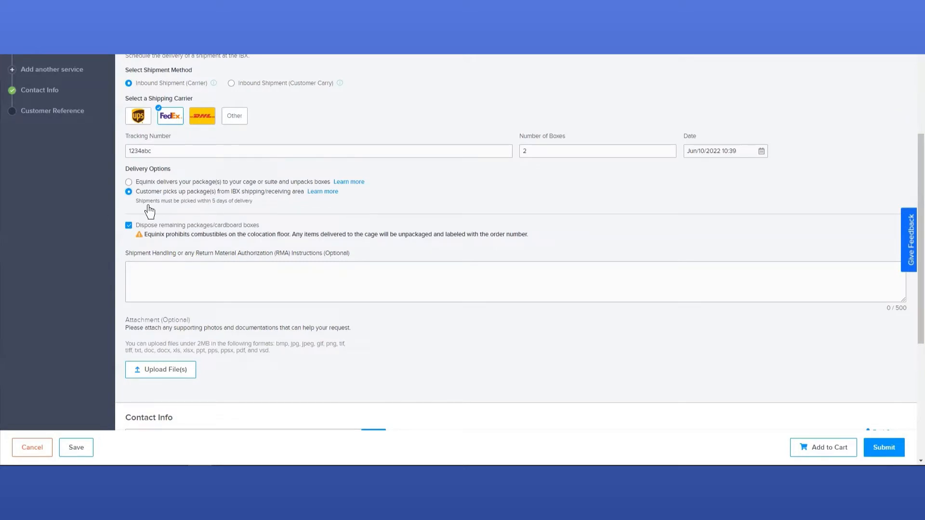
pyautogui.moveTo(236, 212)
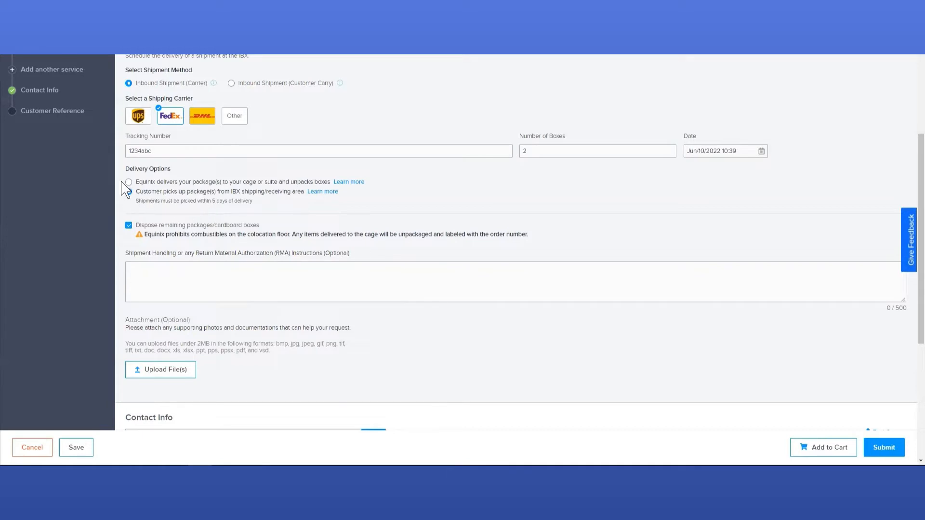
pyautogui.click(129, 191)
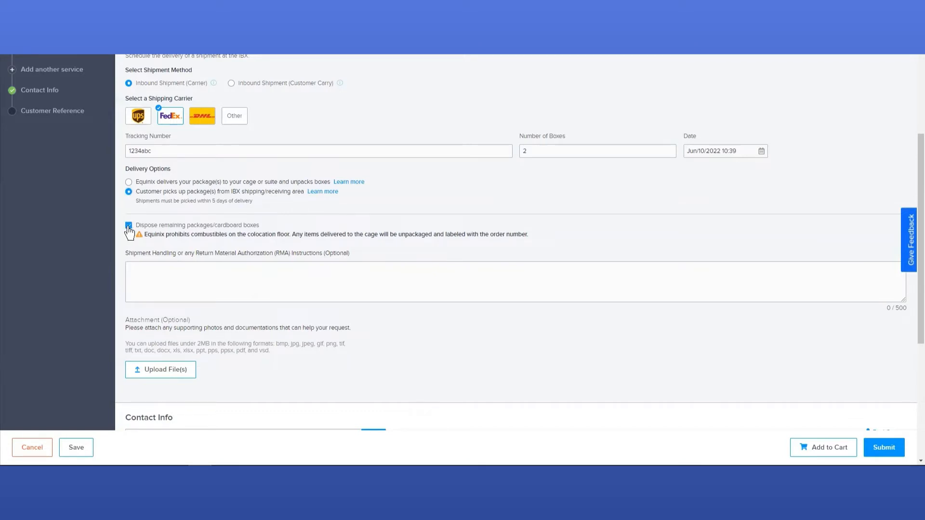
pyautogui.click(129, 225)
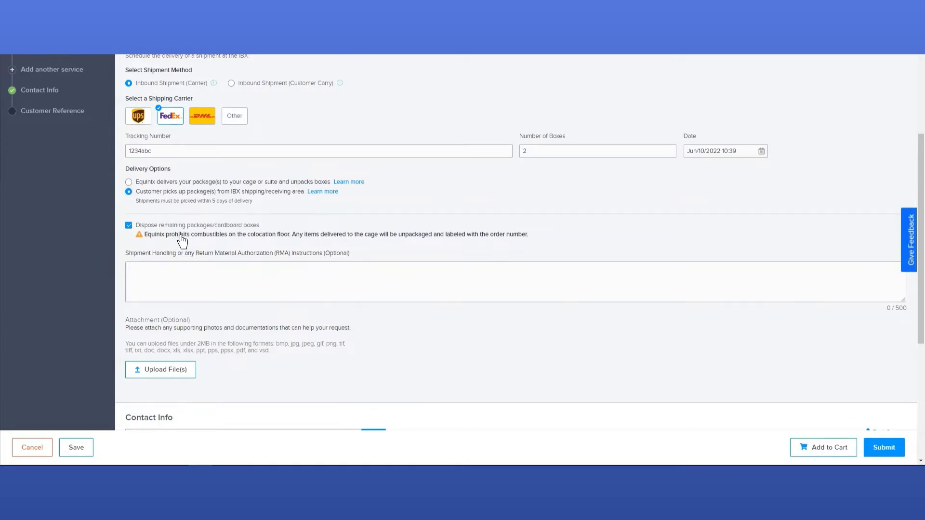
pyautogui.moveTo(219, 258)
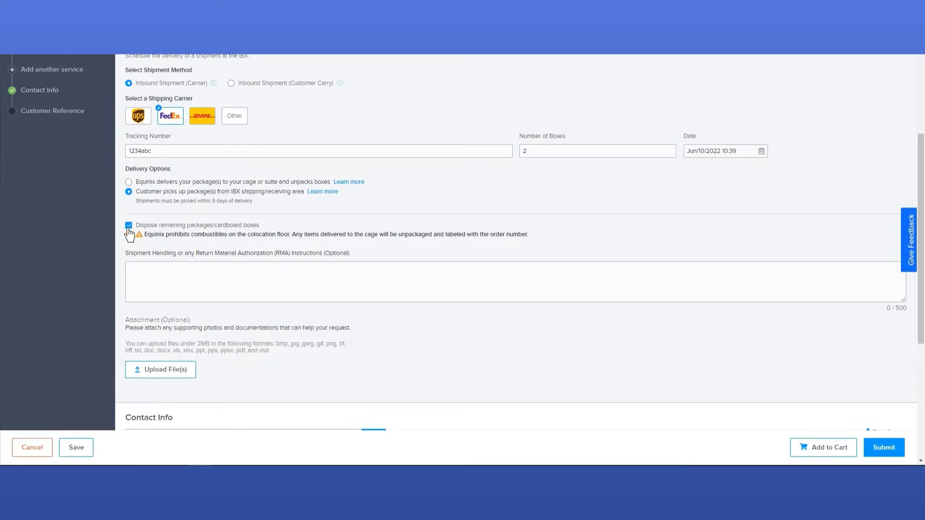
pyautogui.click(129, 226)
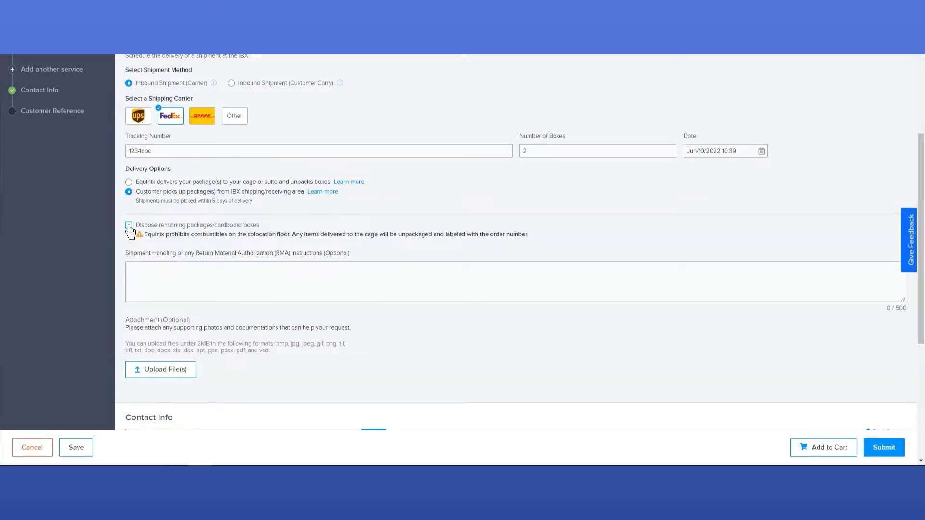
pyautogui.click(128, 225)
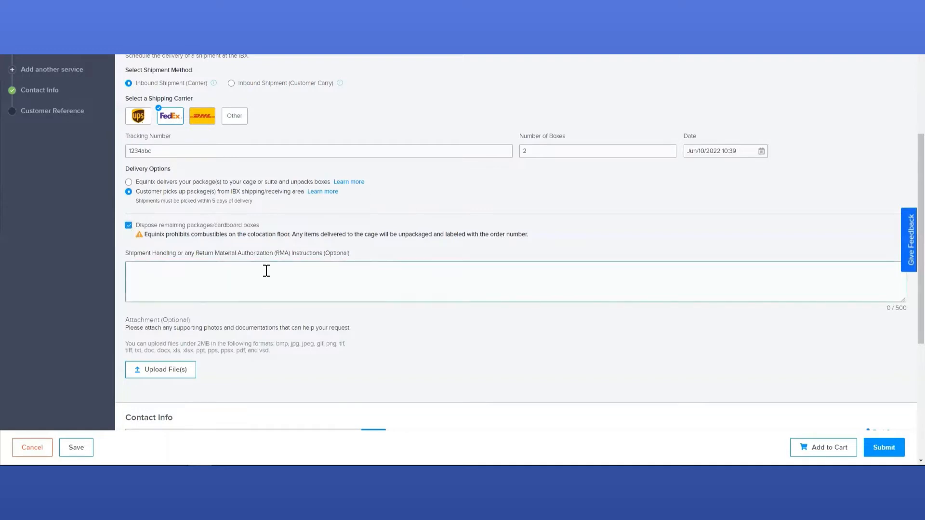
pyautogui.moveTo(150, 271)
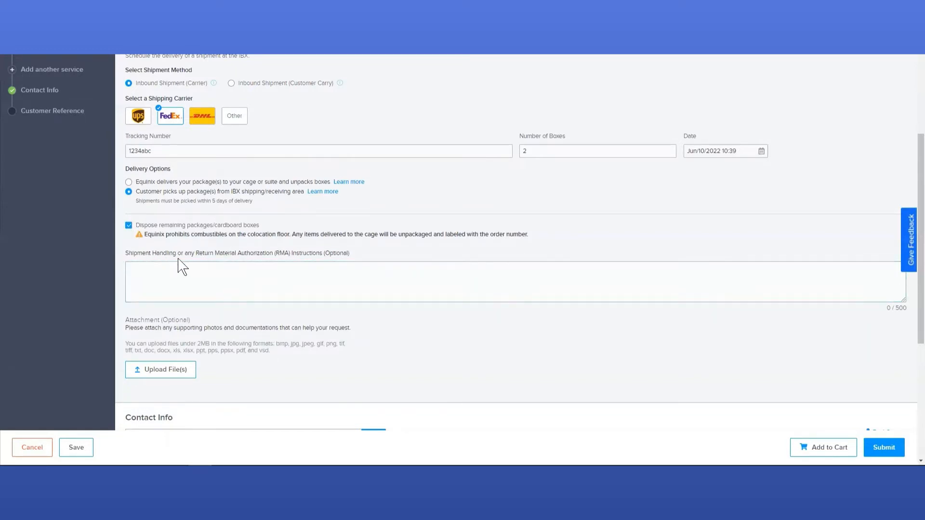
pyautogui.moveTo(168, 380)
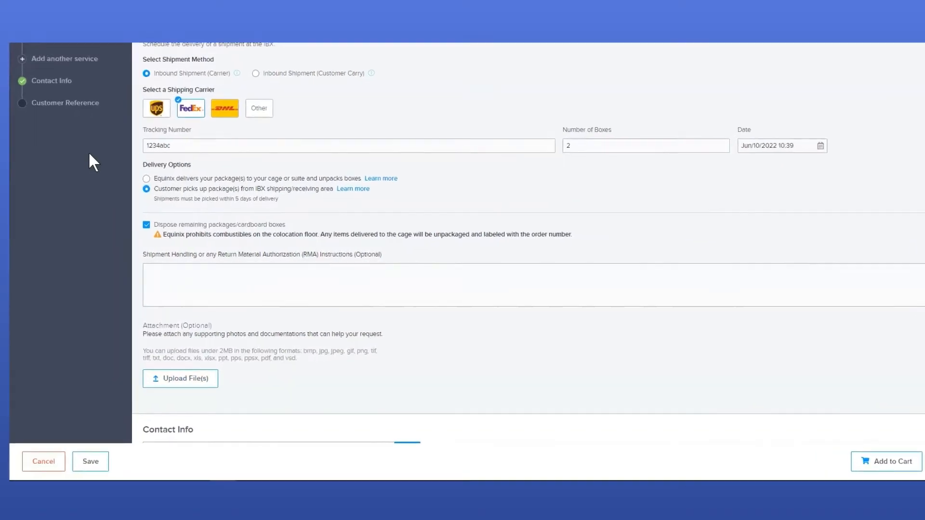
pyautogui.click(65, 59)
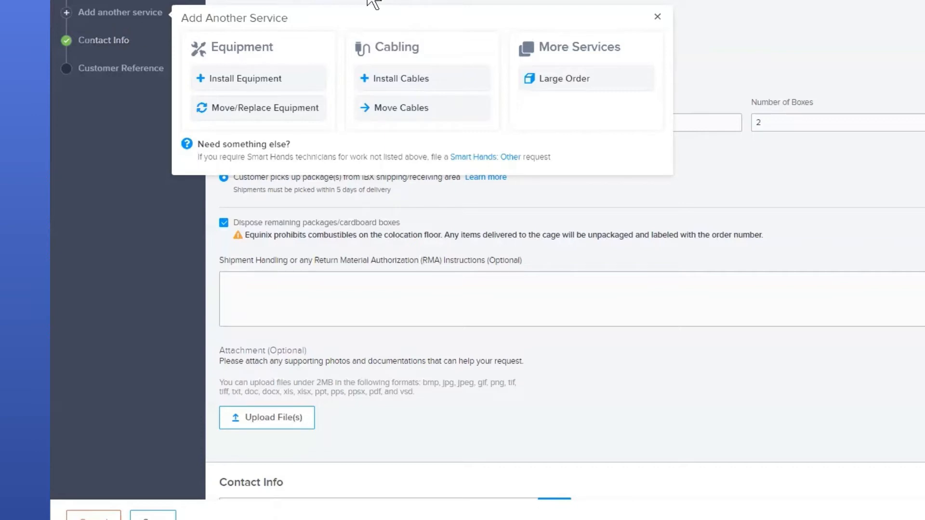
pyautogui.moveTo(231, 107)
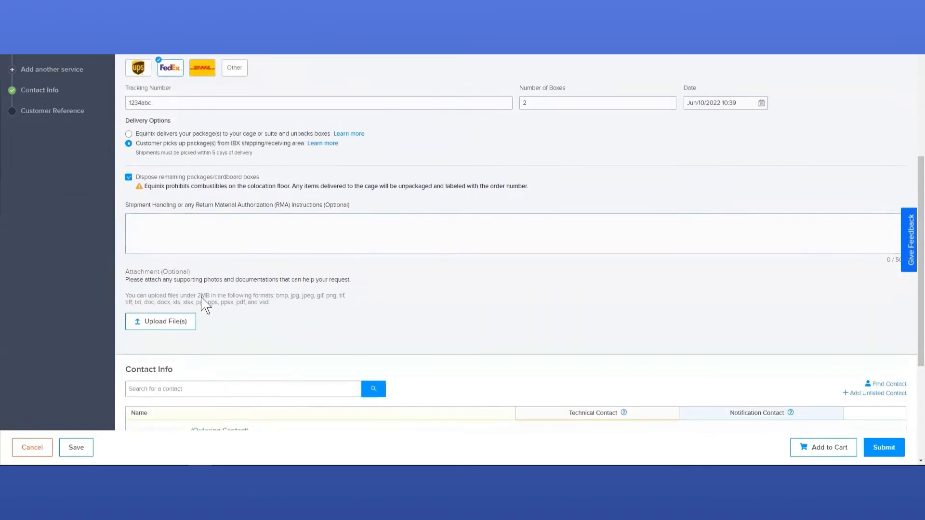
# Add a second notification contact, keeping the ordering contact as technical contact
pyautogui.scroll(-3)
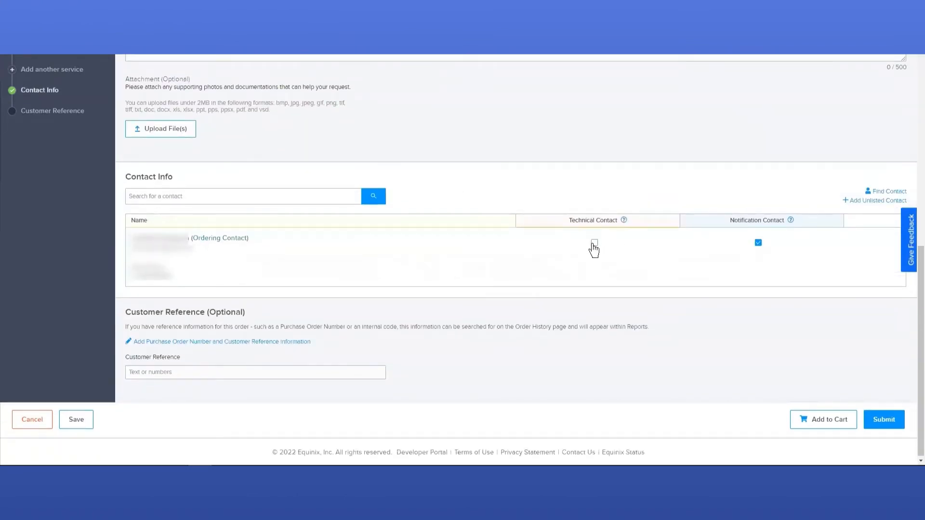
pyautogui.click(594, 243)
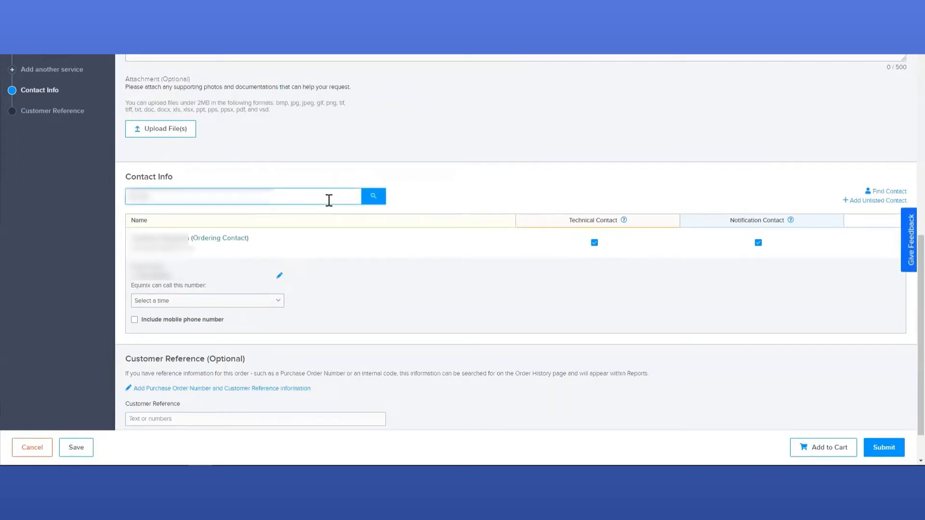
pyautogui.click(243, 196)
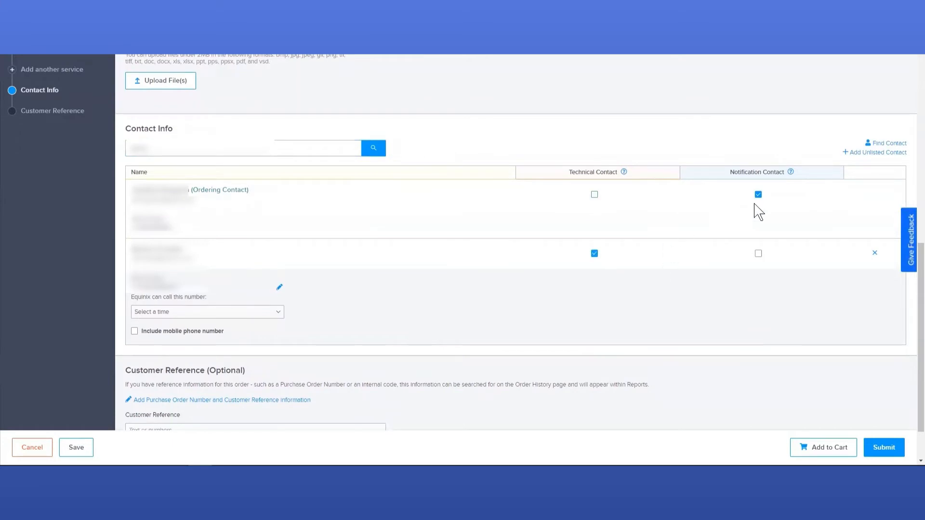
pyautogui.click(757, 253)
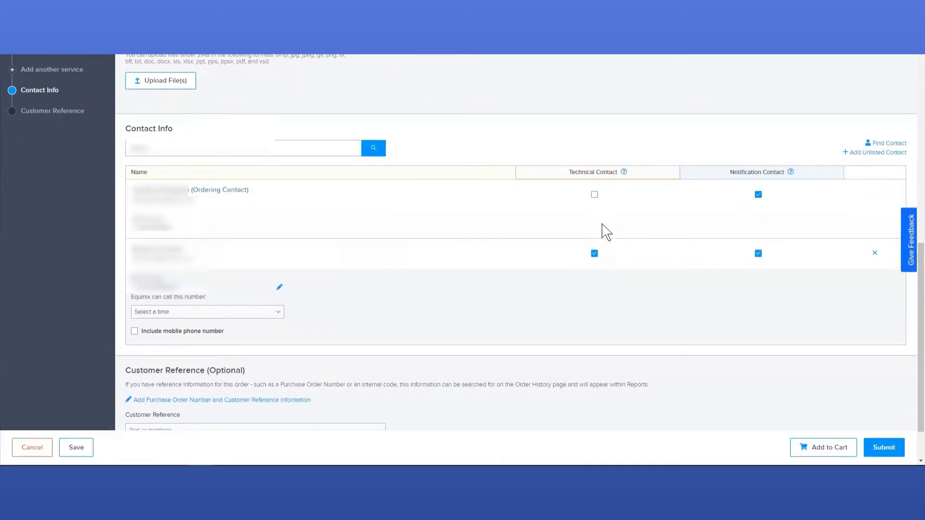
pyautogui.click(594, 194)
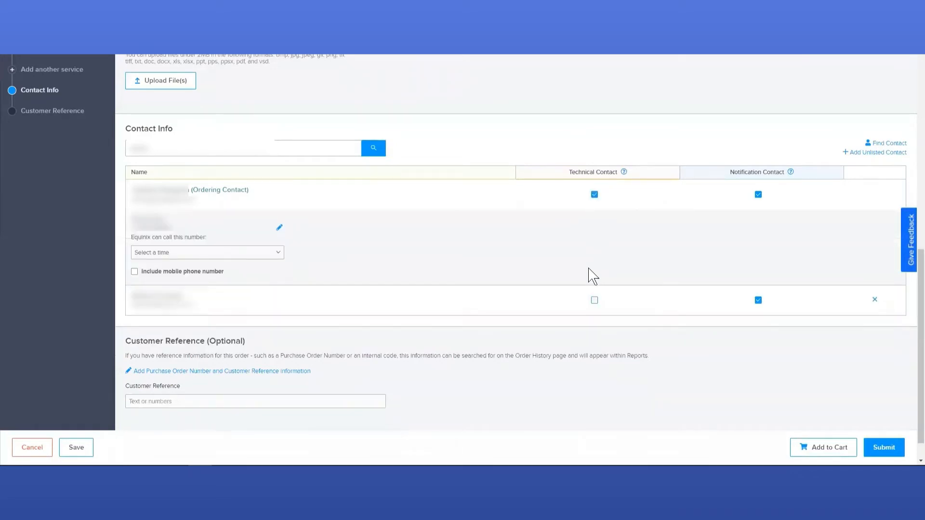
pyautogui.moveTo(600, 271)
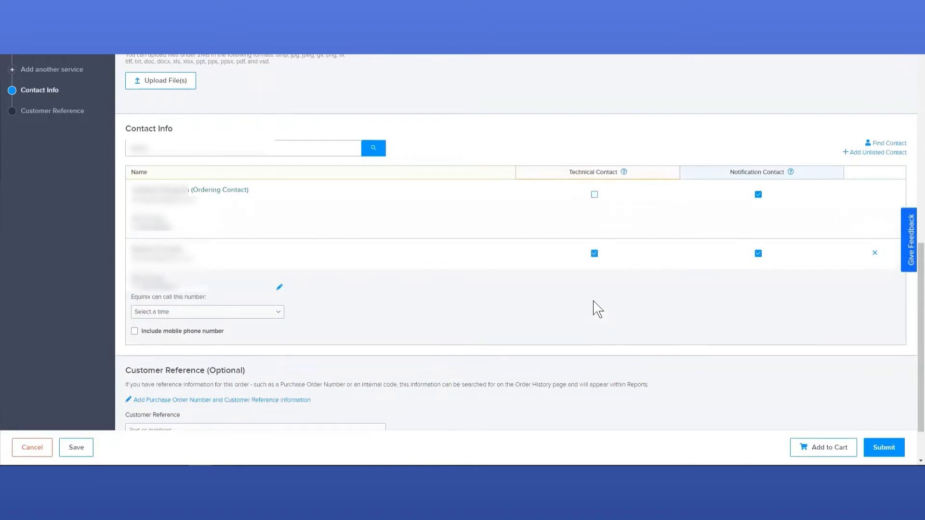
pyautogui.click(593, 194)
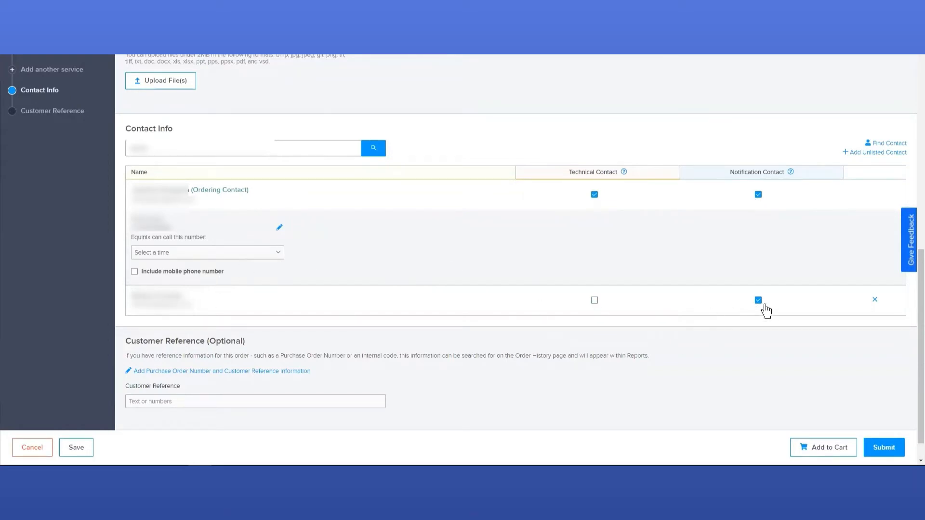
pyautogui.scroll(-3)
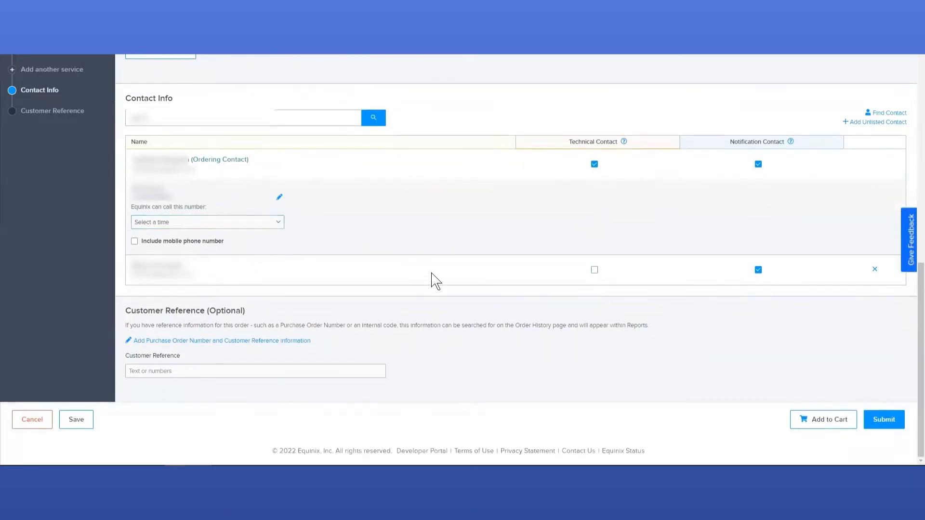
pyautogui.moveTo(708, 338)
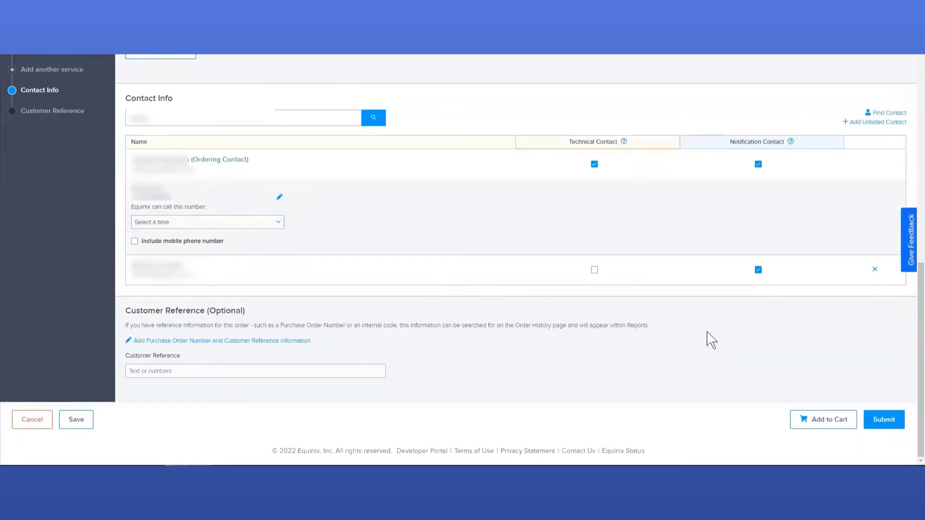
pyautogui.moveTo(183, 361)
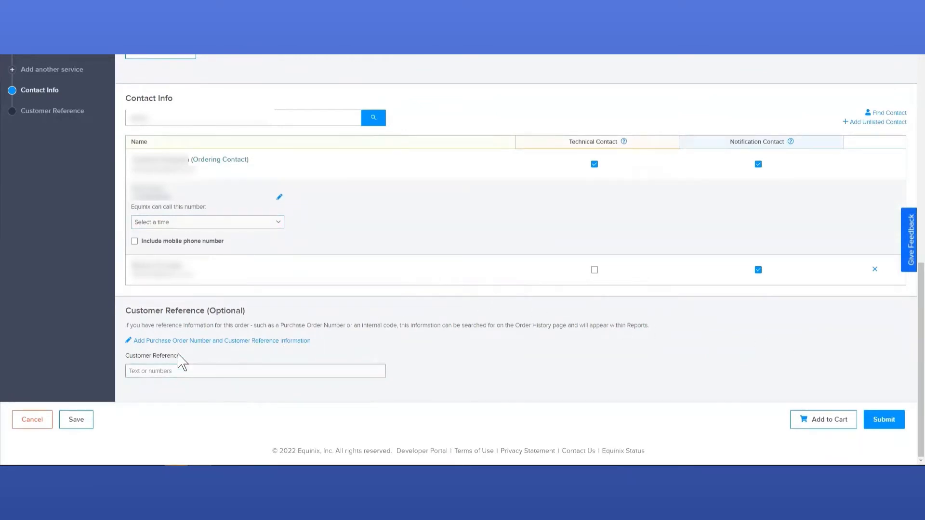
pyautogui.moveTo(143, 322)
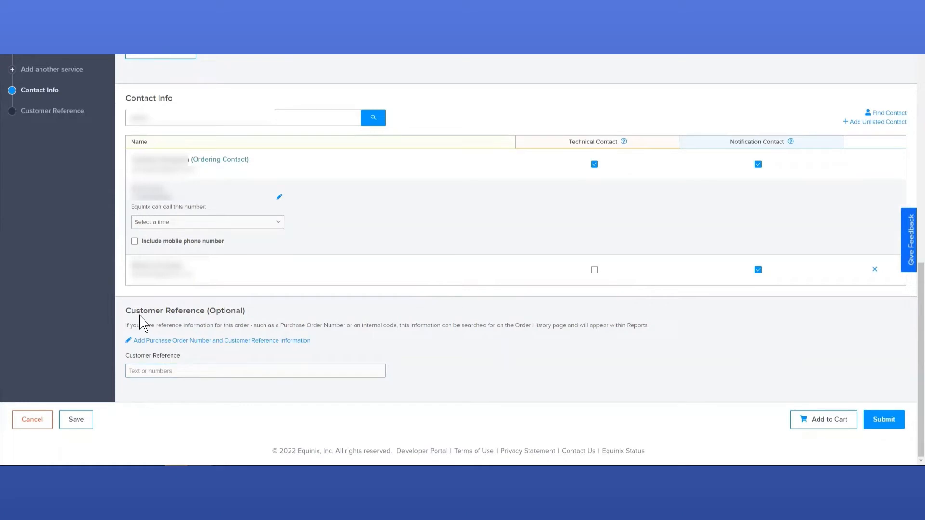
pyautogui.moveTo(200, 345)
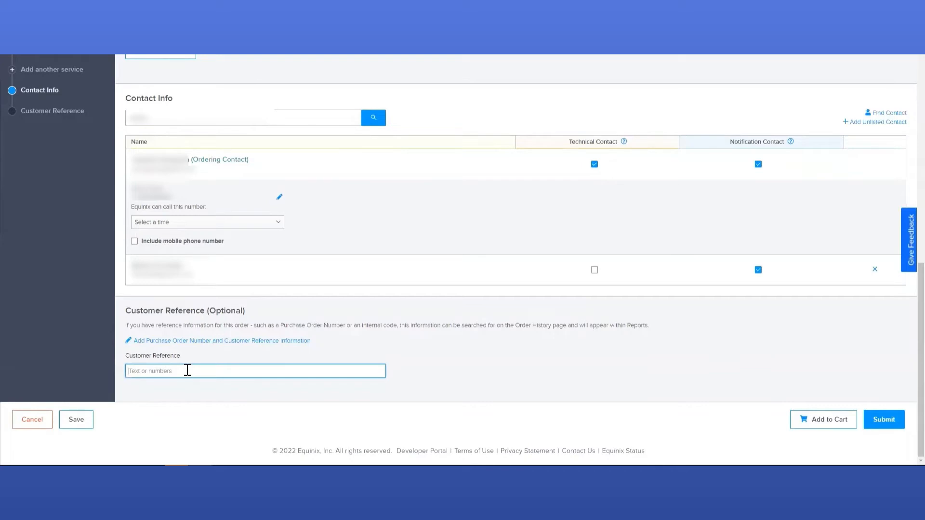
pyautogui.moveTo(870, 432)
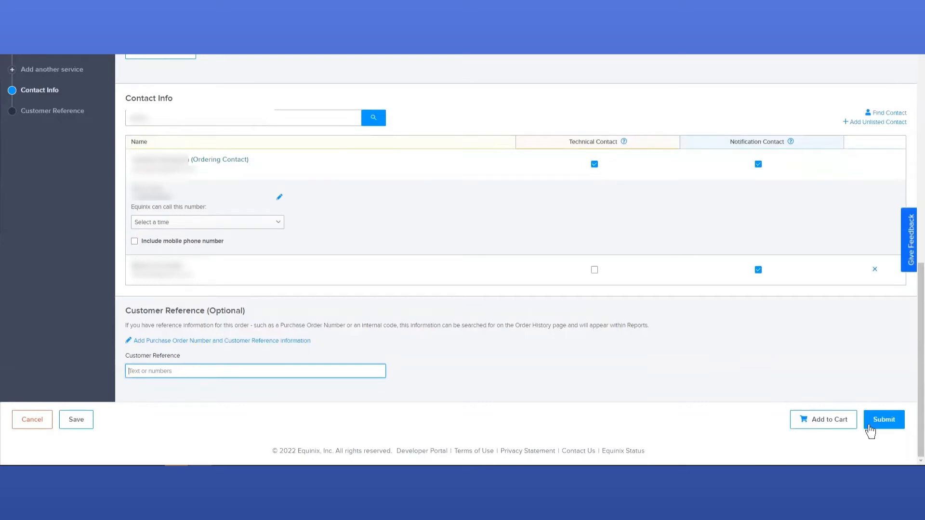
pyautogui.moveTo(803, 430)
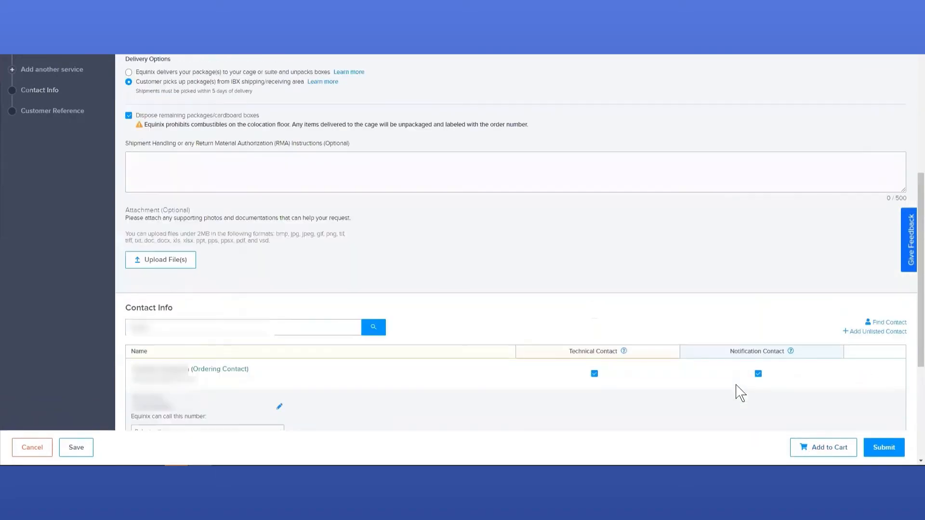
pyautogui.scroll(3)
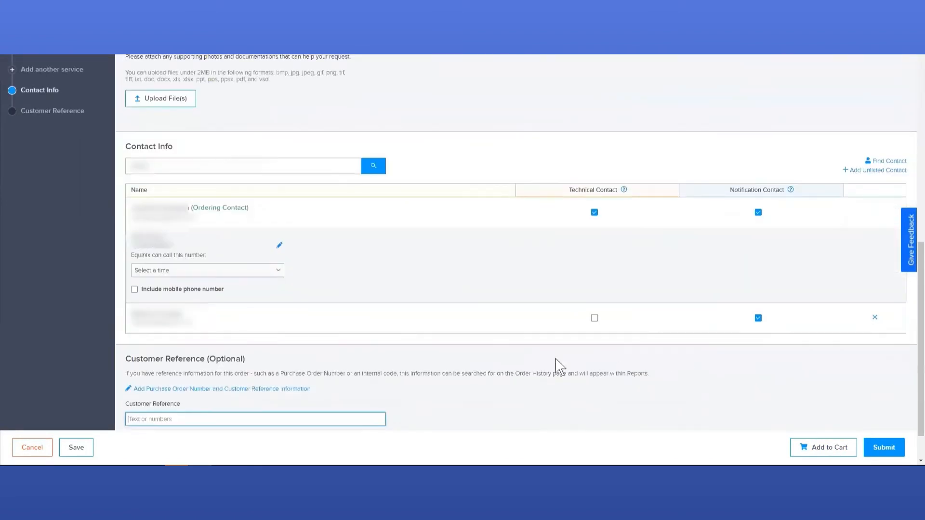
pyautogui.scroll(-3)
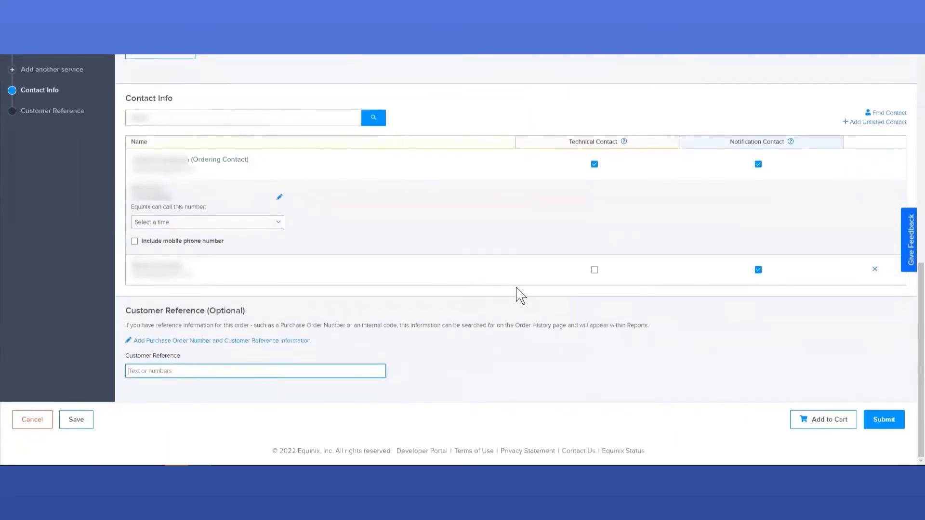
pyautogui.moveTo(285, 318)
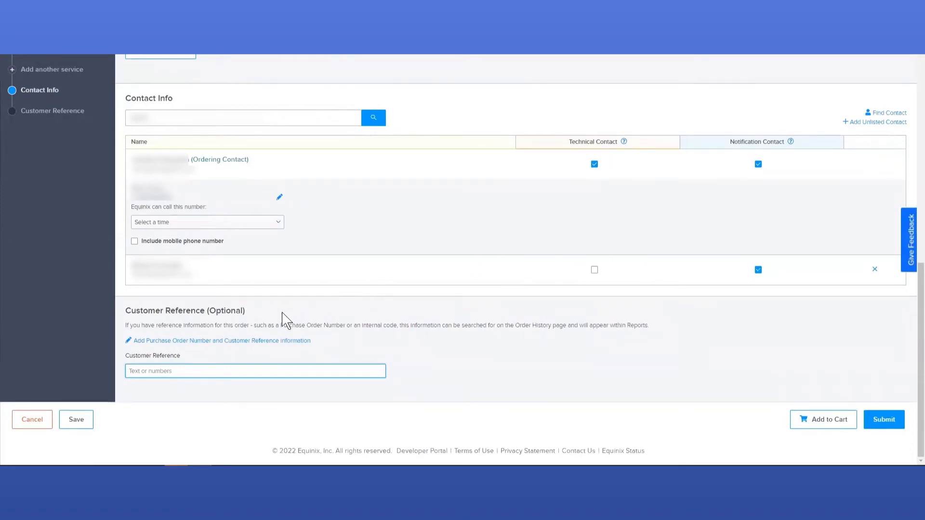
# Set the ordering contact's 'Equinix can call this number' preference to Anytime
pyautogui.click(207, 222)
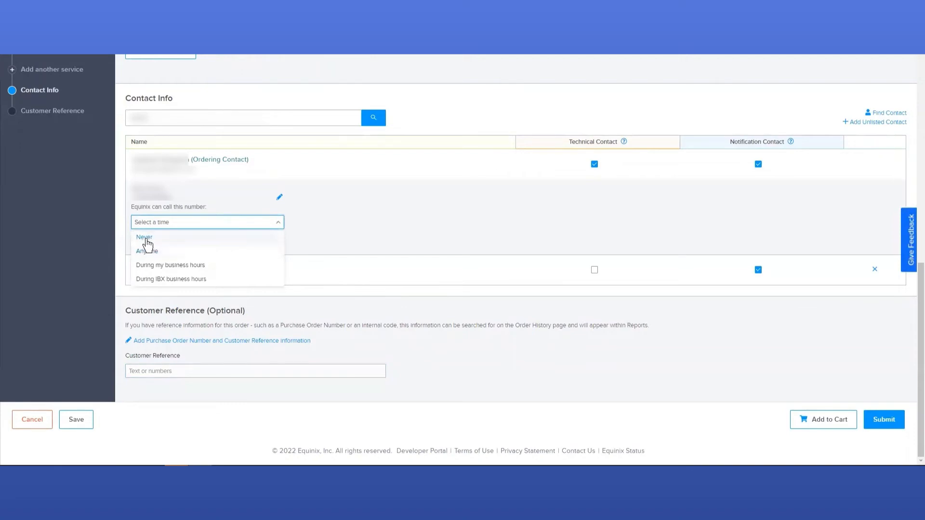
pyautogui.click(144, 237)
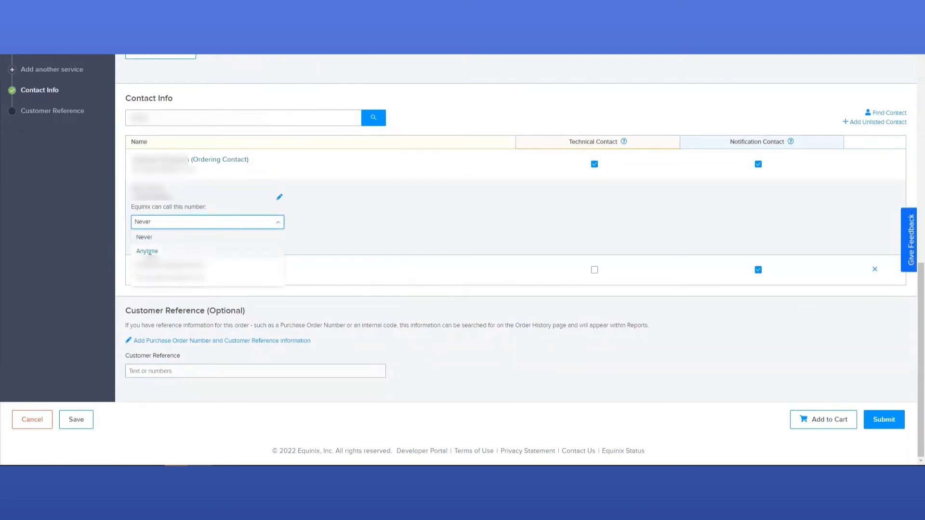
pyautogui.click(147, 251)
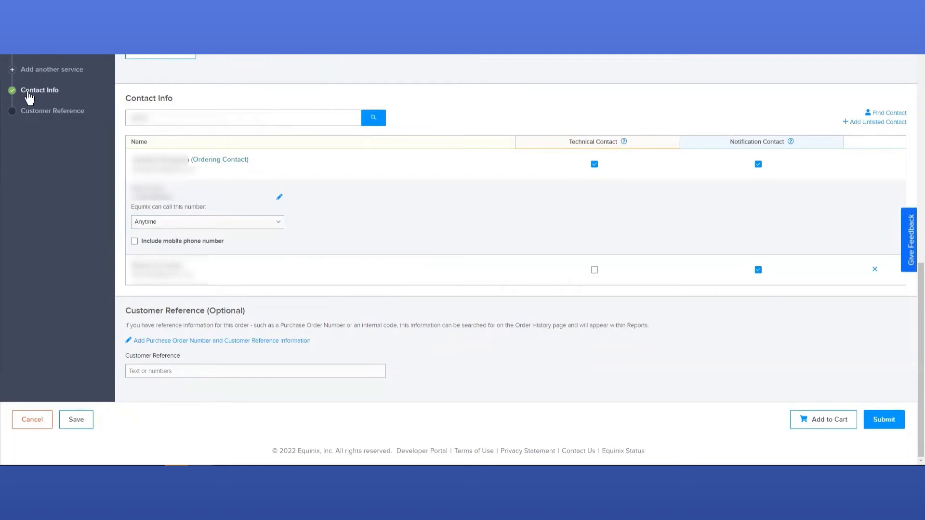
pyautogui.moveTo(39, 104)
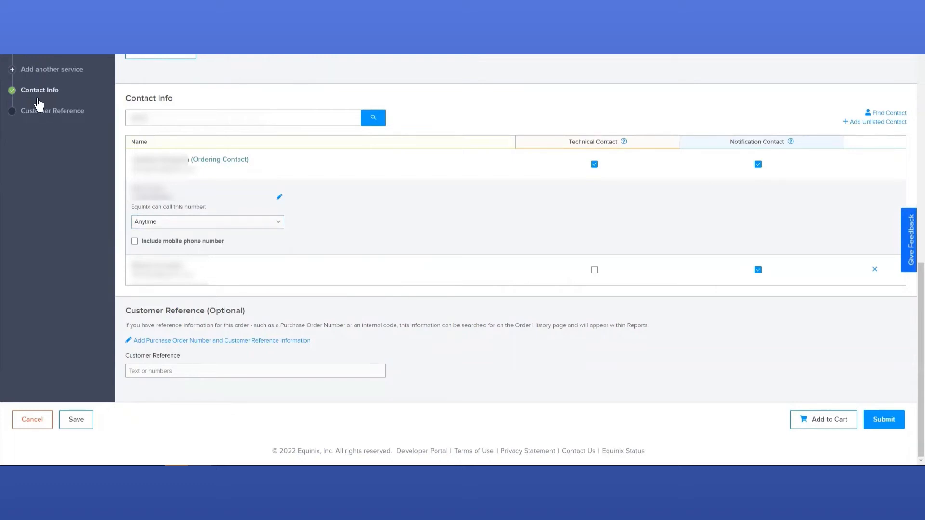
pyautogui.moveTo(882, 365)
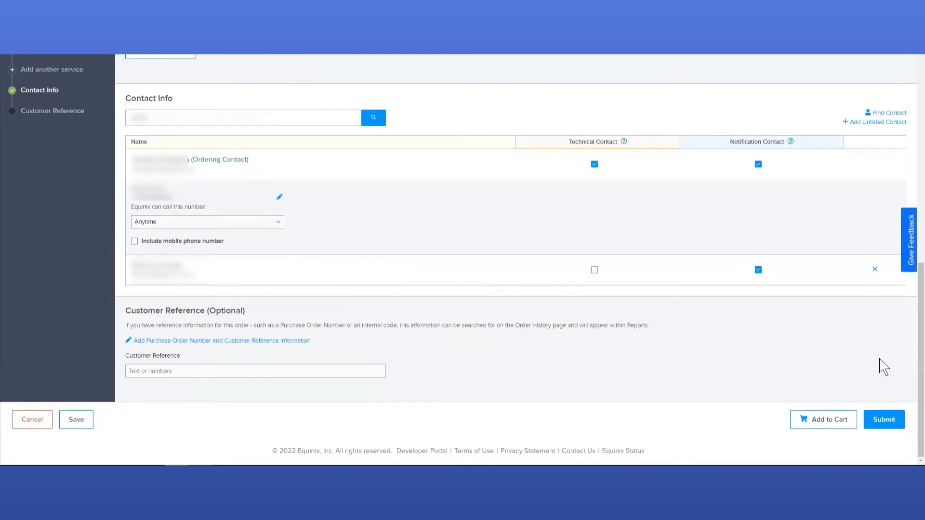
pyautogui.moveTo(886, 431)
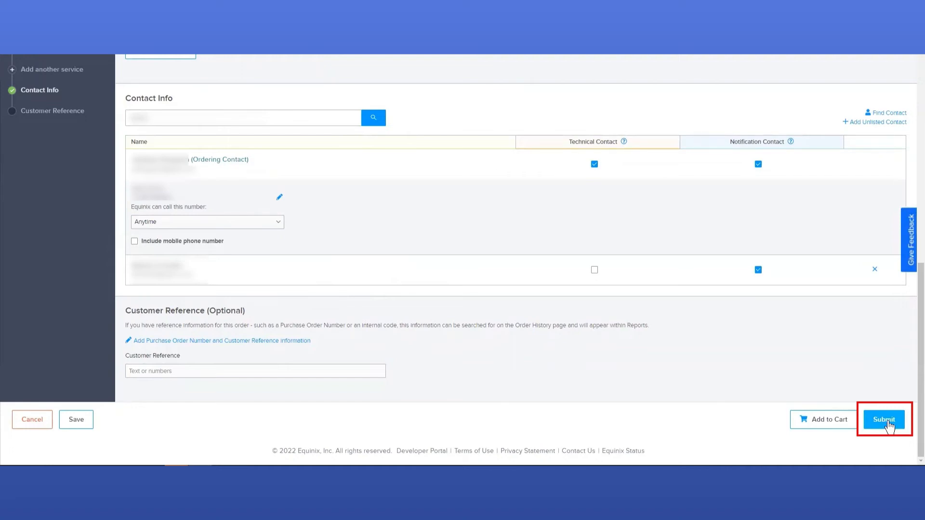
pyautogui.click(883, 419)
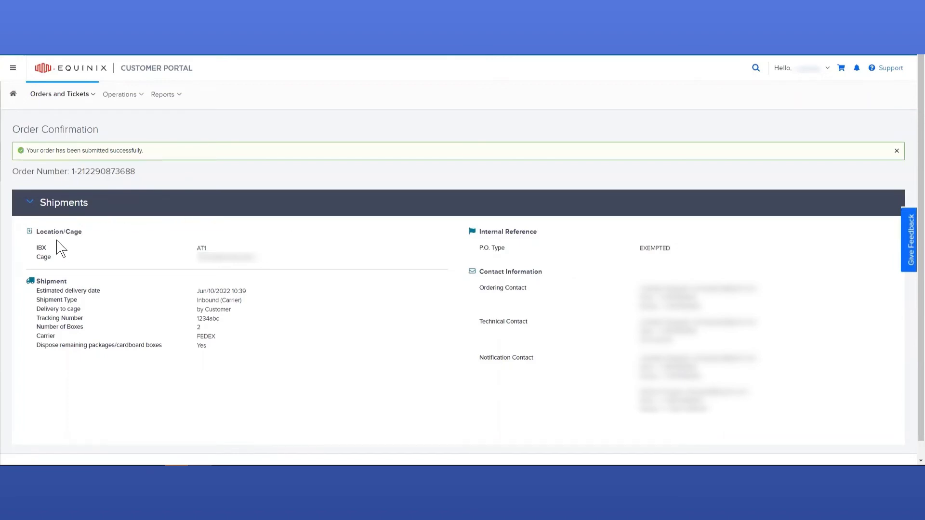
pyautogui.moveTo(98, 405)
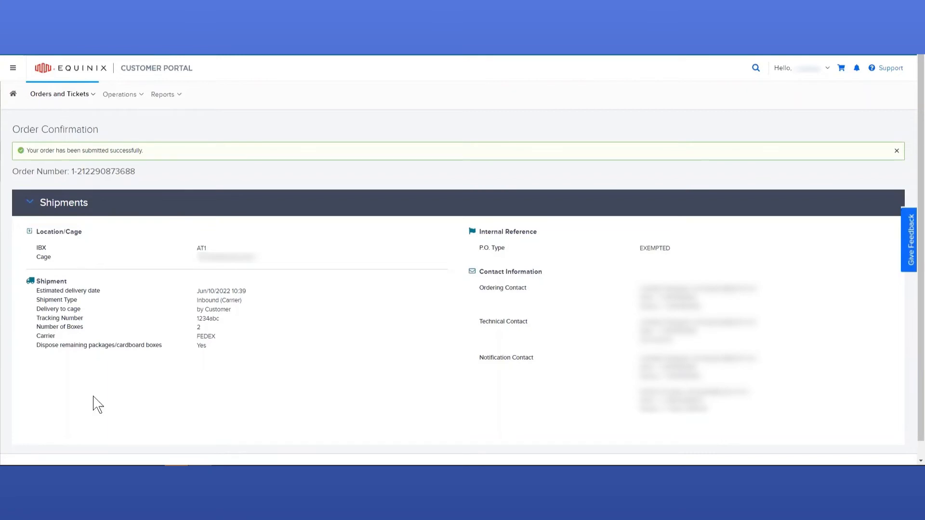
pyautogui.moveTo(811, 393)
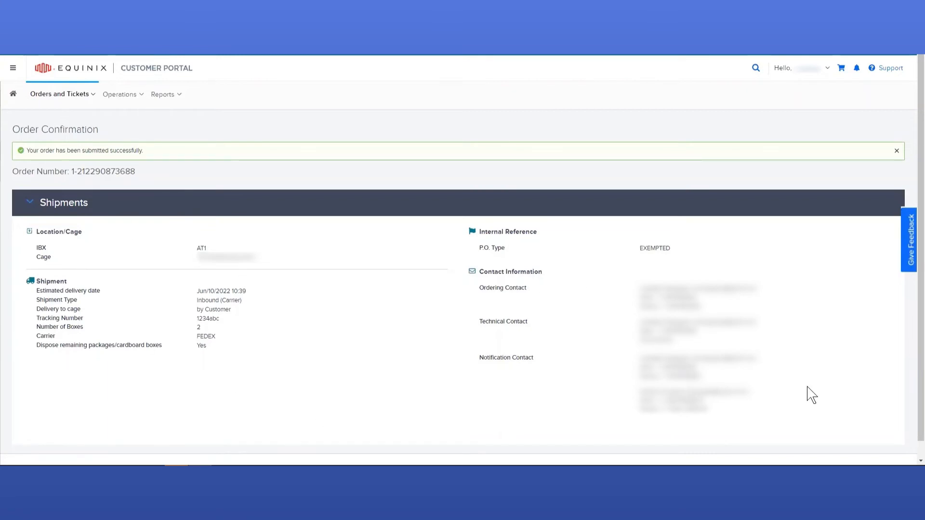
pyautogui.moveTo(556, 270)
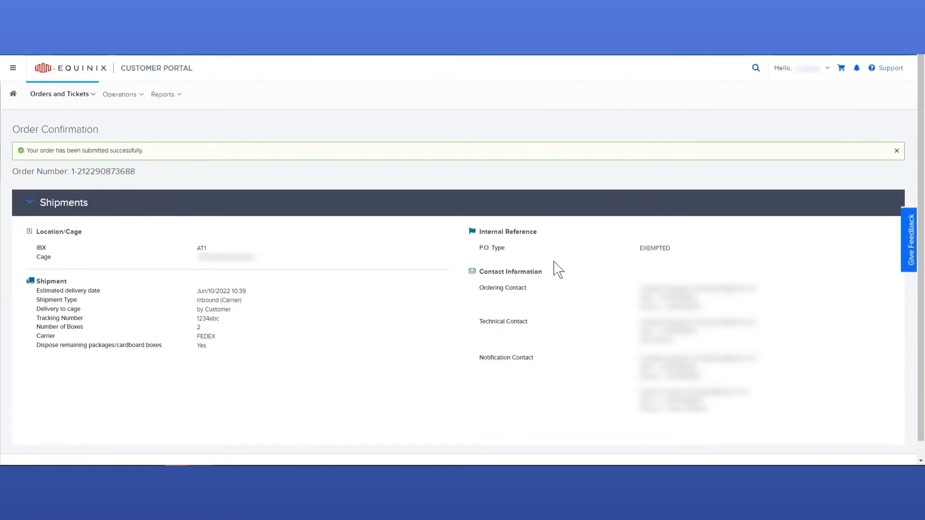
pyautogui.moveTo(98, 262)
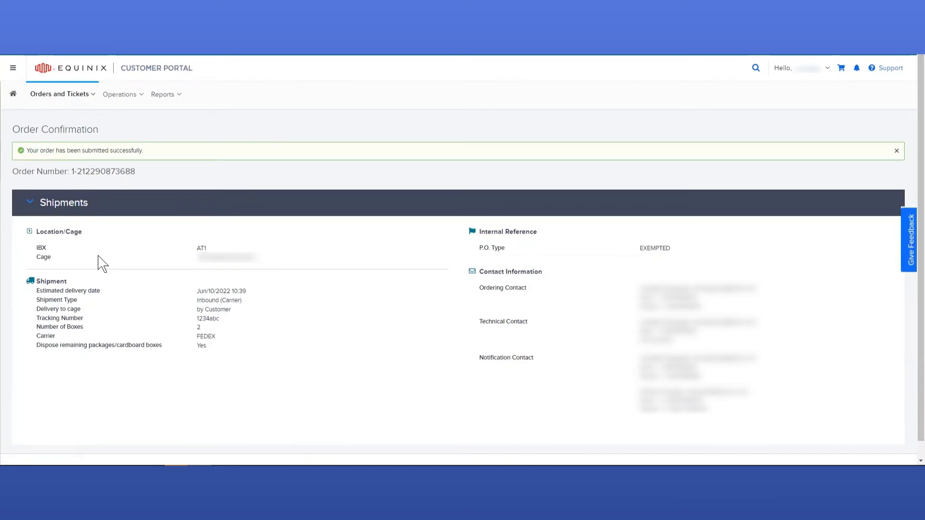
pyautogui.moveTo(114, 244)
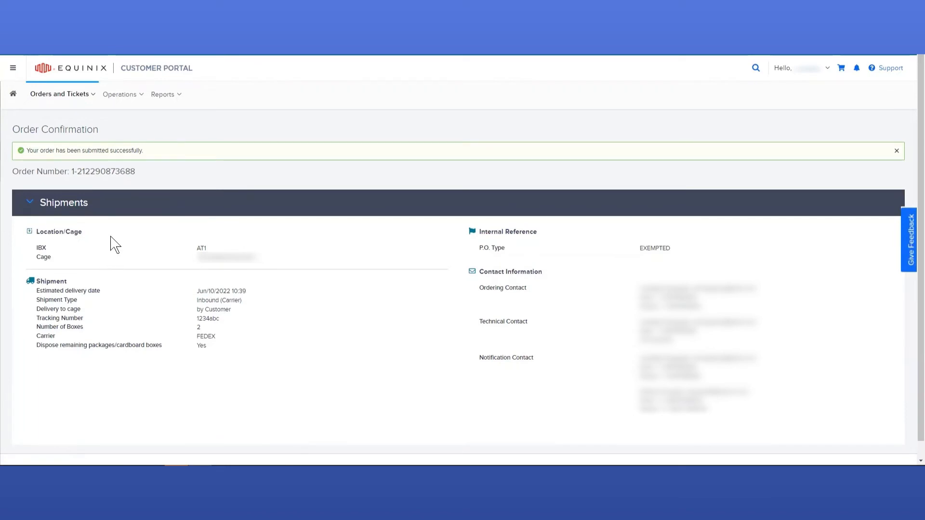
pyautogui.moveTo(13, 94)
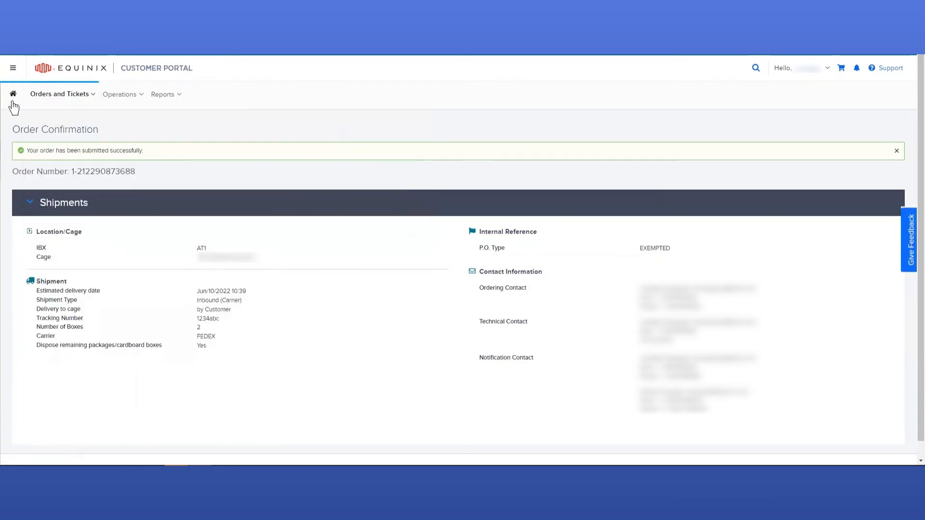
# Choose Outbound Shipments from the Orders and Tickets menu
pyautogui.click(60, 94)
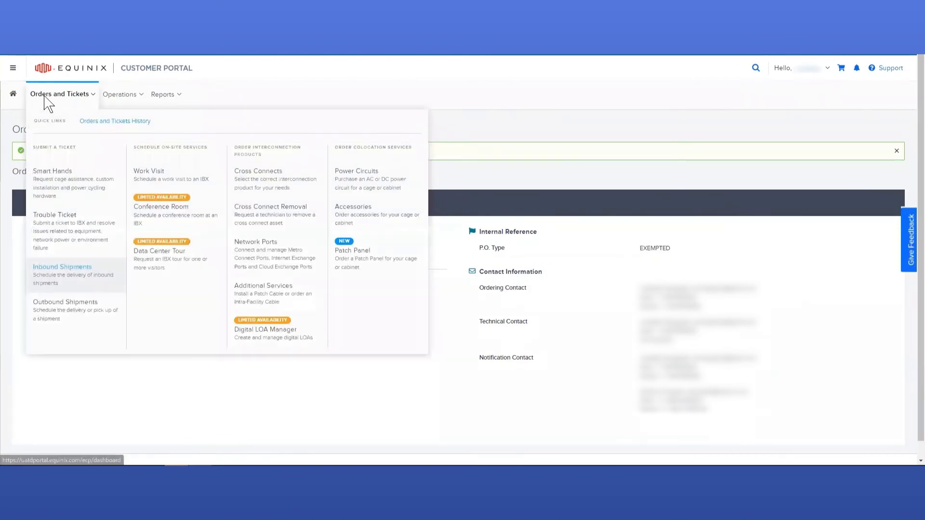
pyautogui.click(65, 302)
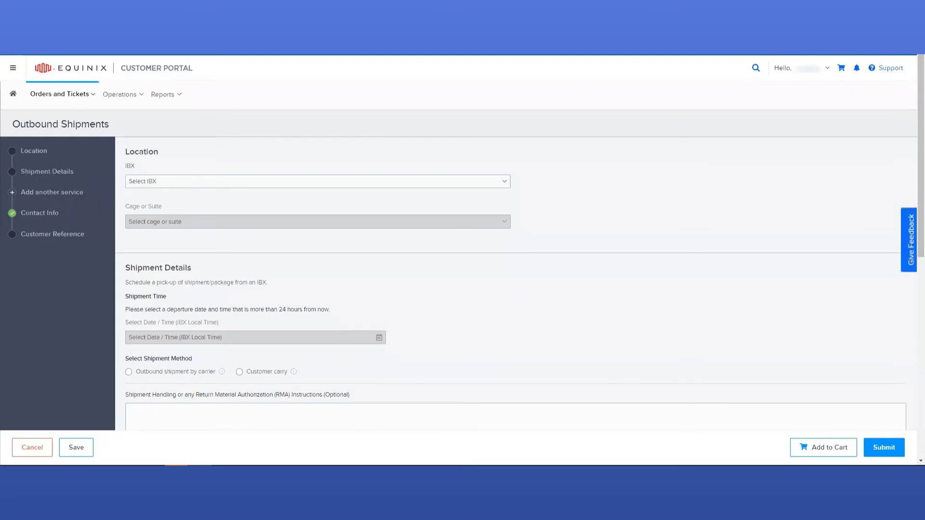
pyautogui.moveTo(607, 147)
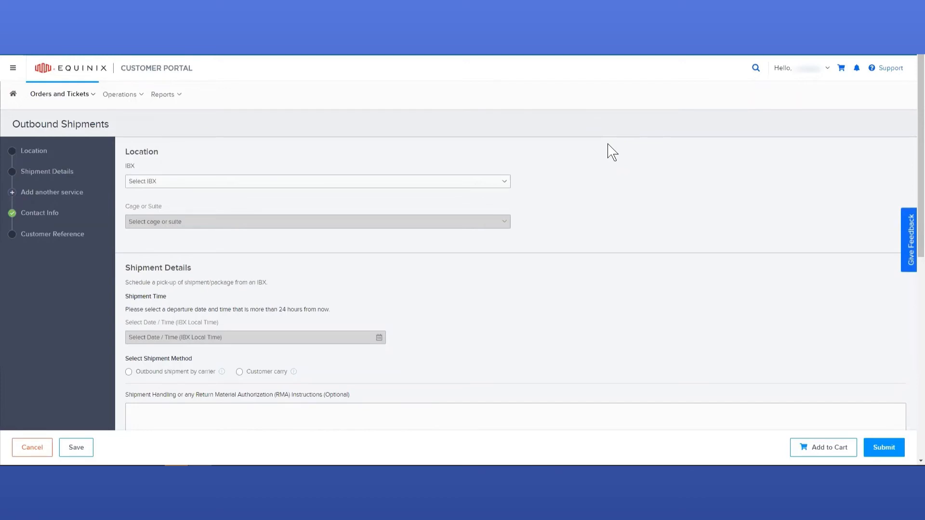
pyautogui.moveTo(480, 110)
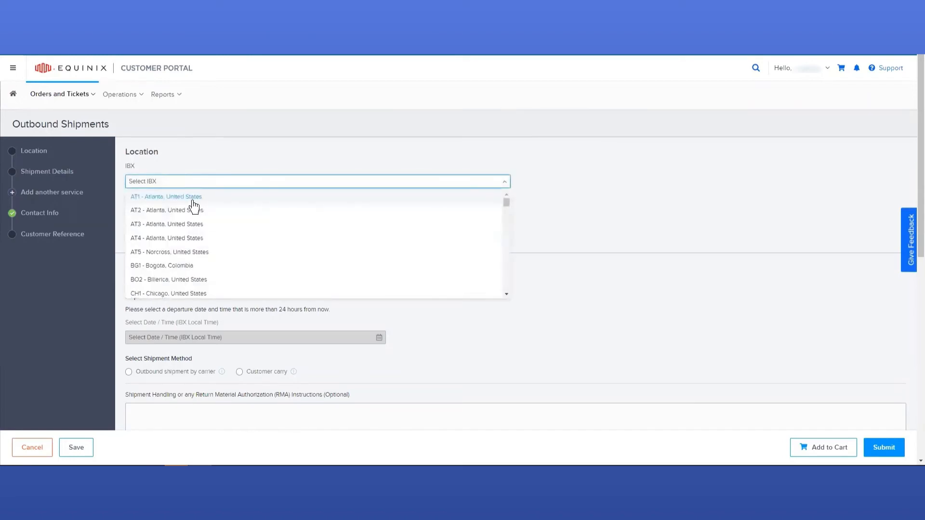
pyautogui.click(165, 197)
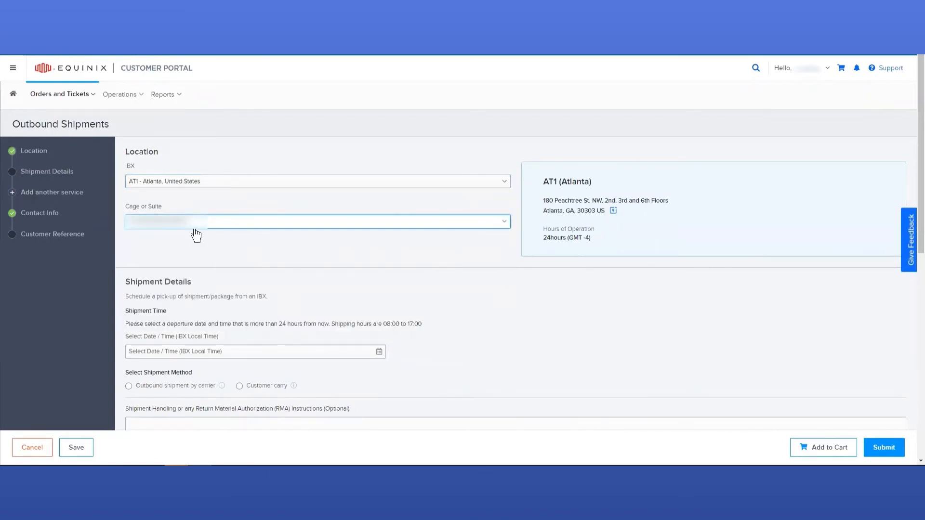
pyautogui.scroll(-3)
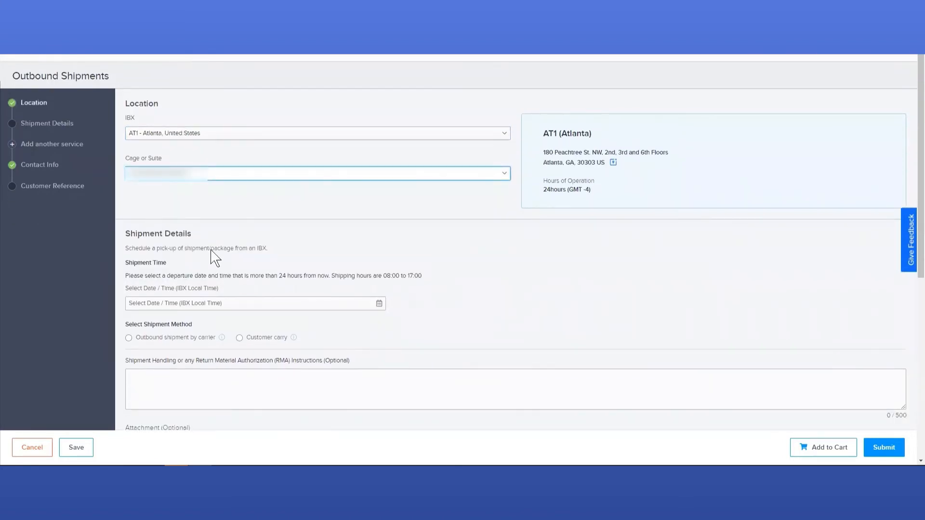
pyautogui.scroll(-3)
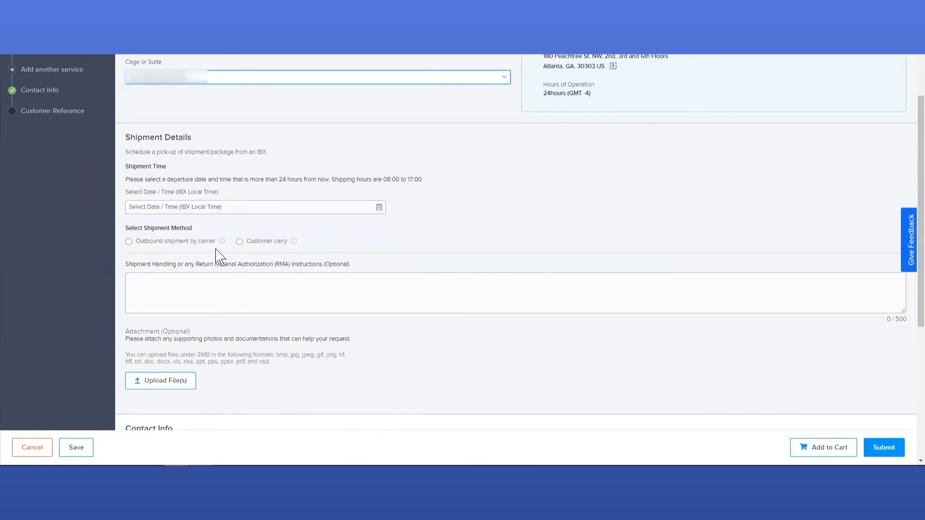
pyautogui.moveTo(212, 246)
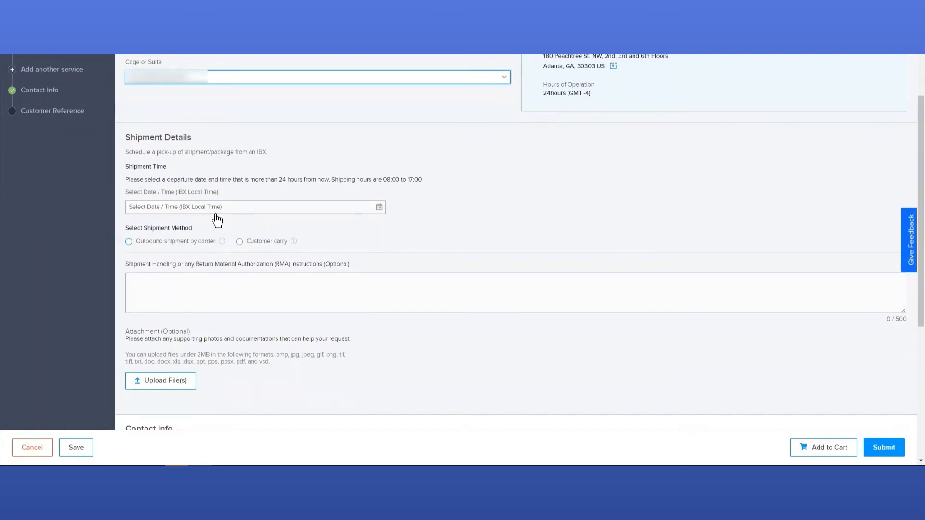
# Set the outbound departure date to Jun 10 and the time to 10:00
pyautogui.click(255, 206)
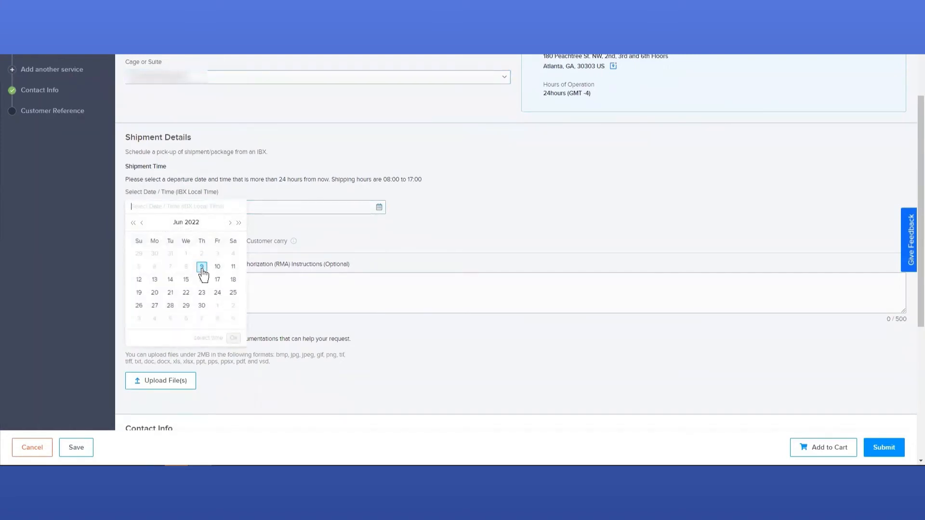
pyautogui.click(217, 267)
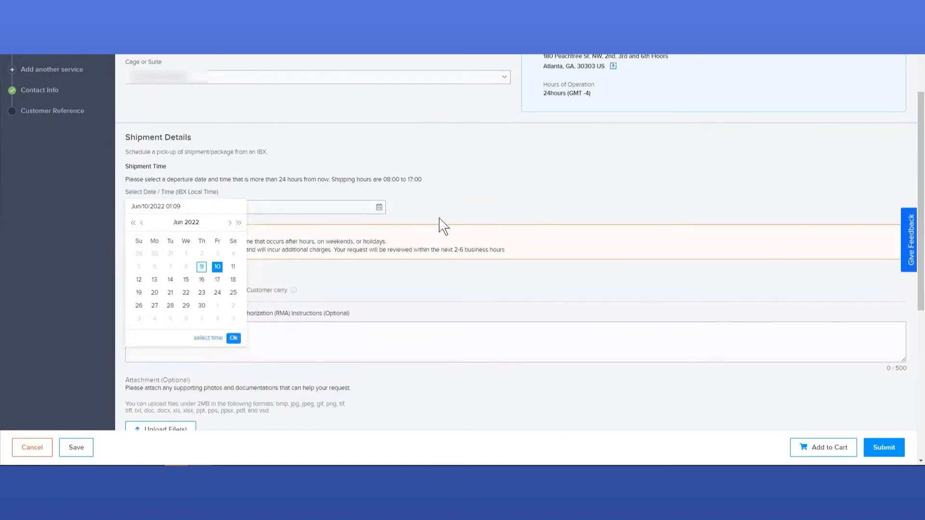
pyautogui.click(233, 338)
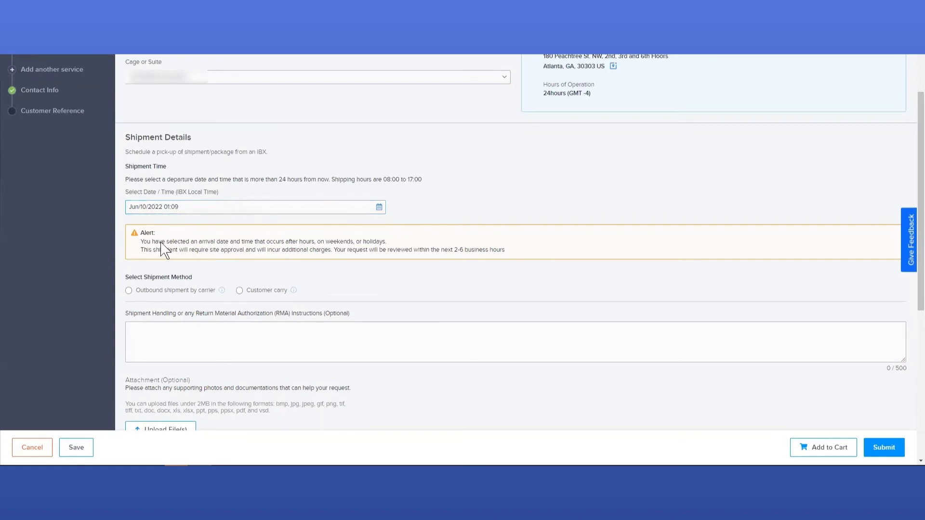
pyautogui.moveTo(679, 240)
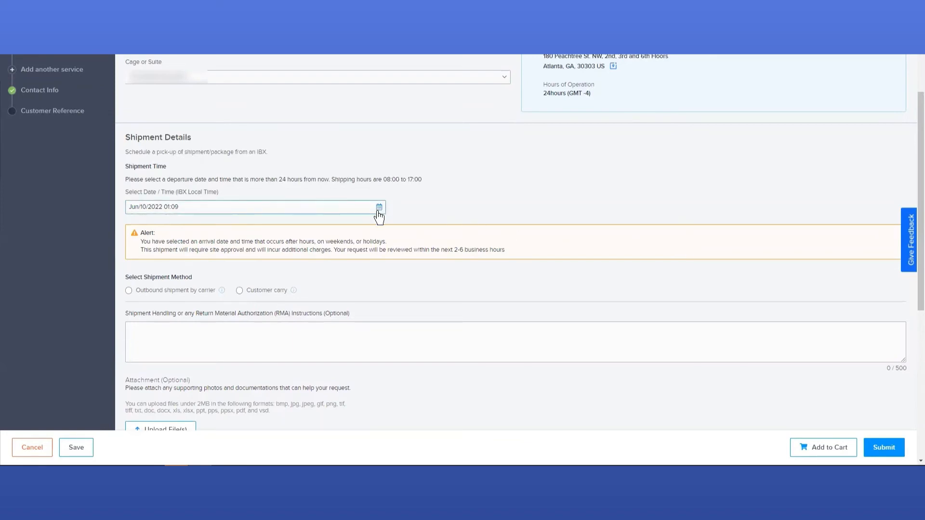
pyautogui.click(378, 207)
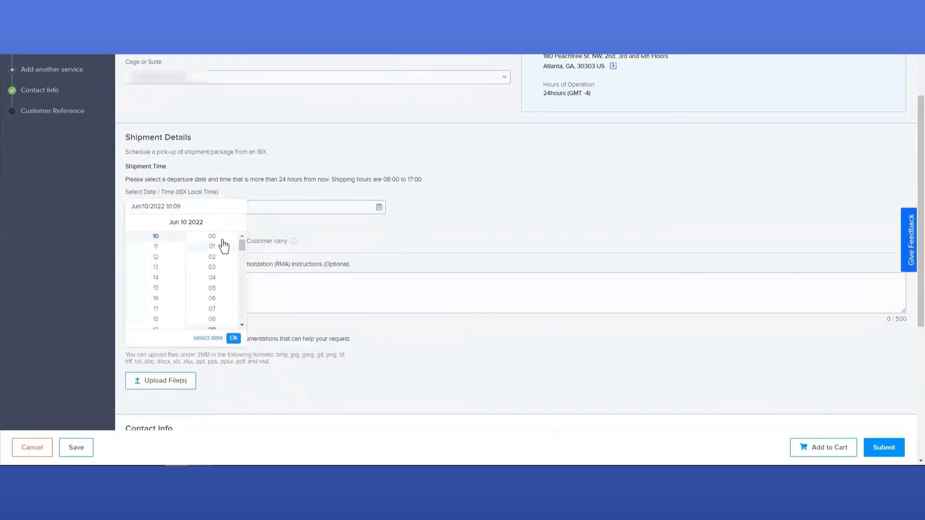
pyautogui.click(233, 338)
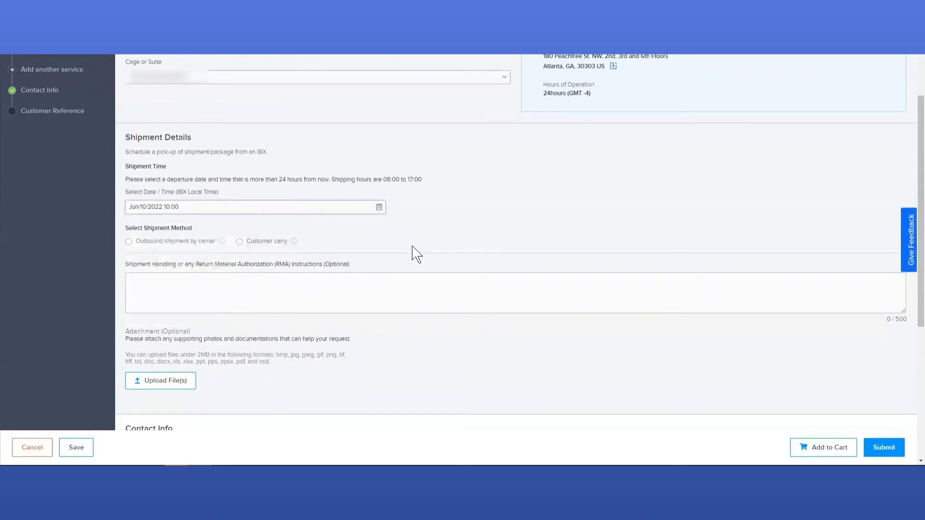
pyautogui.moveTo(413, 239)
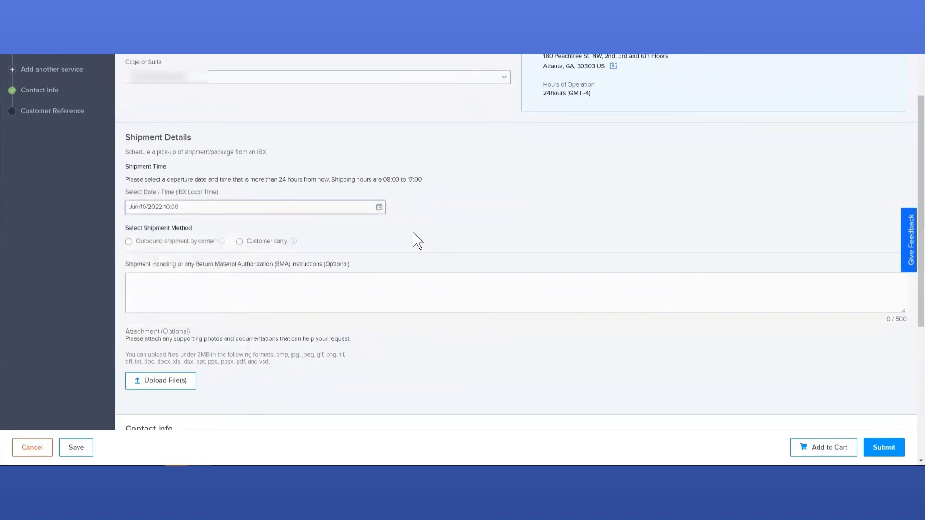
pyautogui.moveTo(276, 243)
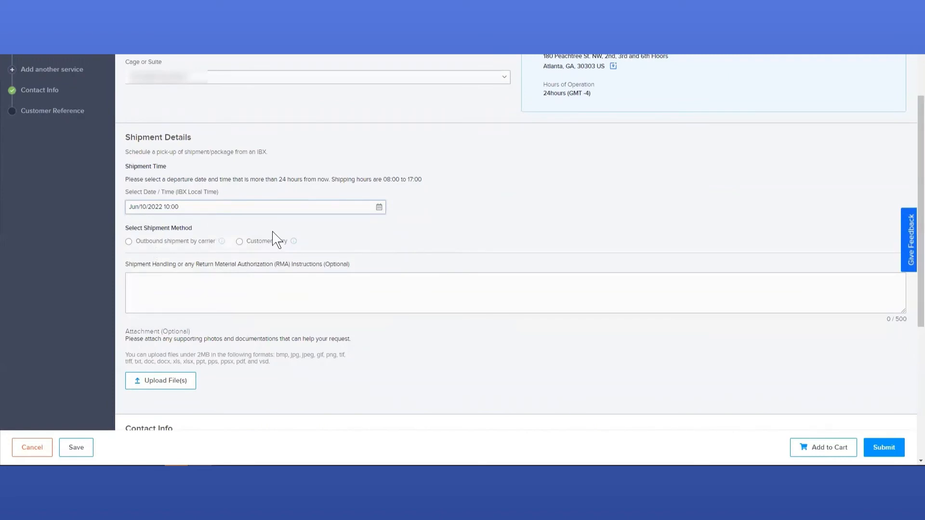
pyautogui.moveTo(188, 243)
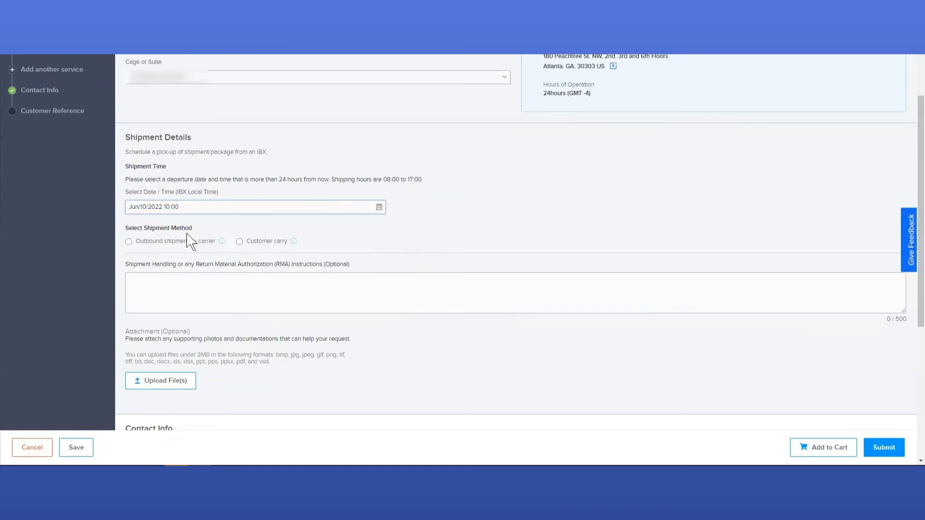
pyautogui.moveTo(174, 249)
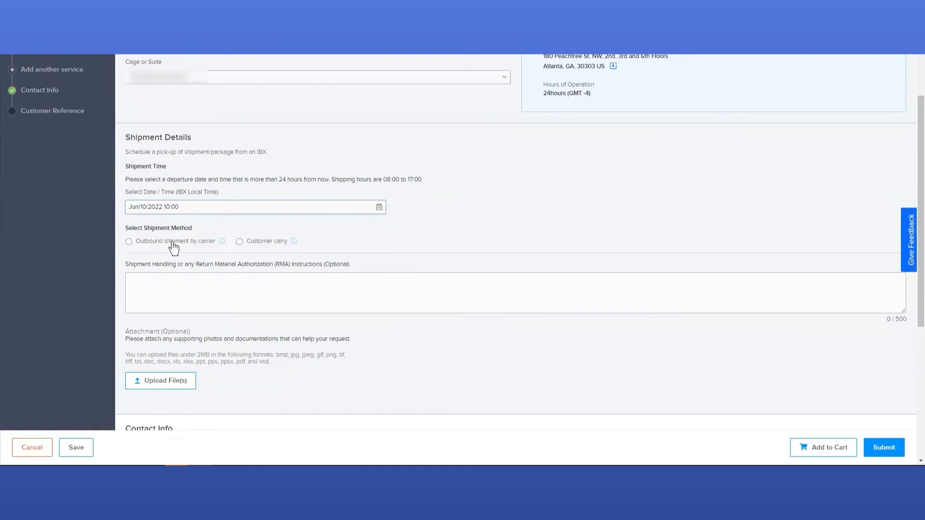
# Preview carrier shipment with uploaded label and FedEx, then select Customer carry
pyautogui.click(129, 242)
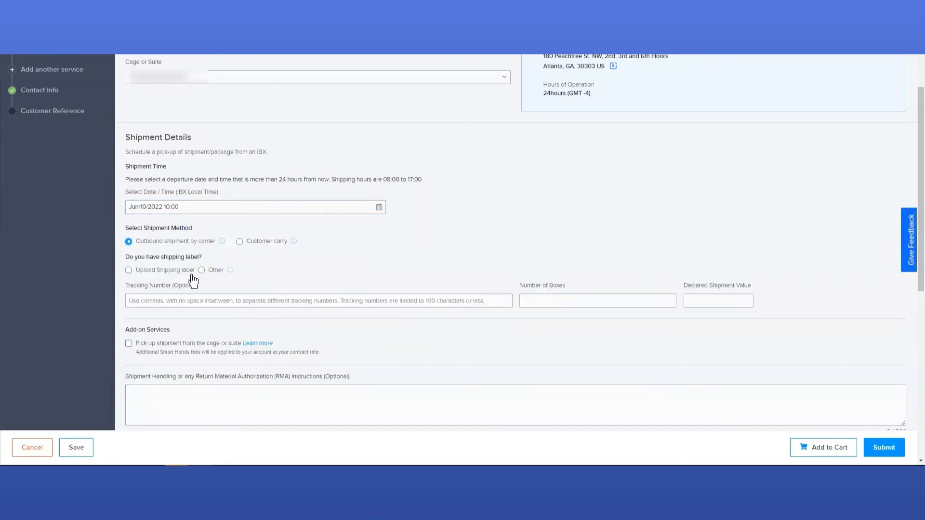
pyautogui.click(128, 270)
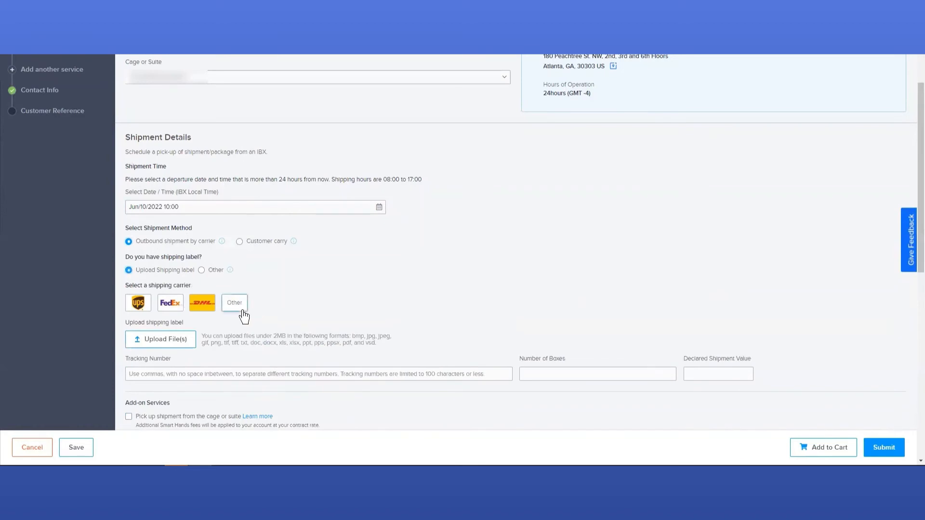
pyautogui.click(170, 302)
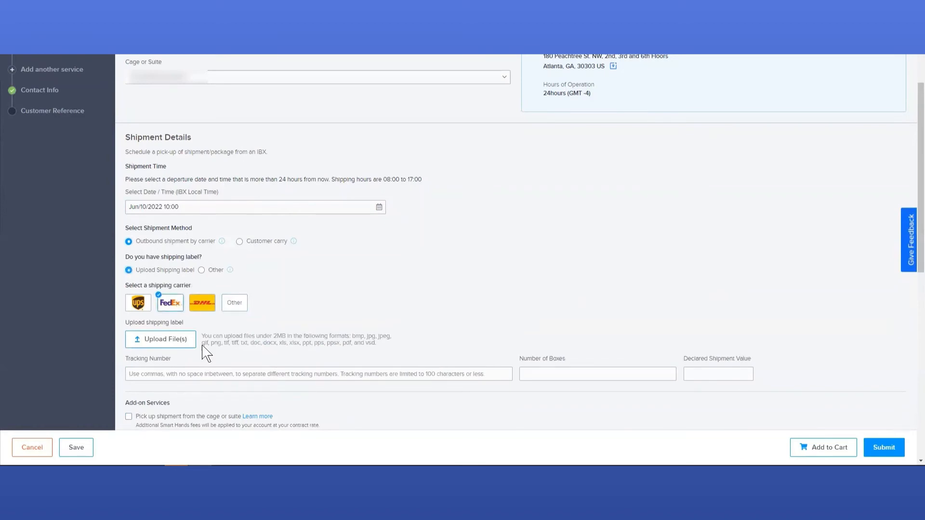
pyautogui.moveTo(180, 345)
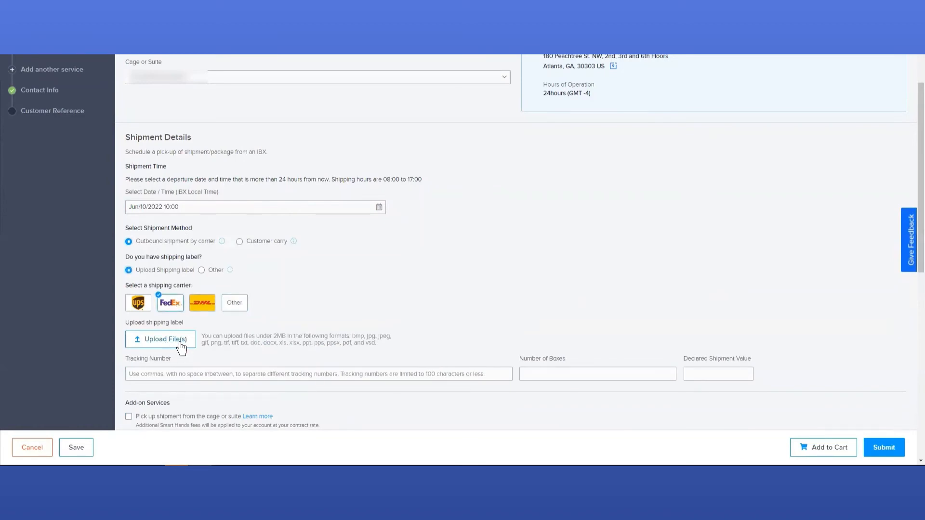
pyautogui.moveTo(228, 266)
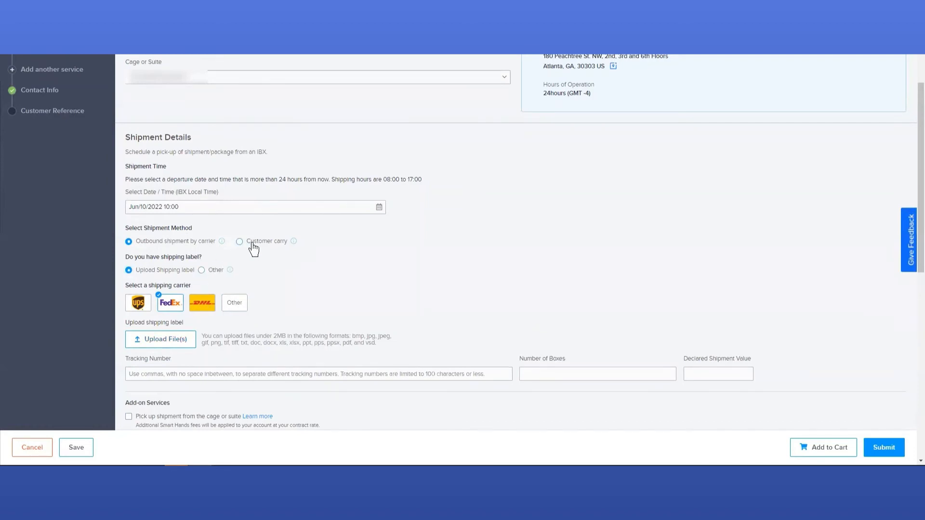
pyautogui.click(239, 241)
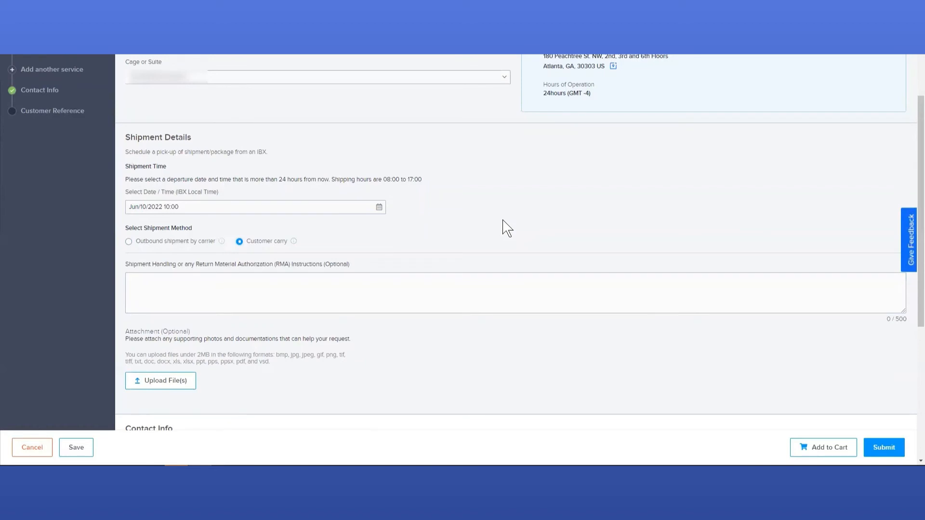
pyautogui.moveTo(452, 243)
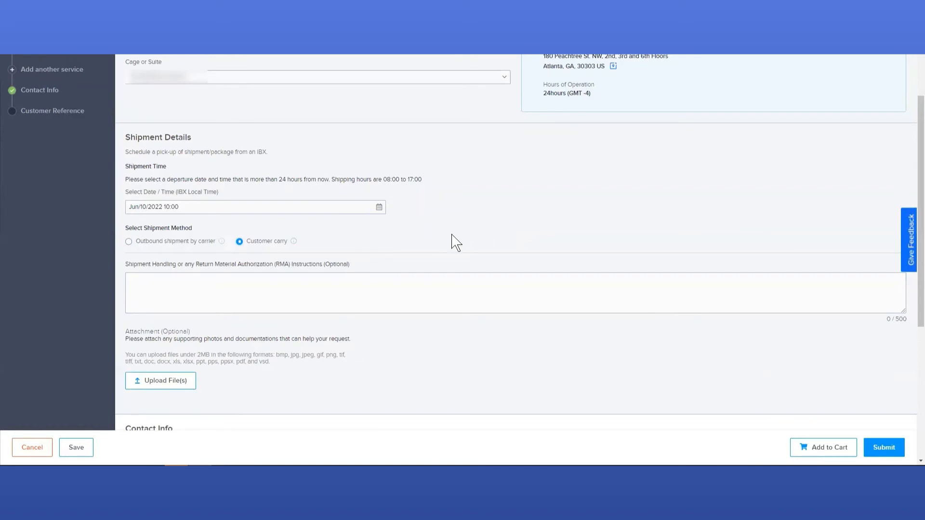
pyautogui.moveTo(424, 243)
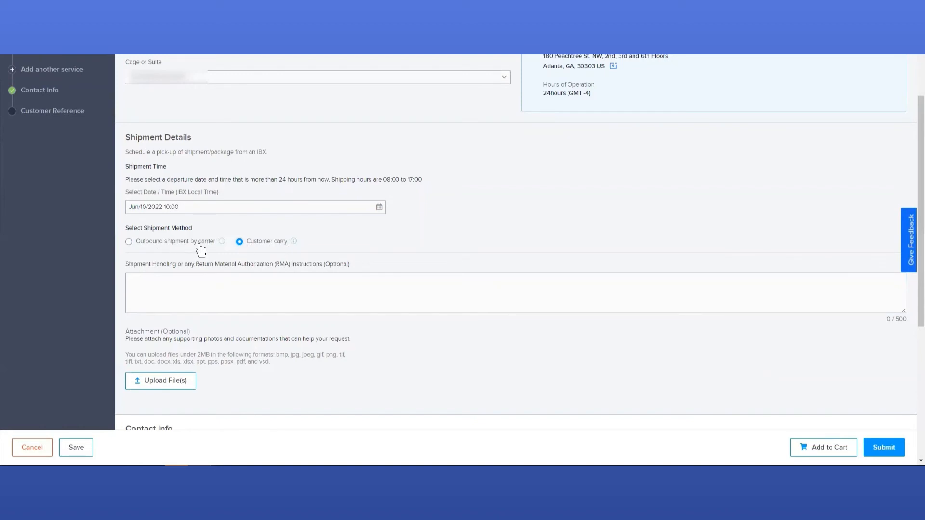
# Switch to carrier shipment with Other label and enter the label-in-the-cage-and-box instructions
pyautogui.click(129, 241)
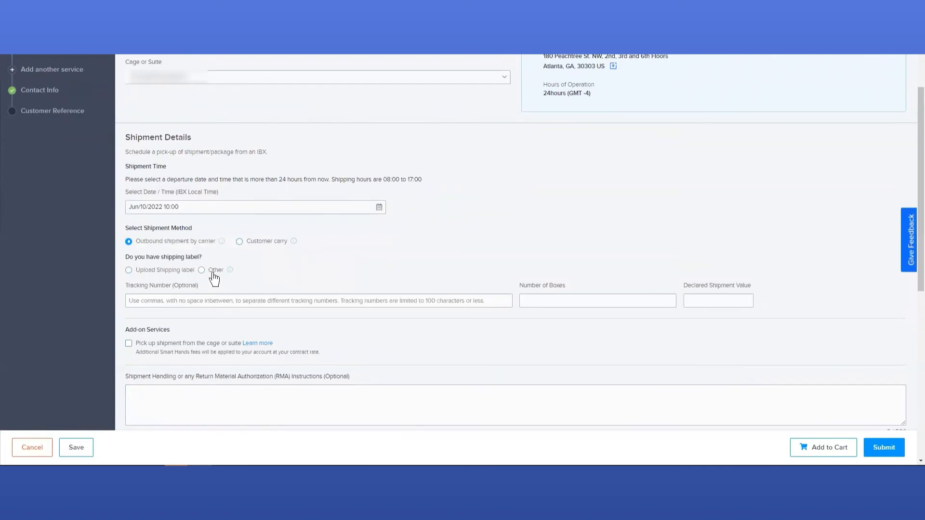
pyautogui.click(201, 270)
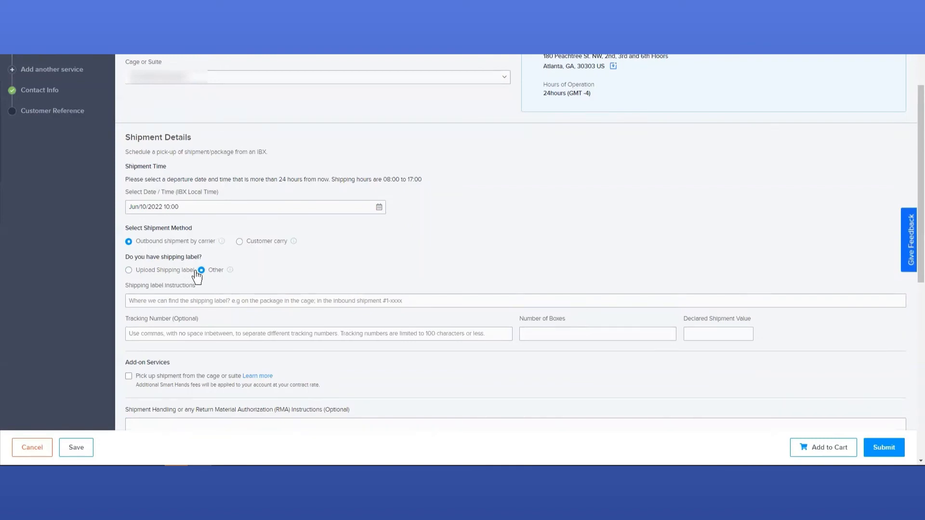
pyautogui.moveTo(220, 277)
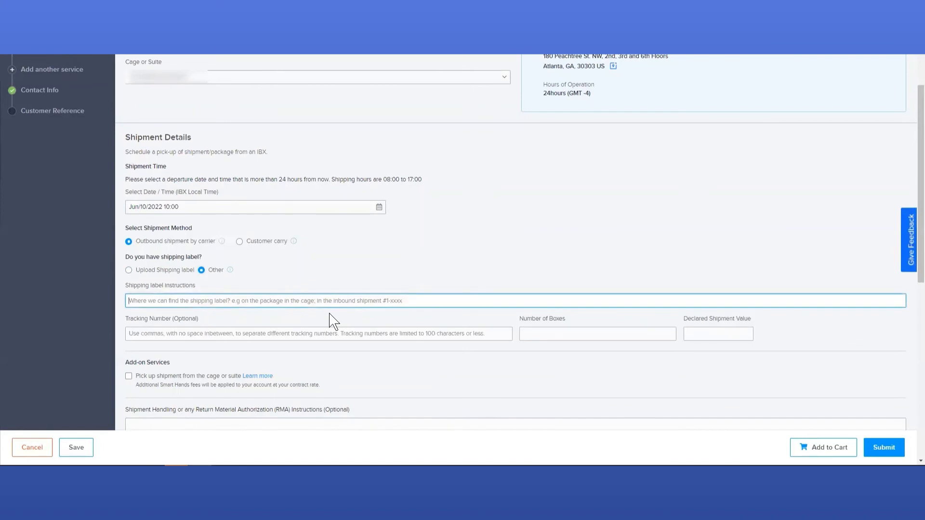
pyautogui.write('the label is')
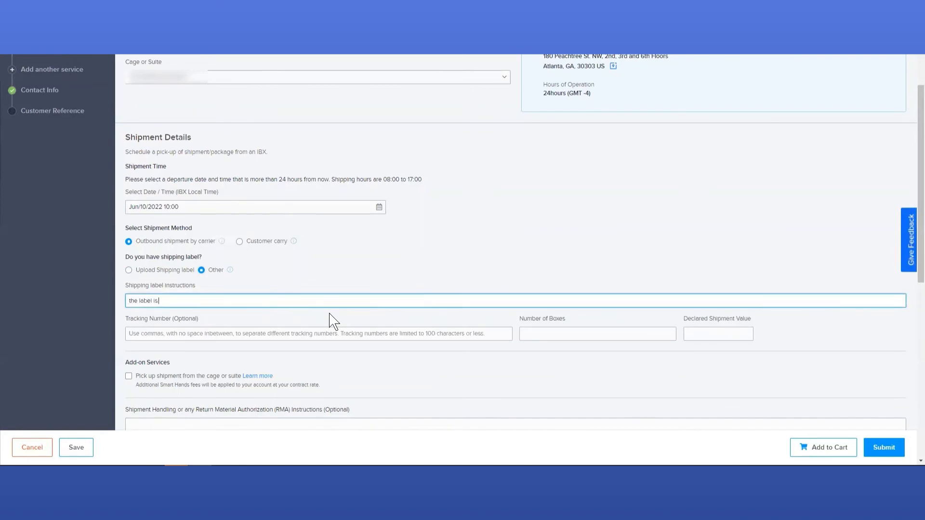
pyautogui.write('in the')
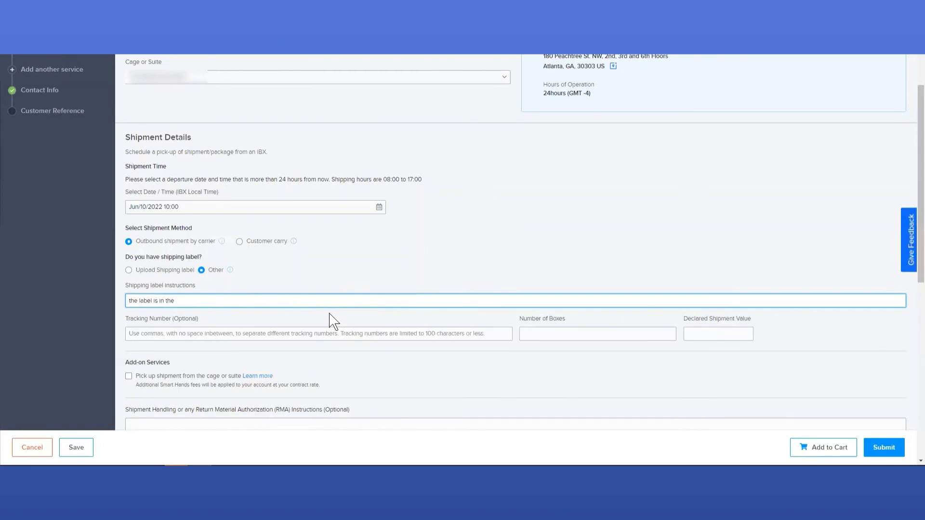
pyautogui.write('cage and on t')
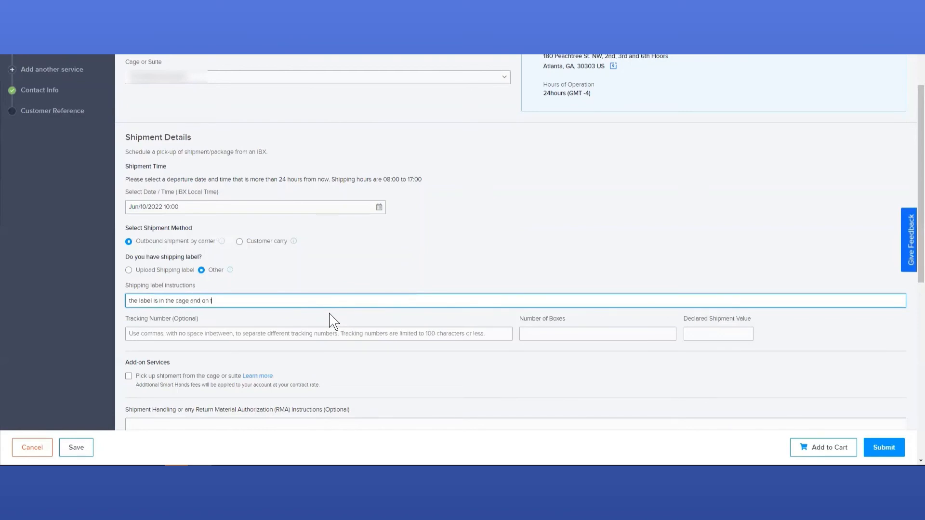
pyautogui.write('he')
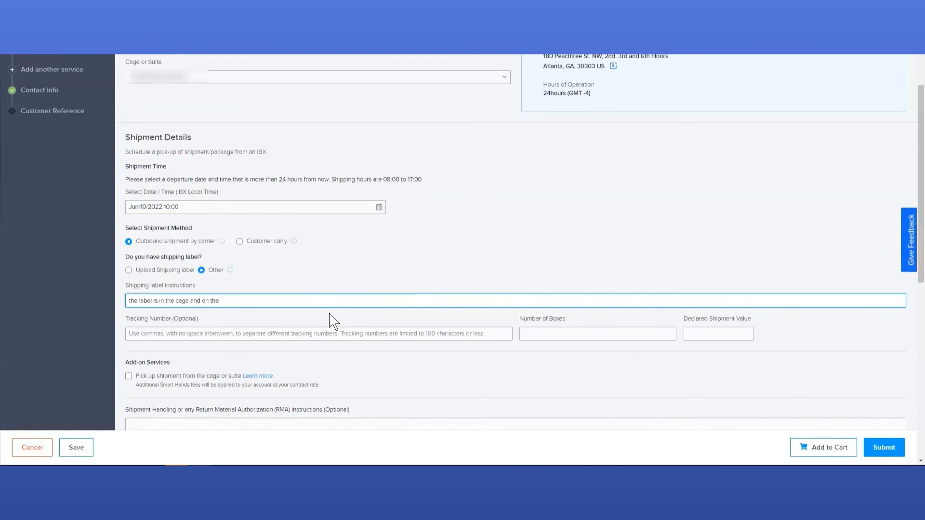
pyautogui.write('box')
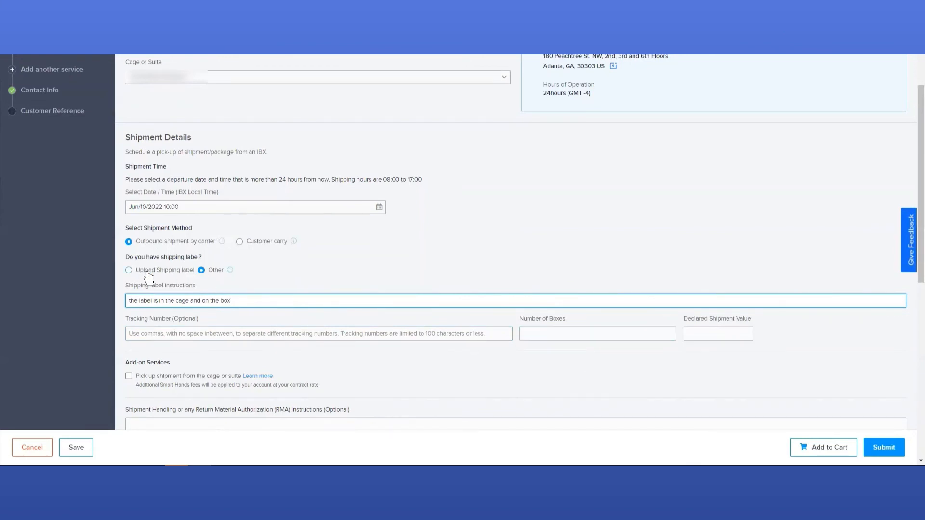
# Enter 1 box and a declared value of 1000
pyautogui.click(596, 333)
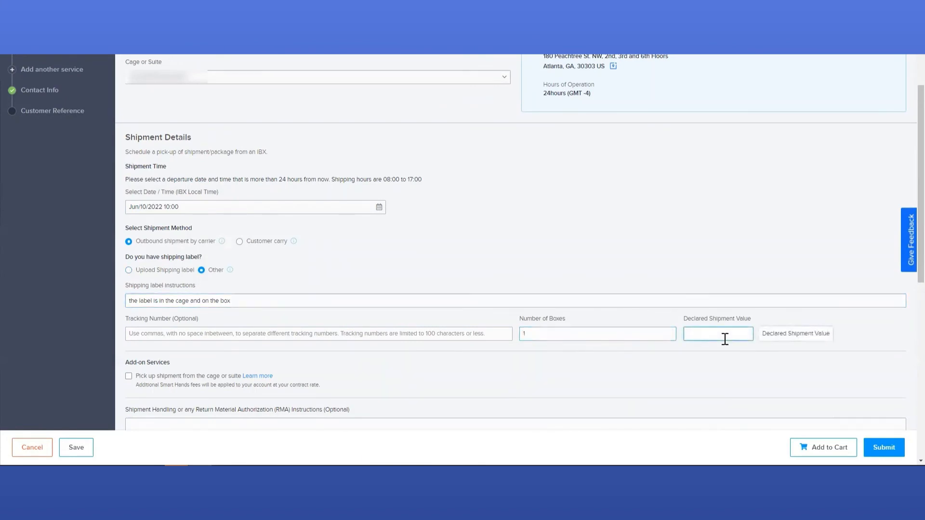
pyautogui.write('1')
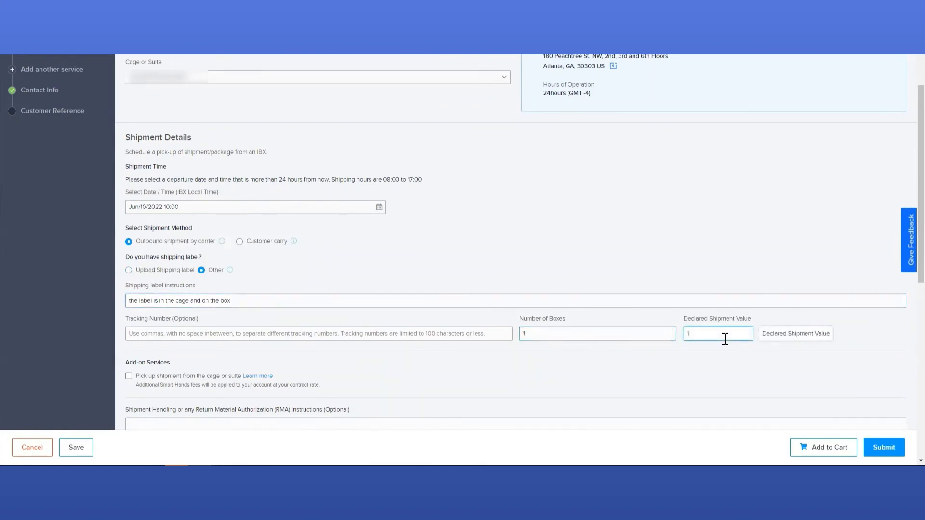
pyautogui.write('1000')
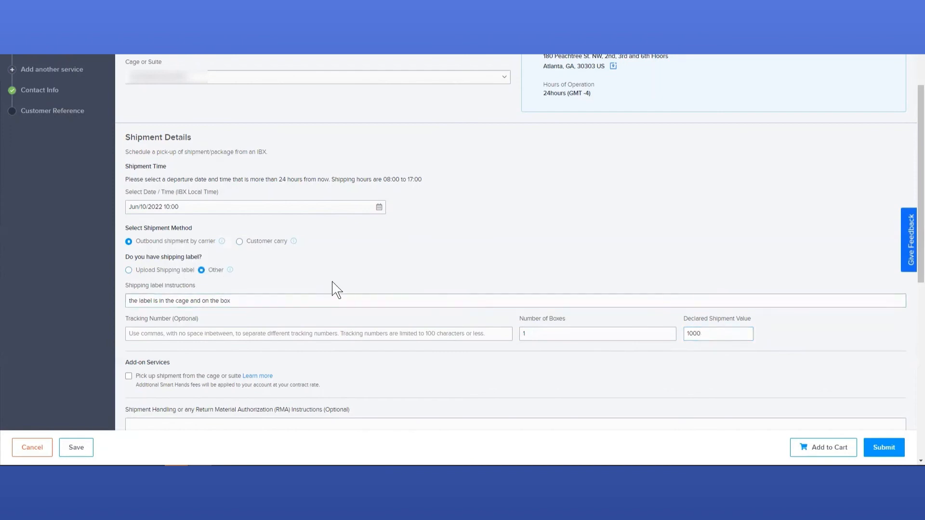
pyautogui.scroll(-3)
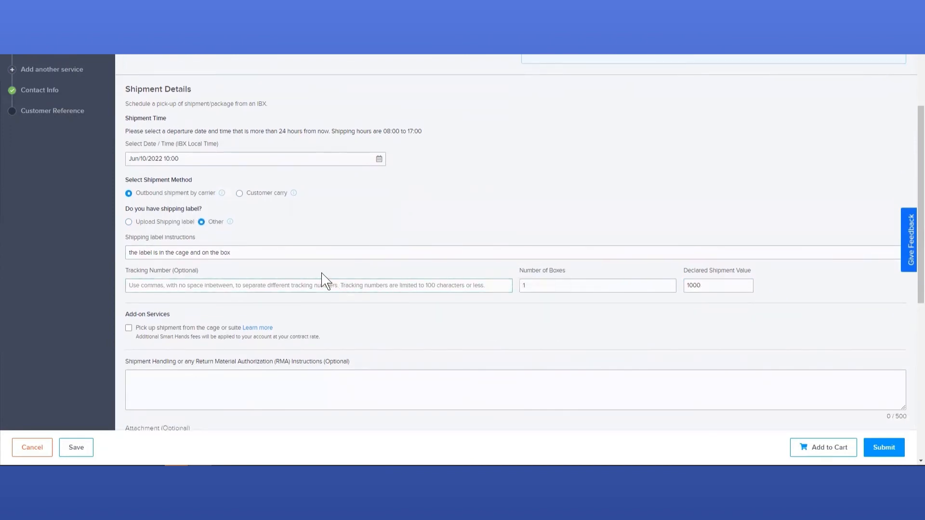
pyautogui.scroll(-3)
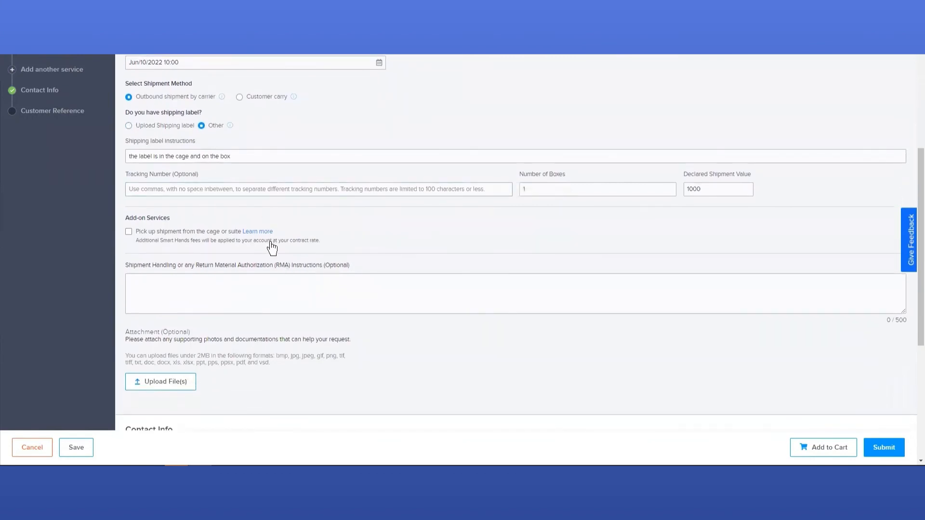
pyautogui.scroll(-3)
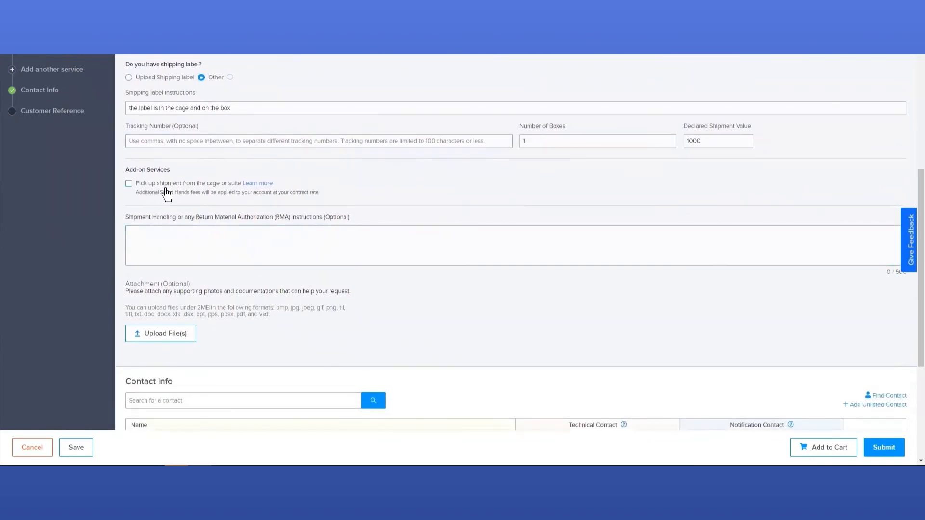
pyautogui.moveTo(173, 193)
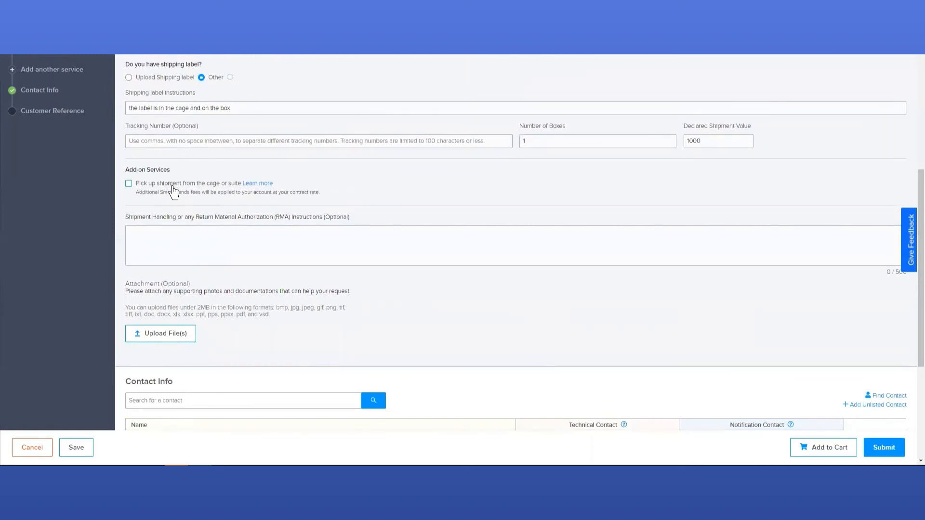
pyautogui.click(129, 183)
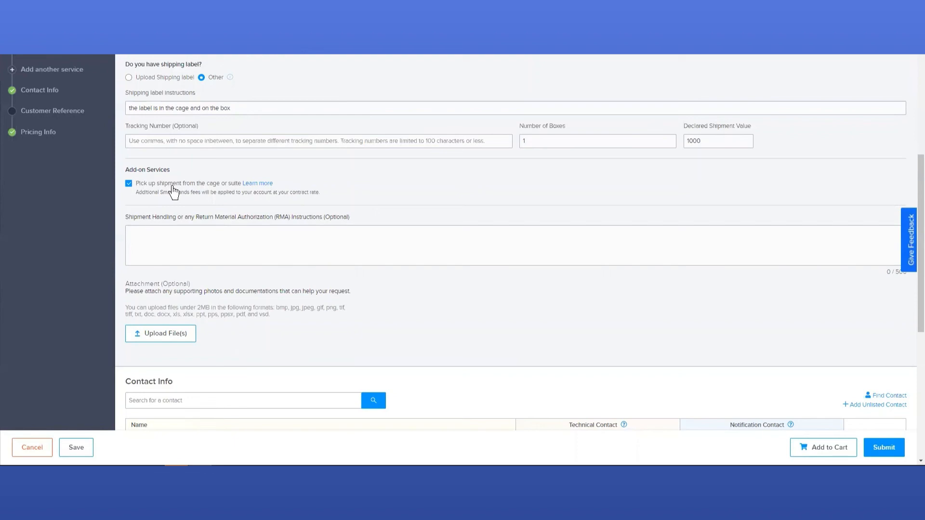
pyautogui.moveTo(146, 195)
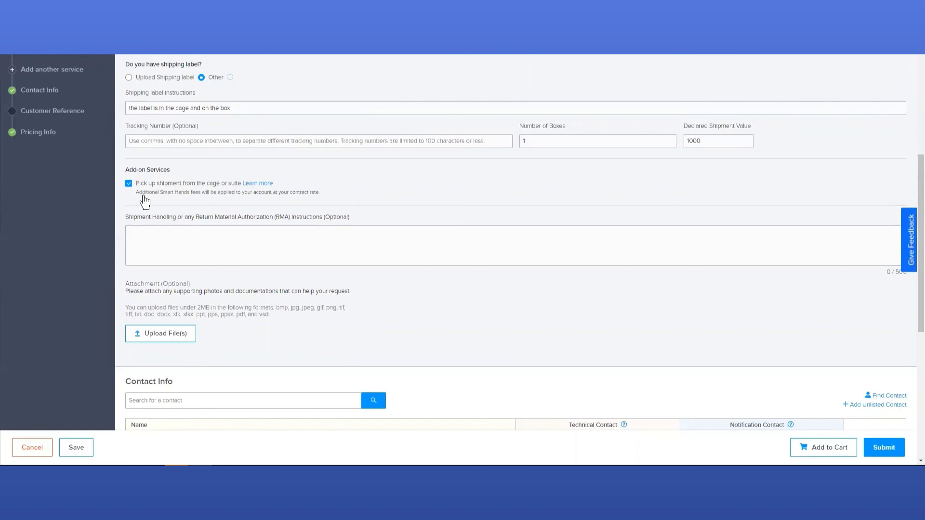
pyautogui.click(128, 183)
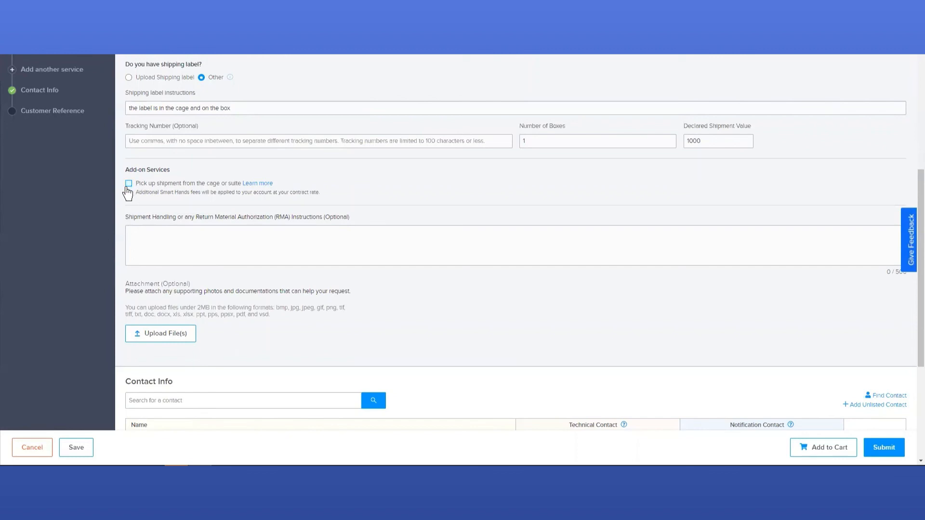
pyautogui.click(128, 184)
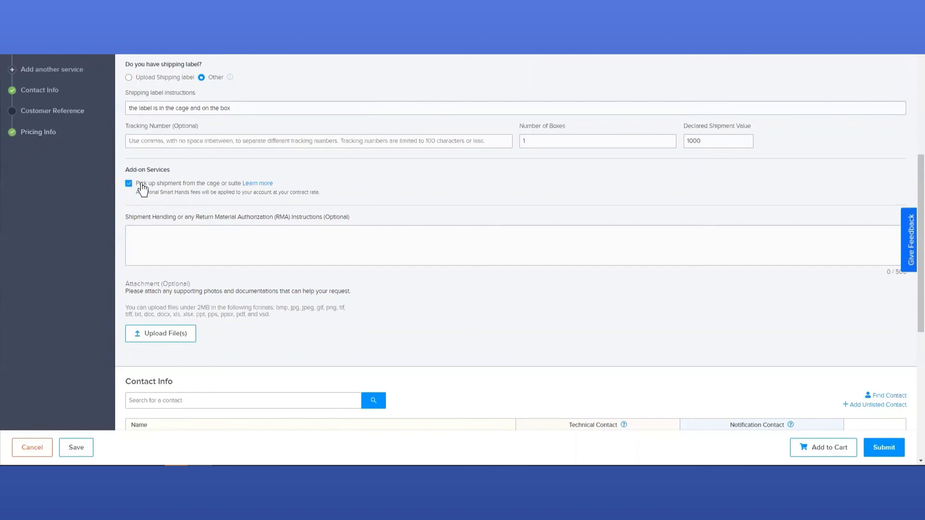
pyautogui.click(129, 183)
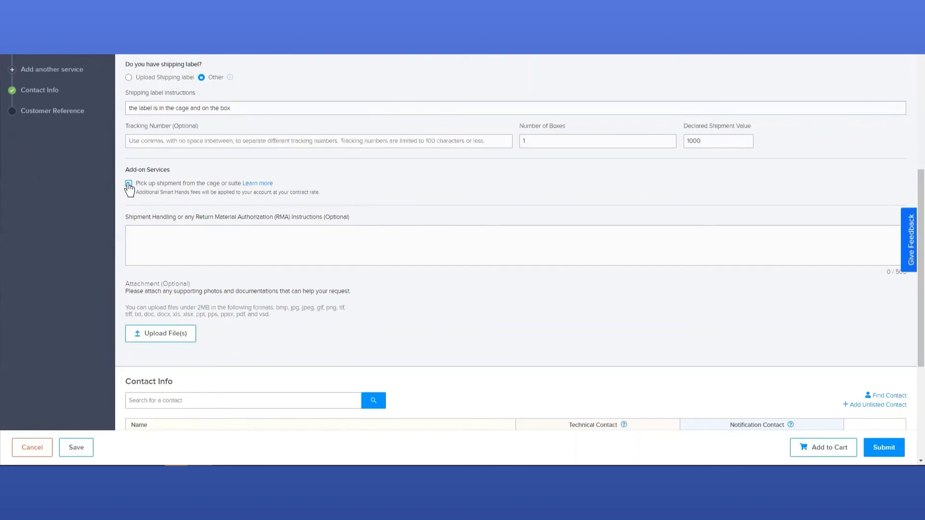
pyautogui.click(129, 184)
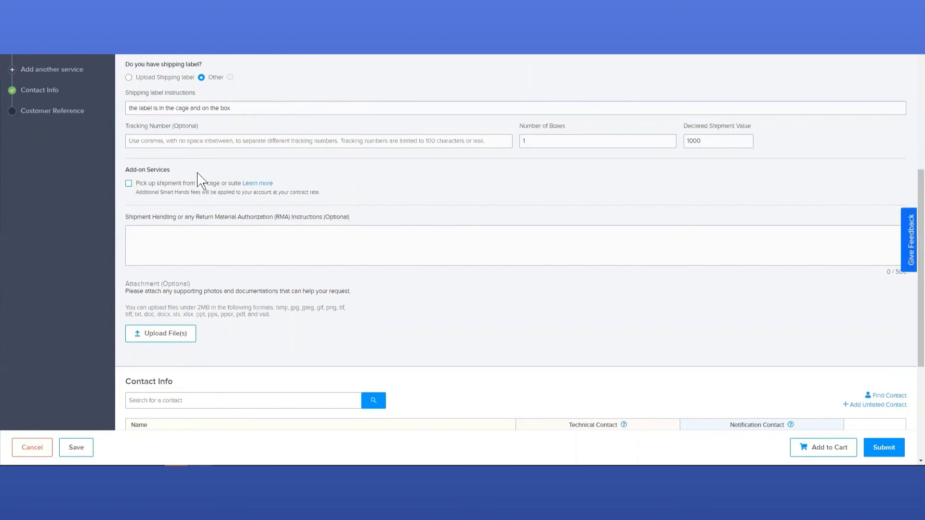
# Tick Technical Contact for the ordering contact and set call availability to Anytime
pyautogui.scroll(-3)
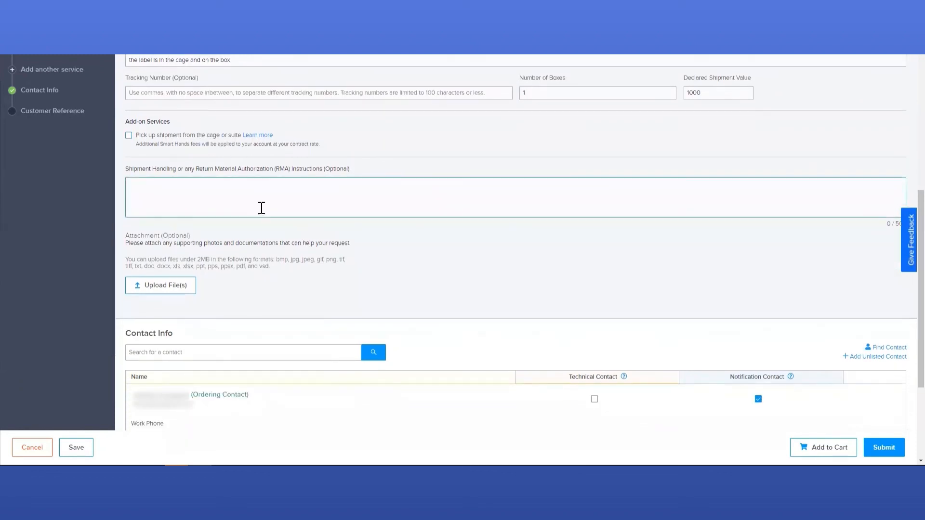
pyautogui.scroll(-3)
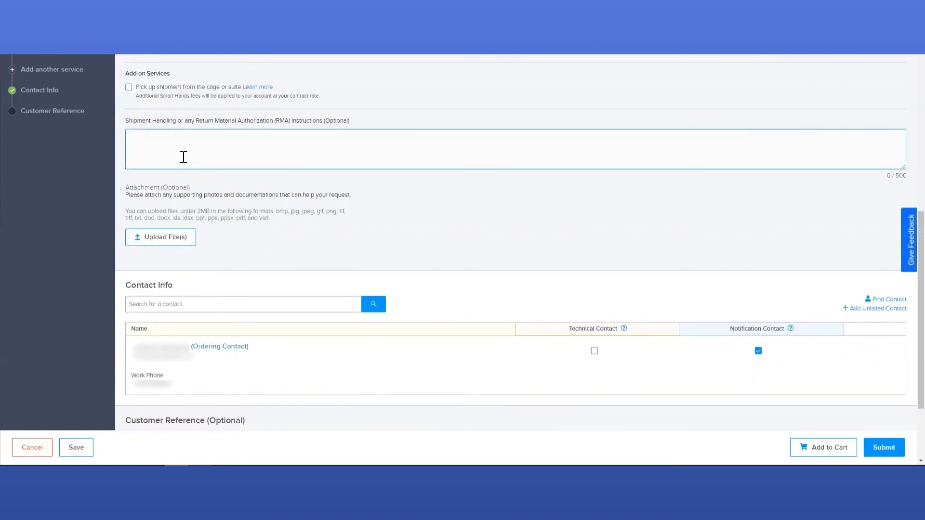
pyautogui.scroll(-3)
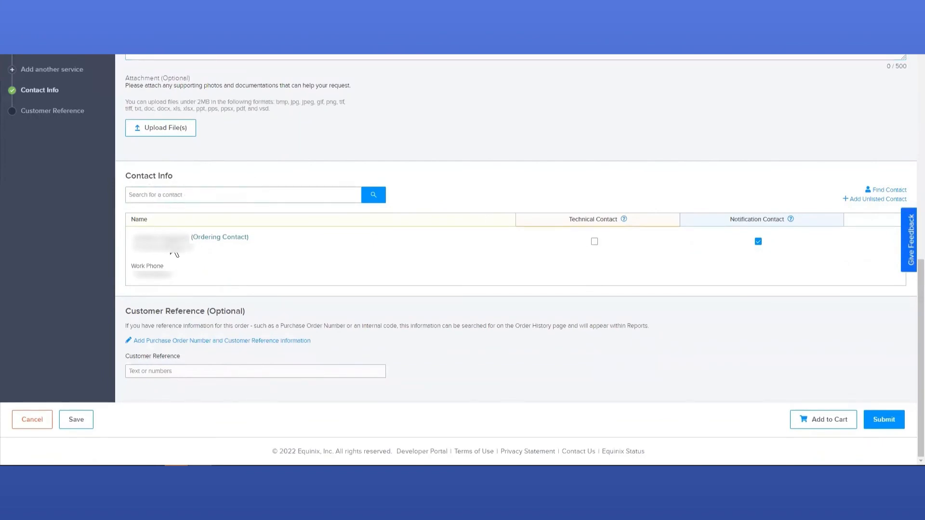
pyautogui.moveTo(496, 260)
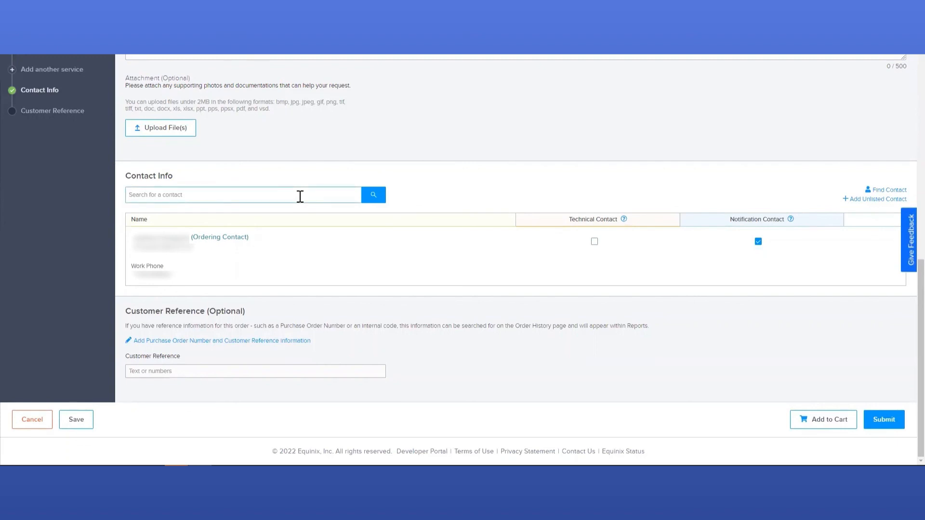
pyautogui.moveTo(358, 253)
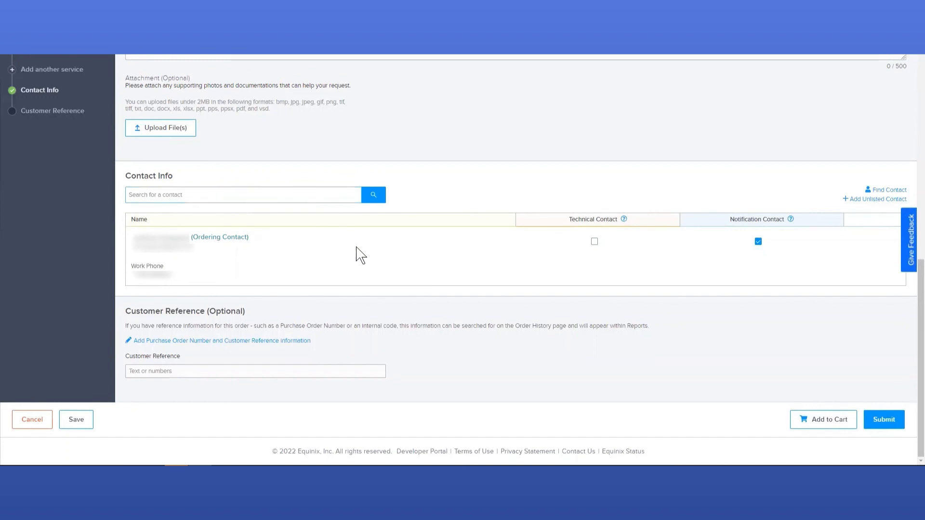
pyautogui.moveTo(571, 259)
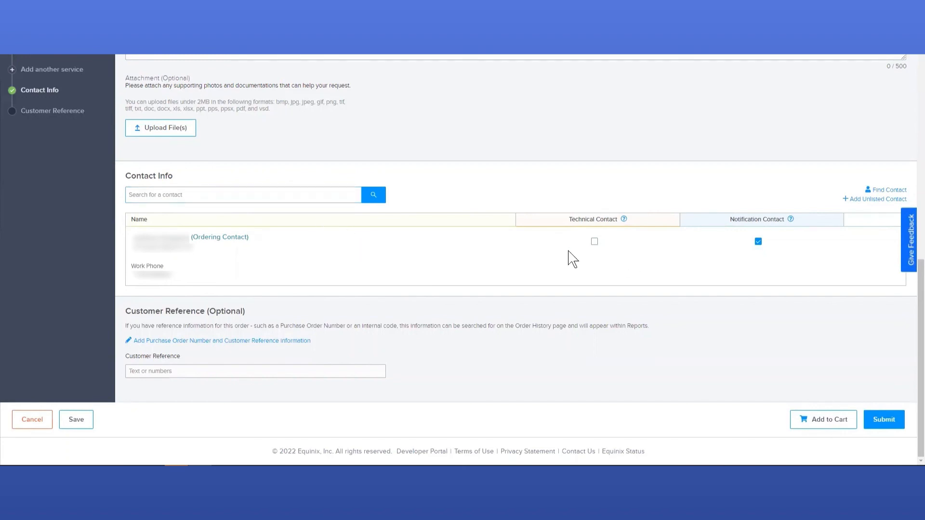
pyautogui.moveTo(322, 252)
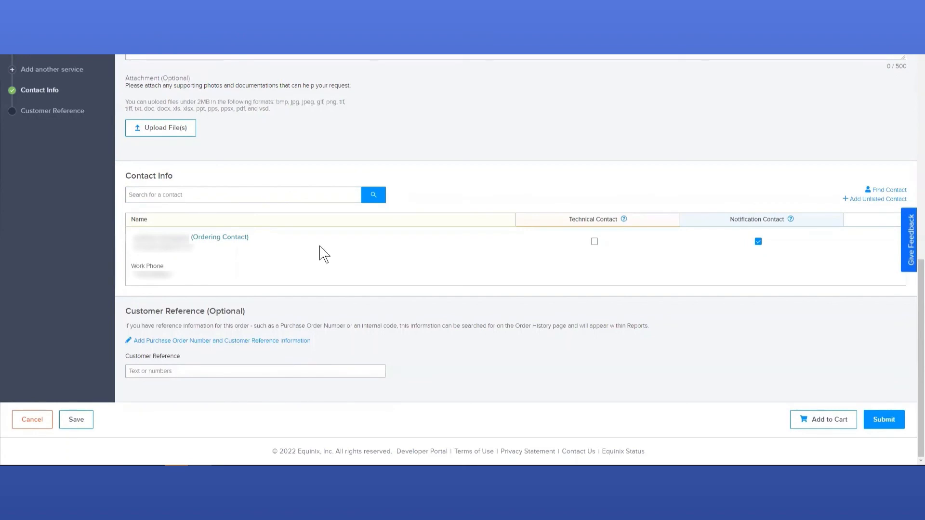
pyautogui.moveTo(775, 269)
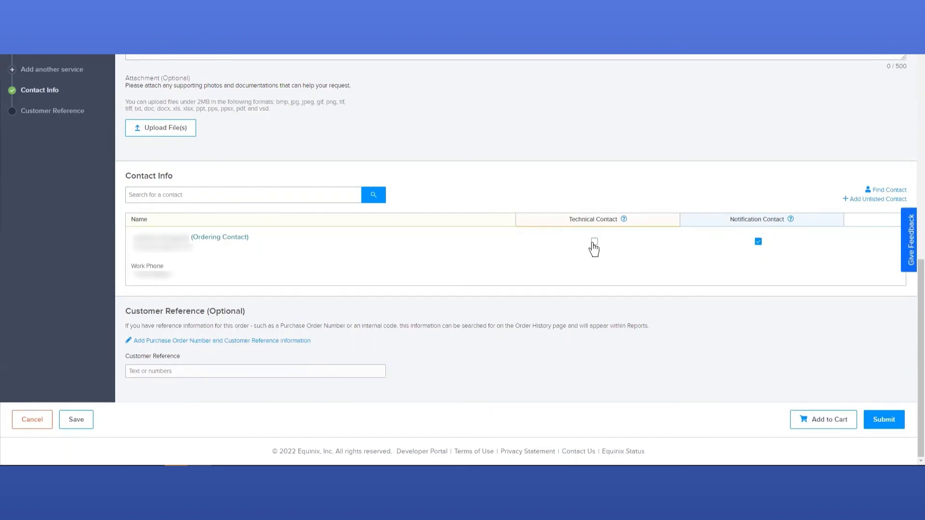
pyautogui.click(594, 242)
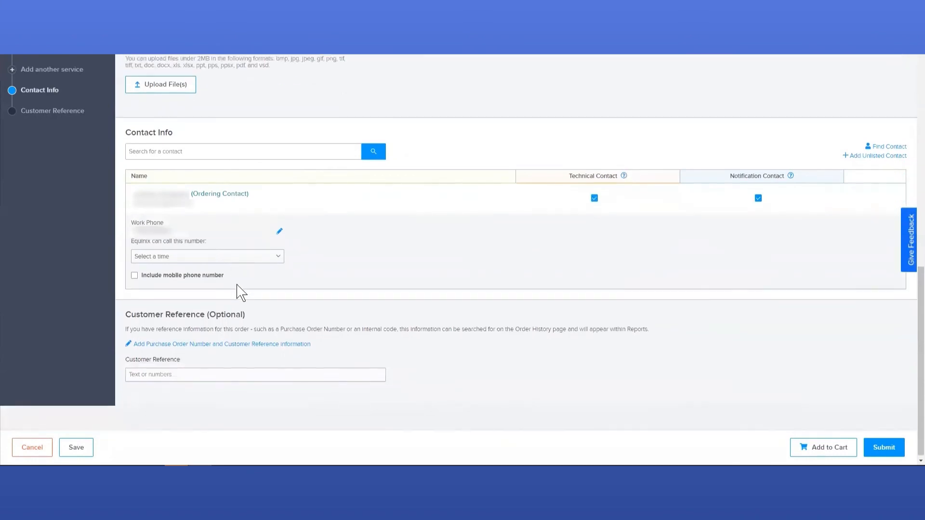
pyautogui.click(207, 256)
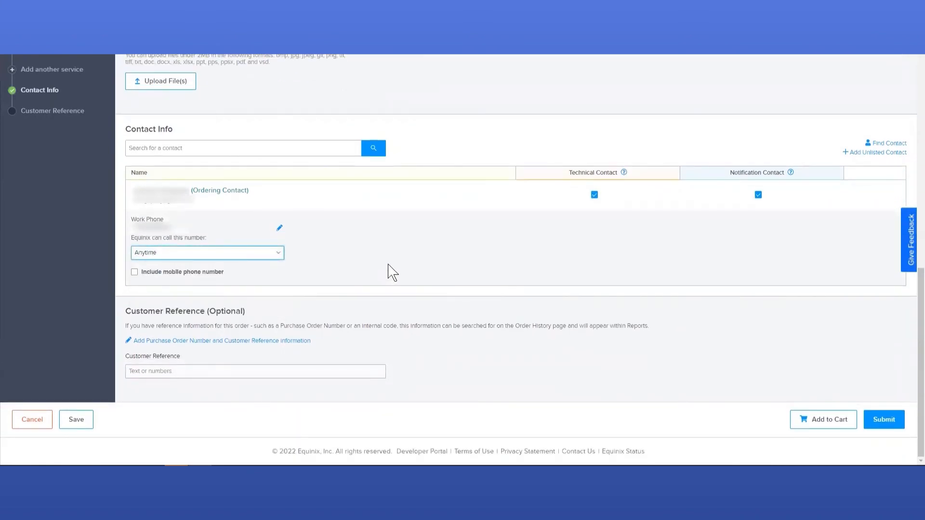
pyautogui.moveTo(159, 327)
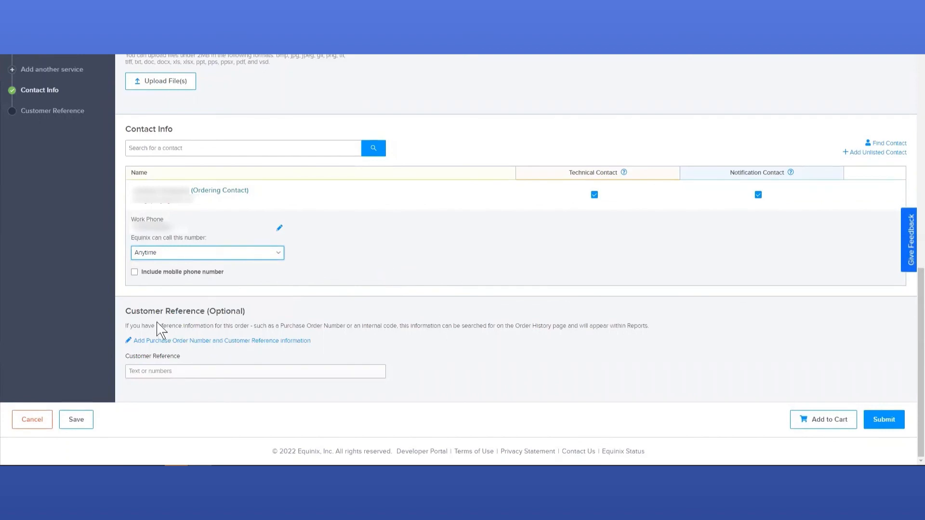
pyautogui.moveTo(226, 328)
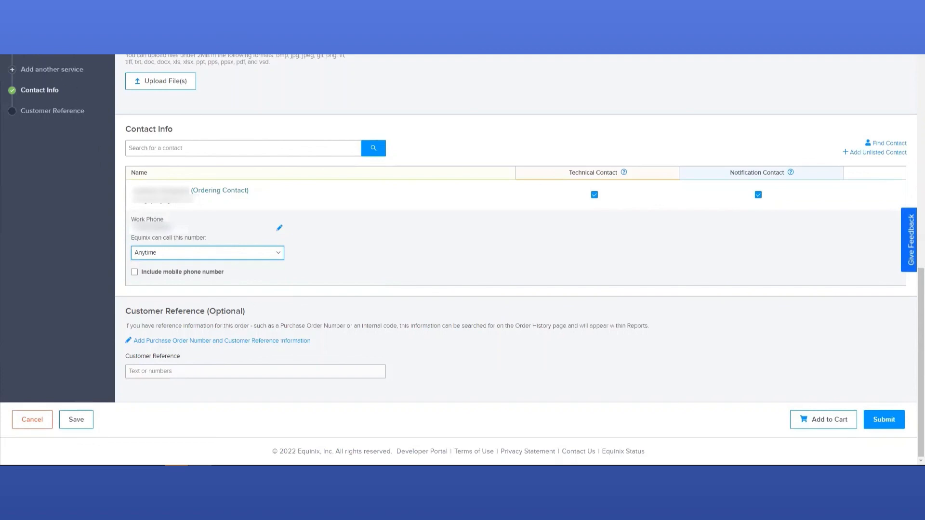
pyautogui.moveTo(34, 101)
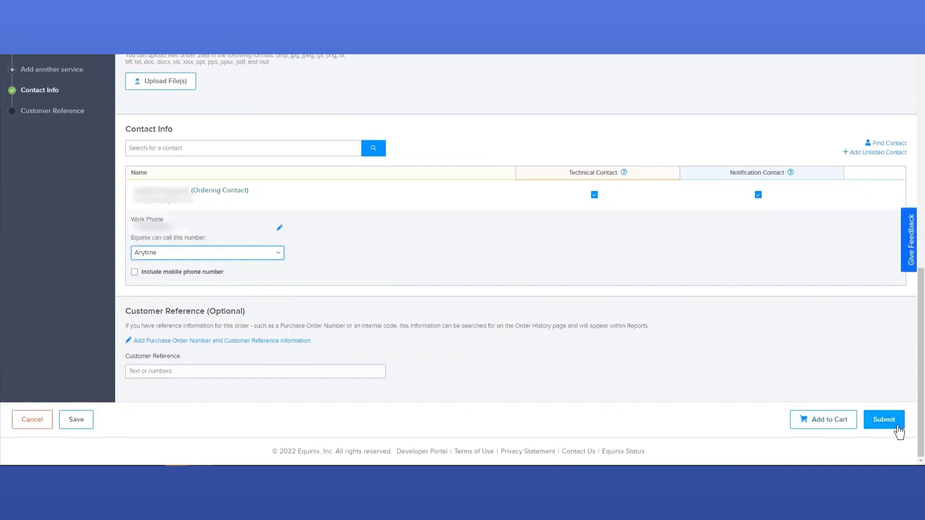
pyautogui.click(884, 419)
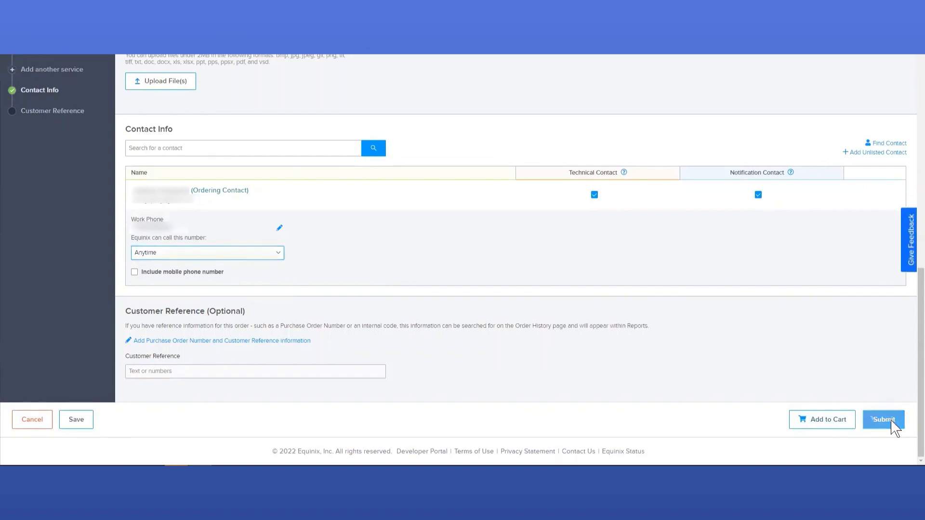
pyautogui.click(883, 419)
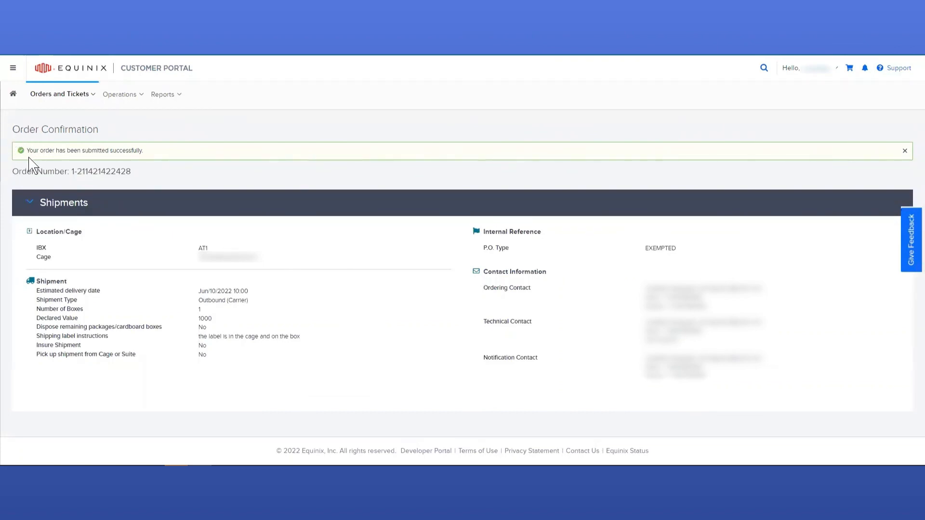
pyautogui.moveTo(11, 171); pyautogui.dragTo(133, 171)
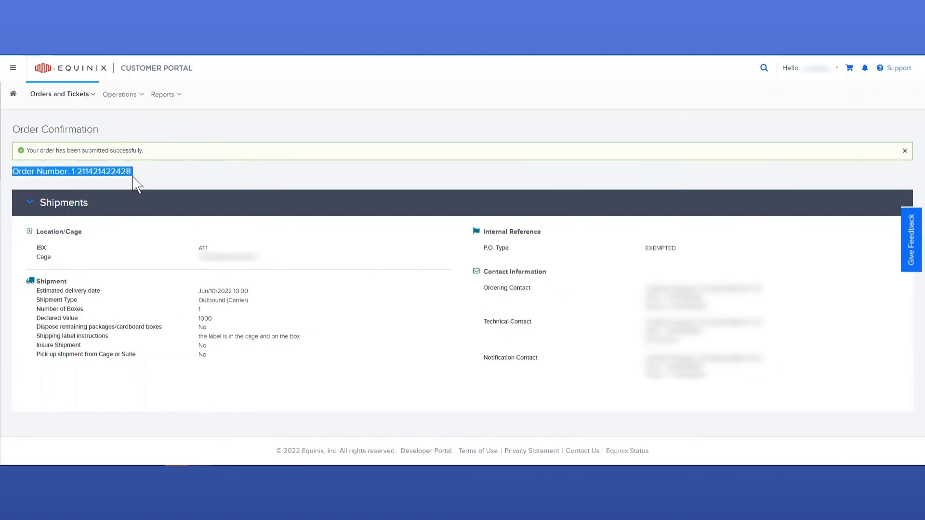
pyautogui.moveTo(66, 248)
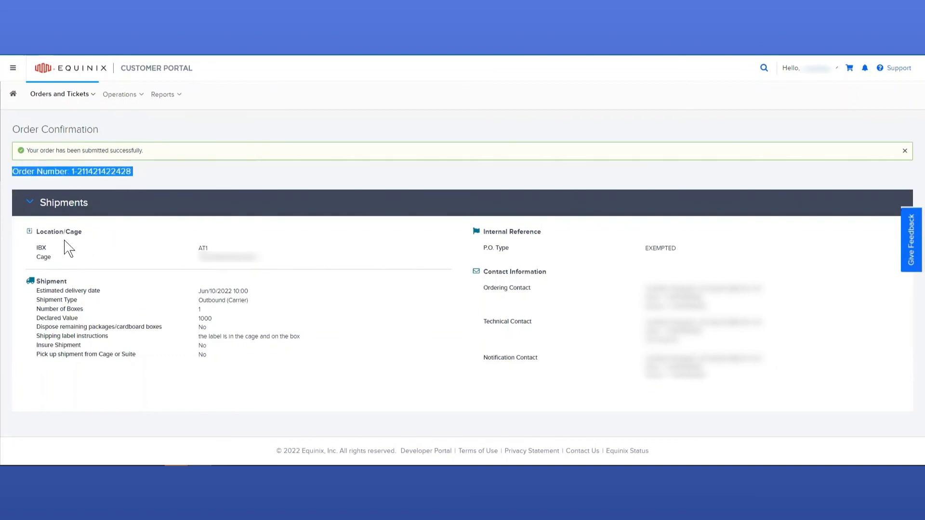
pyautogui.moveTo(68, 272)
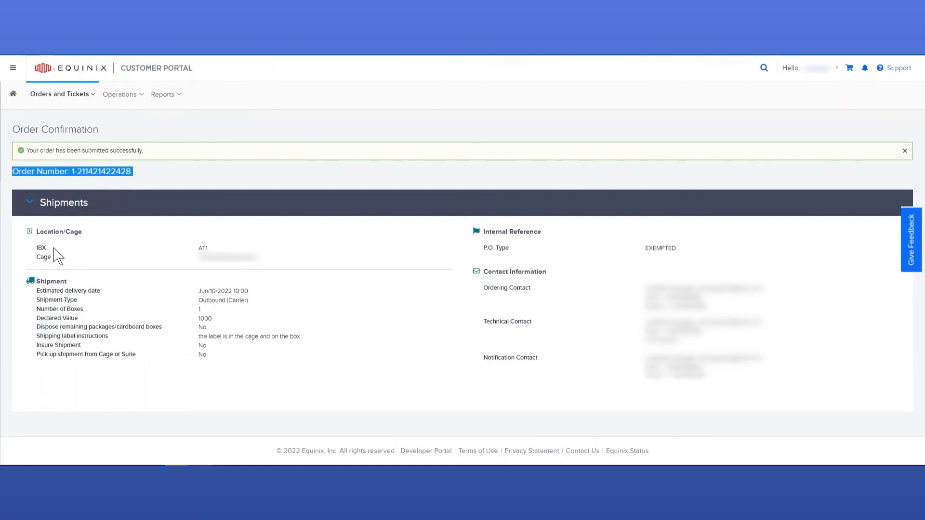
pyautogui.moveTo(90, 270)
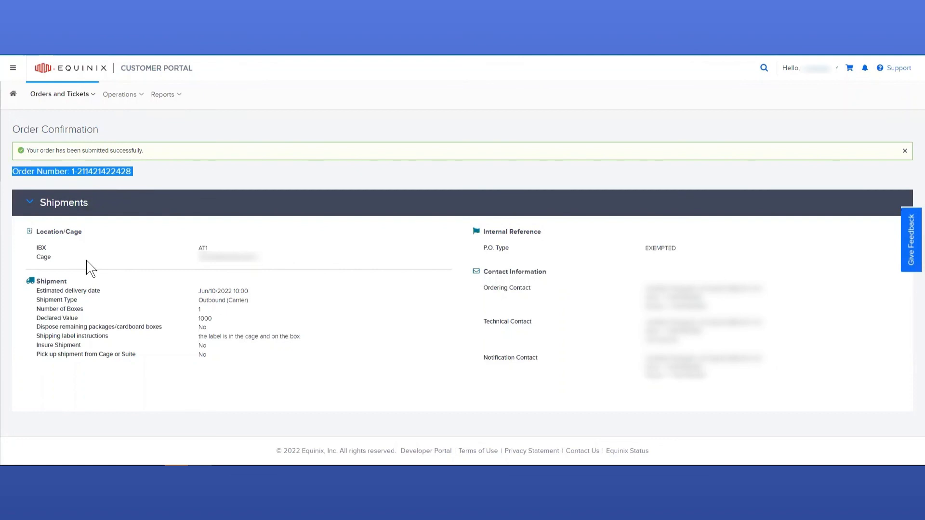